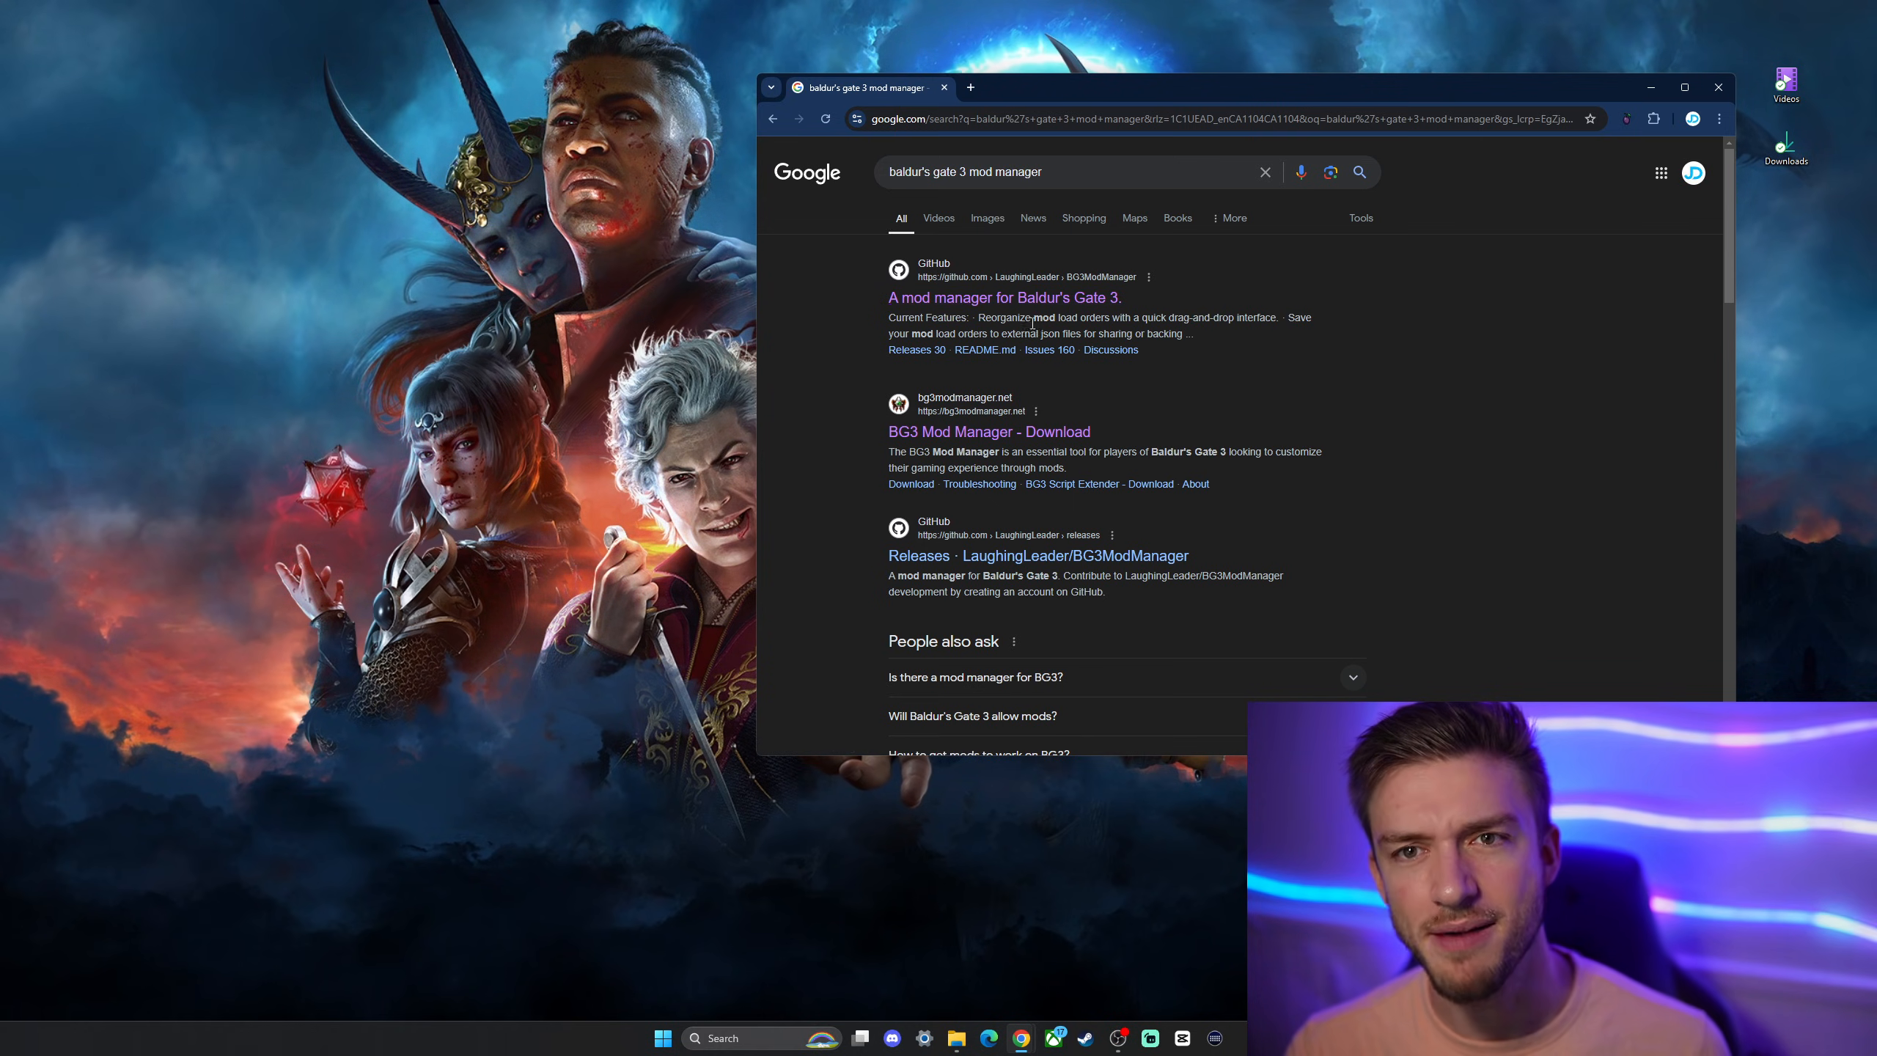
Open the LaughingLeader/BG3ModManager repository and scroll to the README Setup section.
click(1005, 297)
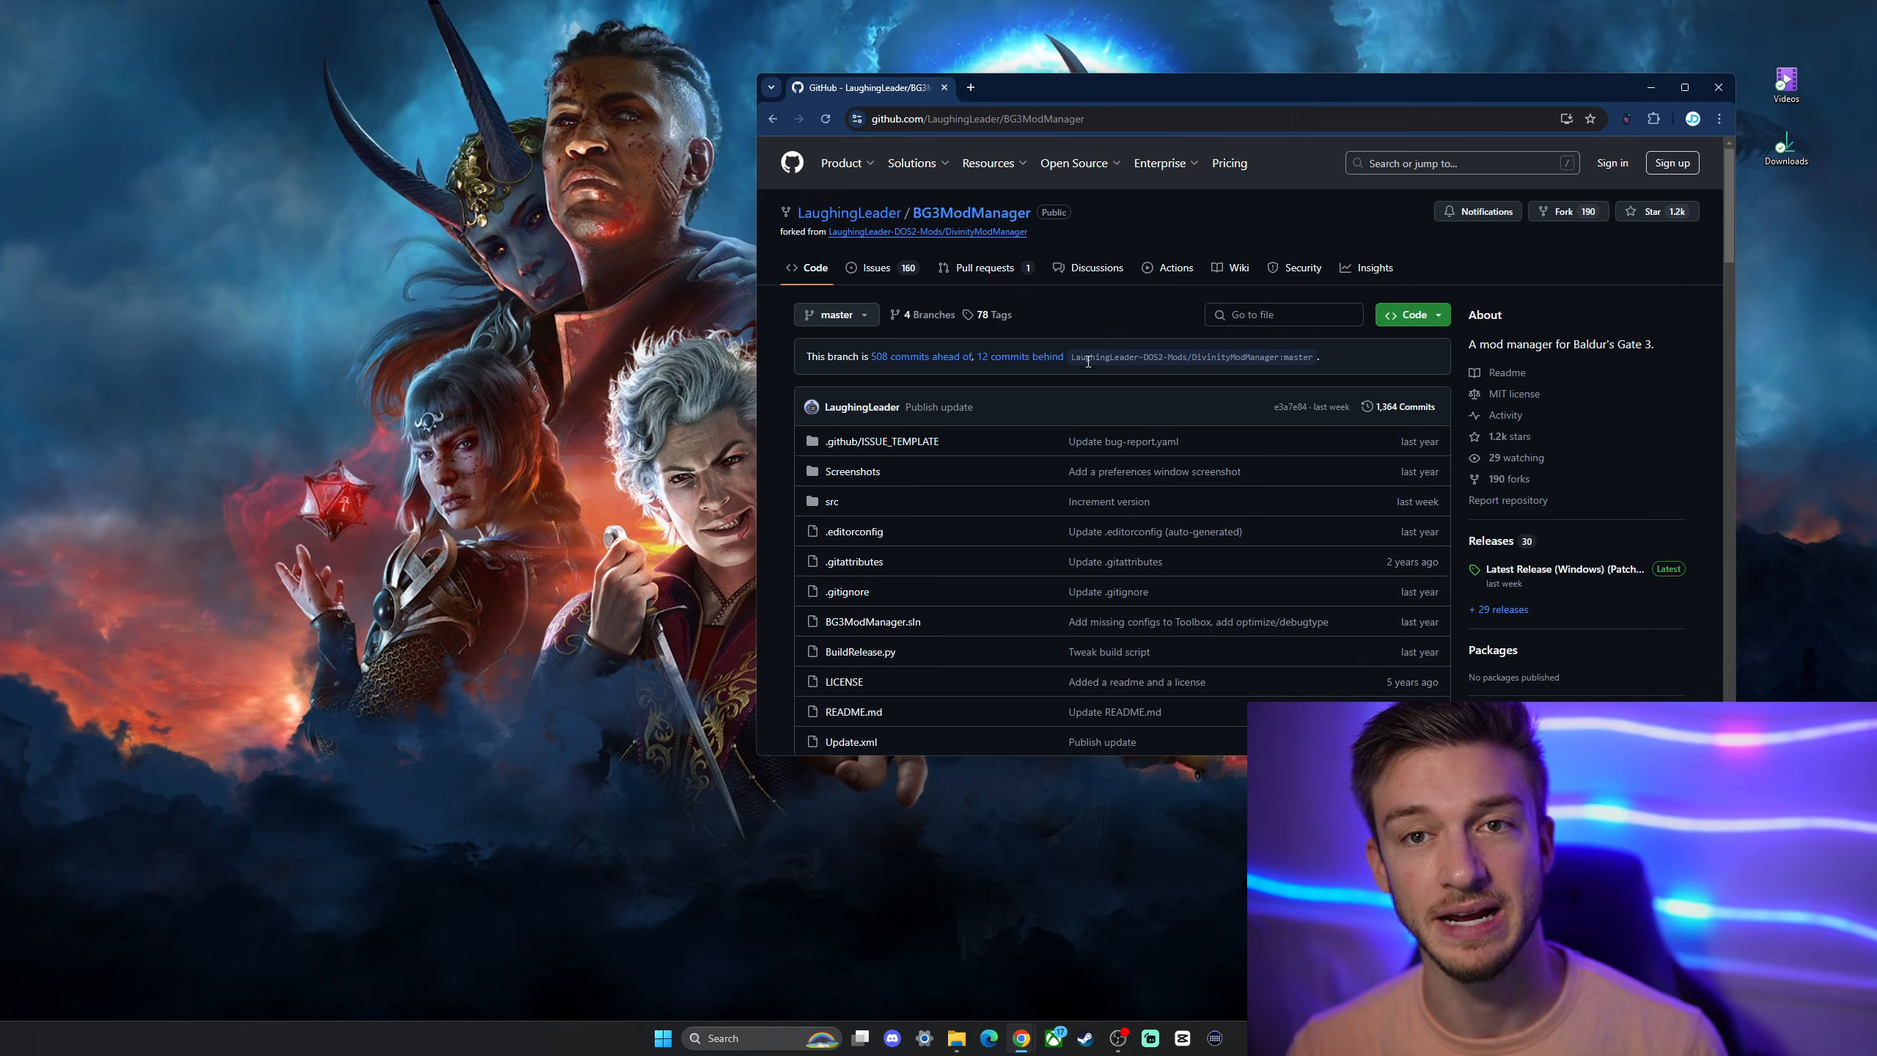
scroll(down, 3)
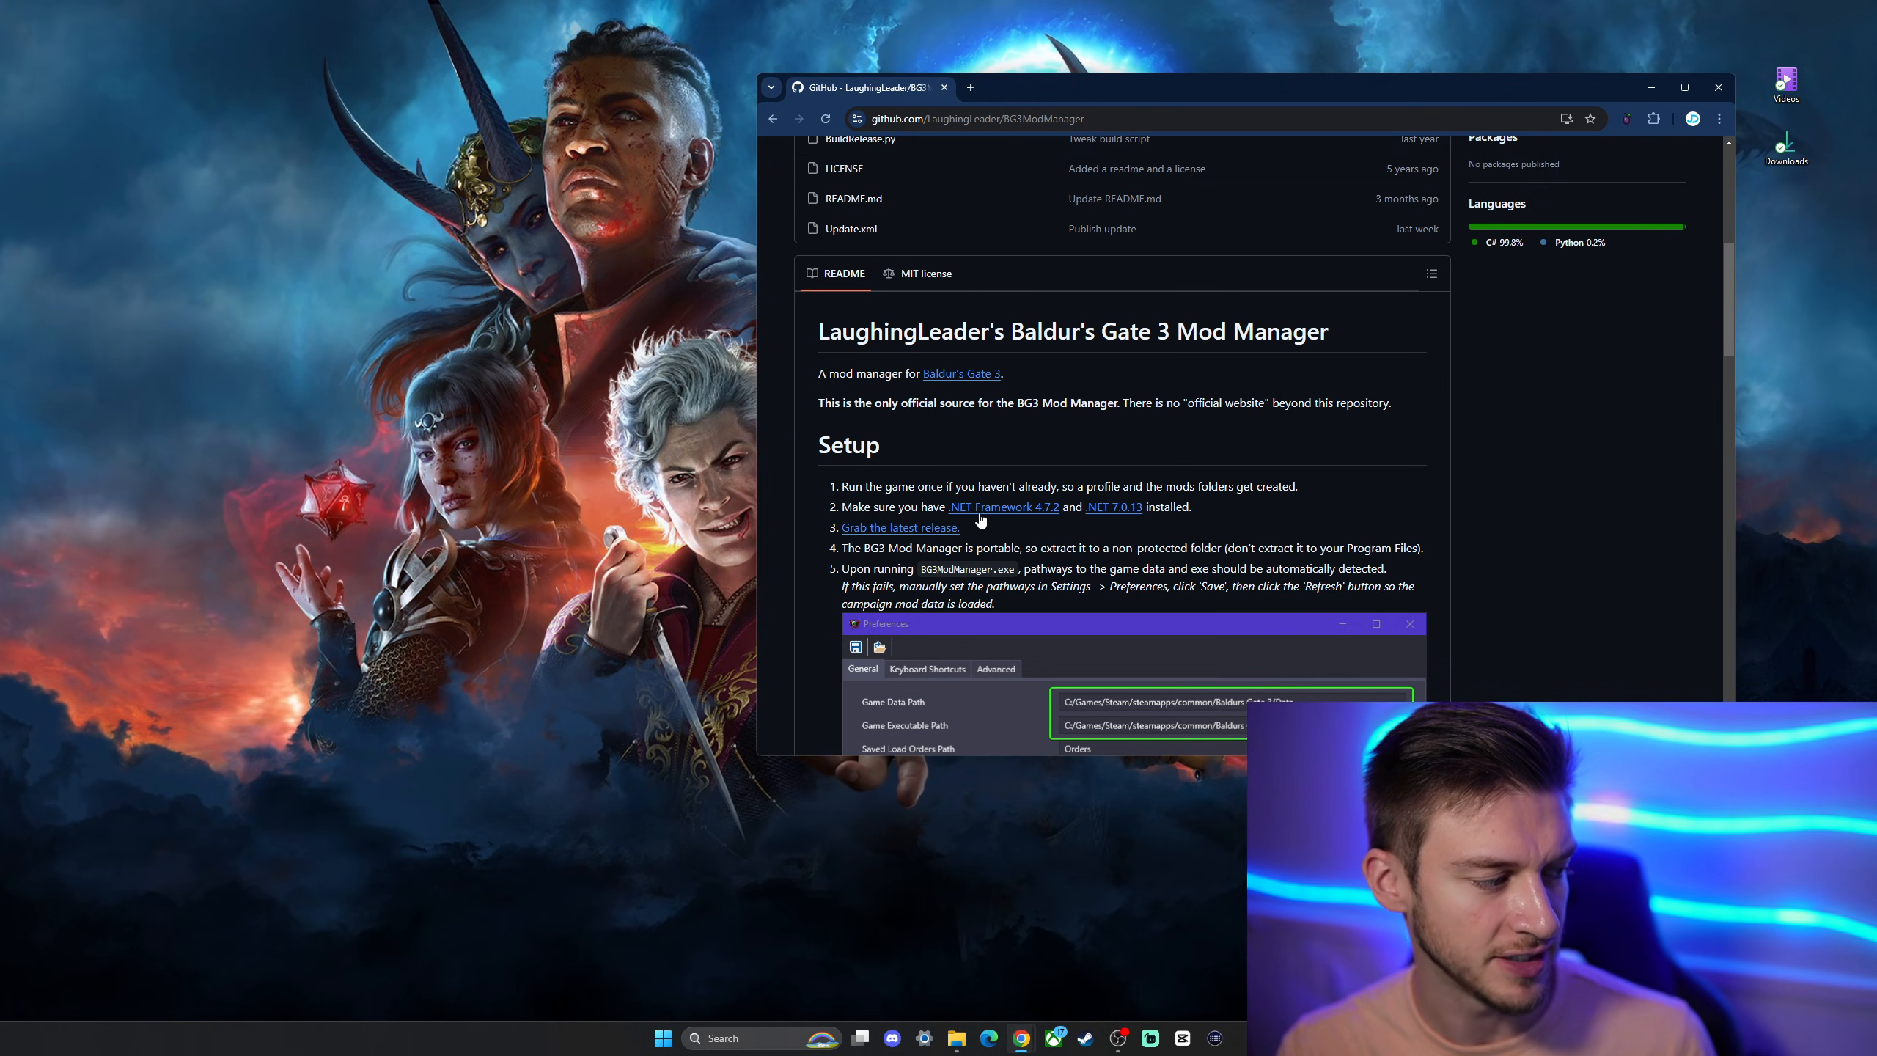
mouse_move(1003, 507)
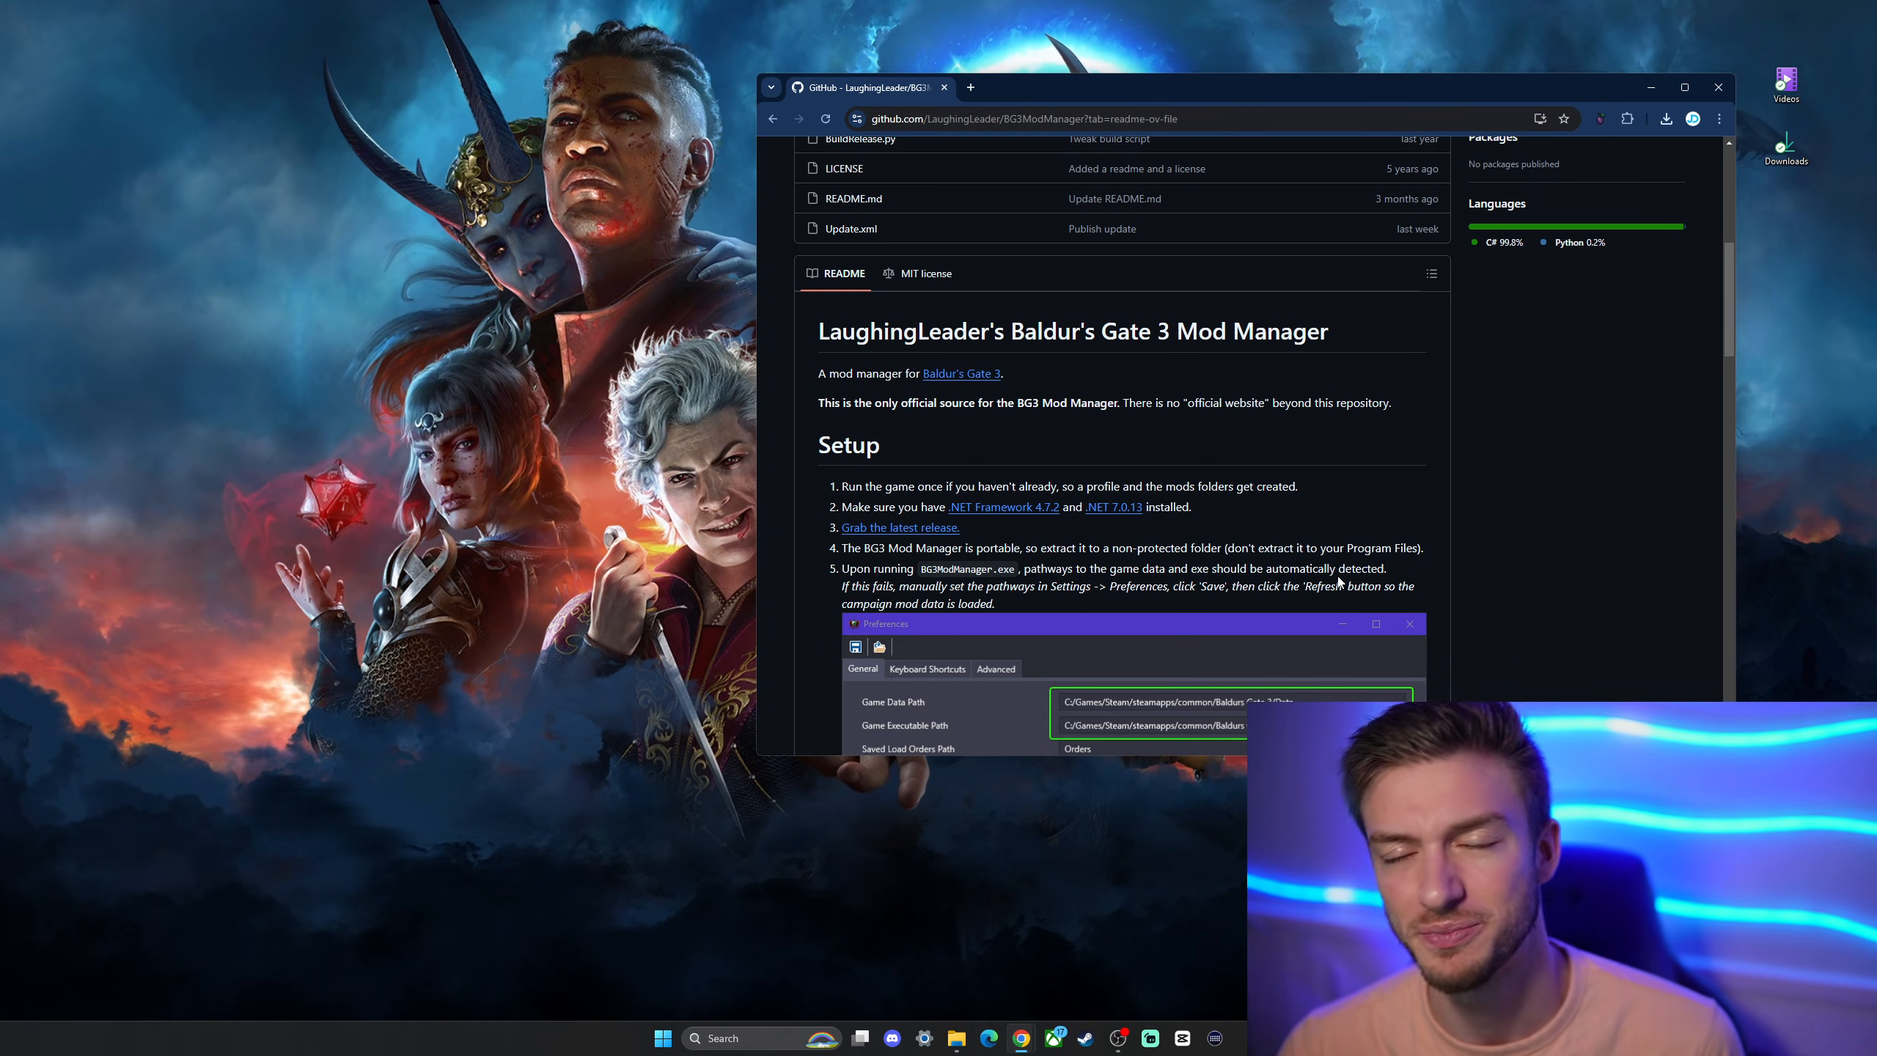
scroll(down, 3)
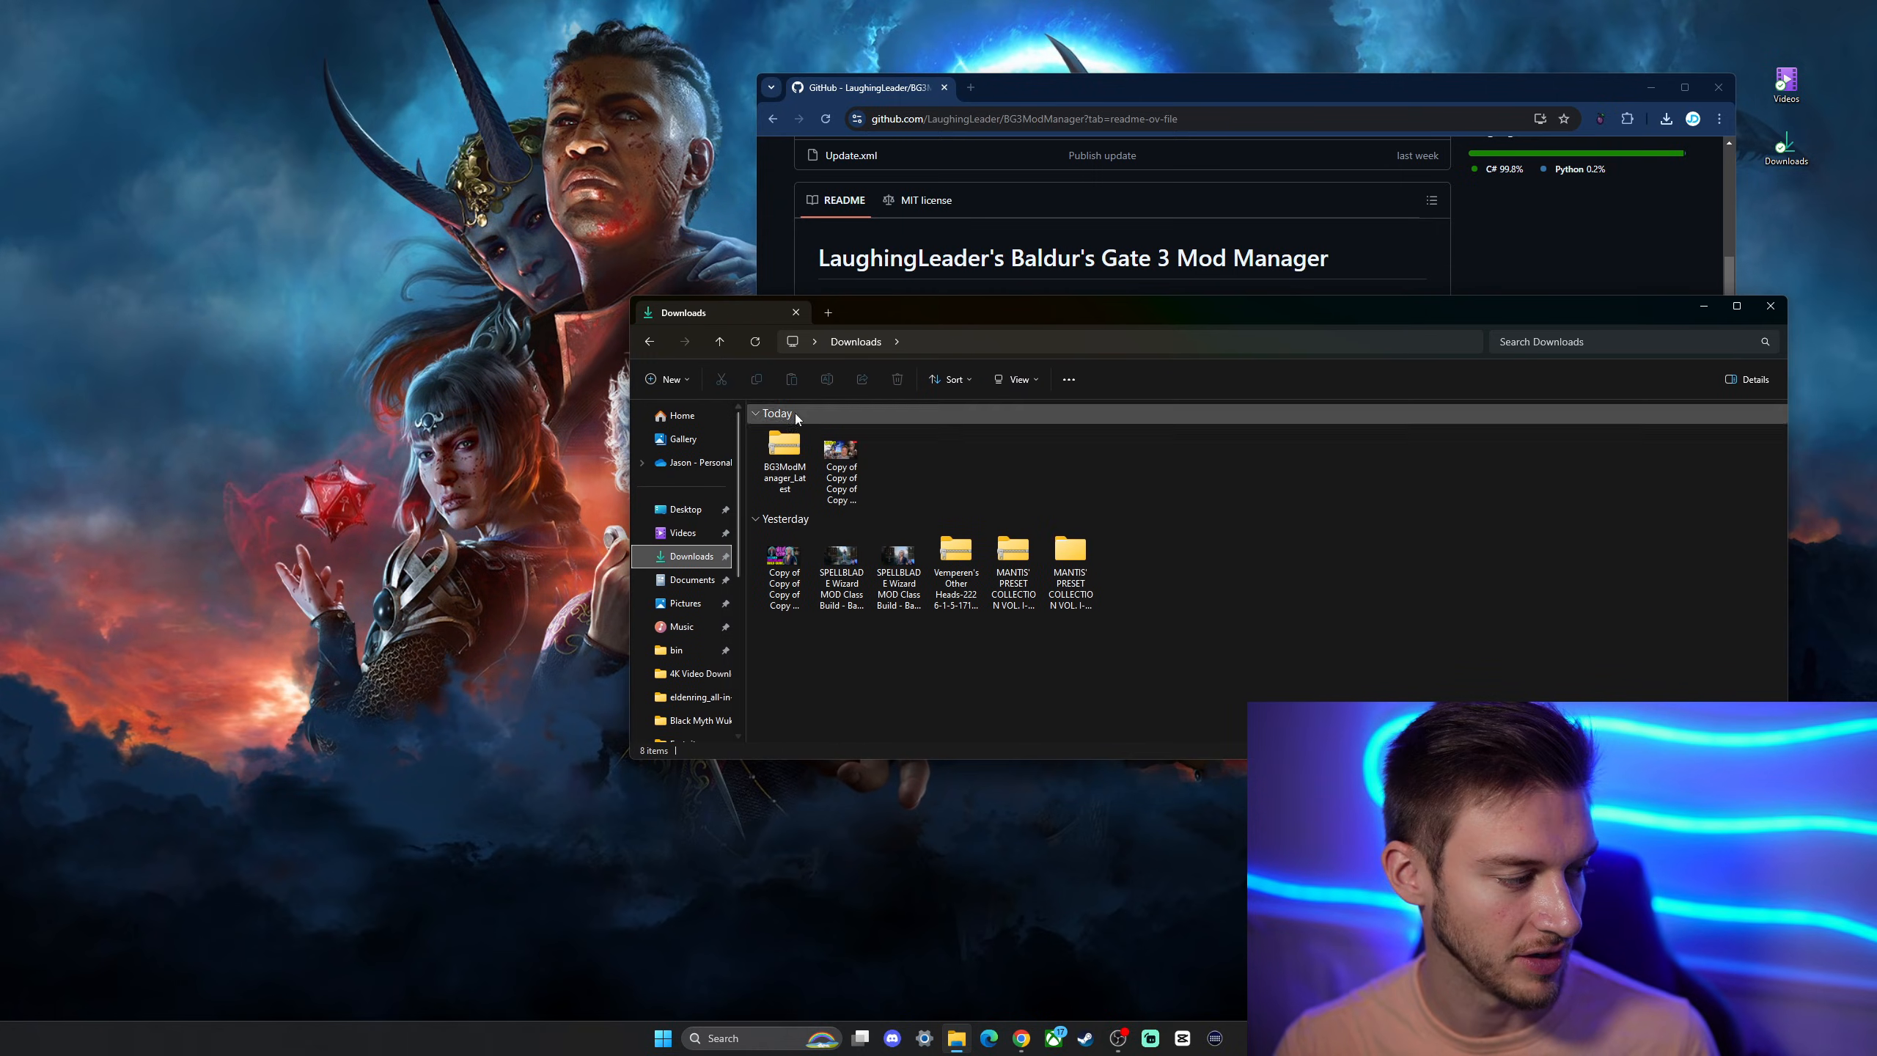
Move the BG3ModManager_Latest folder to Documents and open it.
right_click(784, 461)
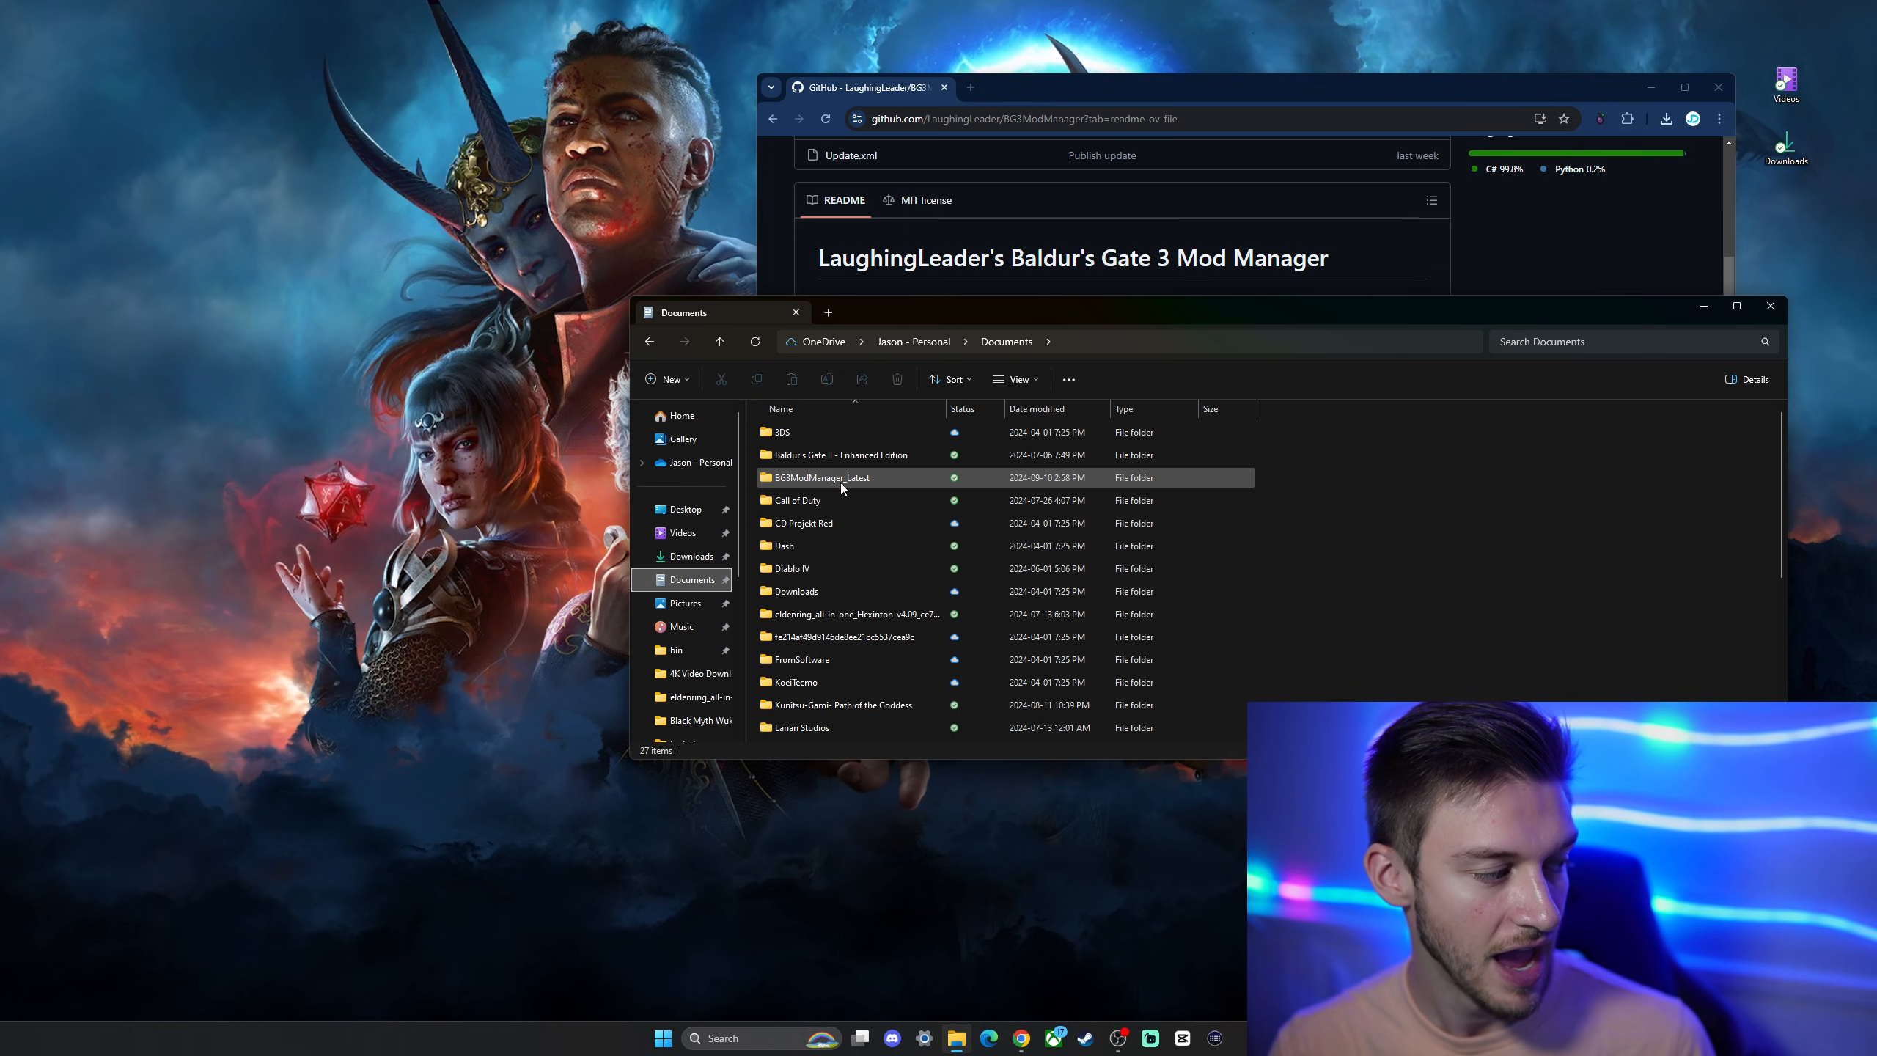
double_click(823, 477)
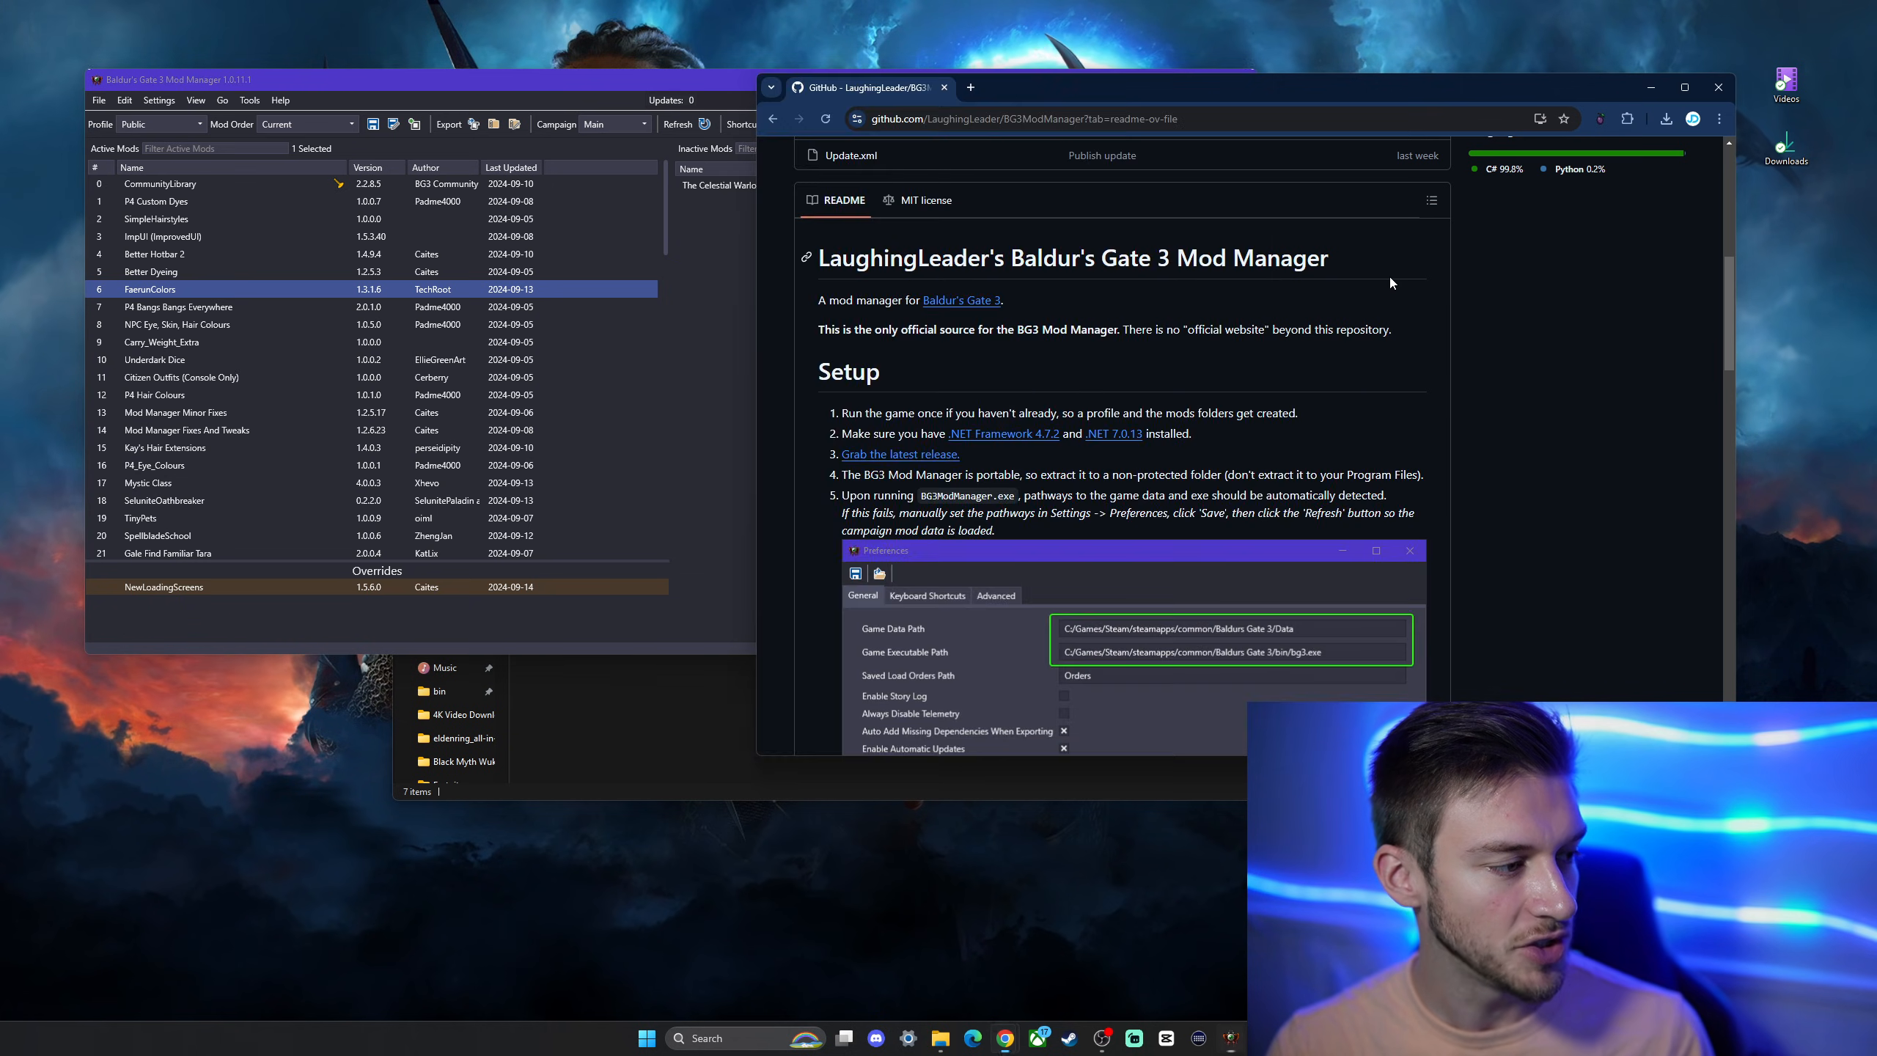
Open Settings > Preferences in BG3 Mod Manager.
scroll(down, 3)
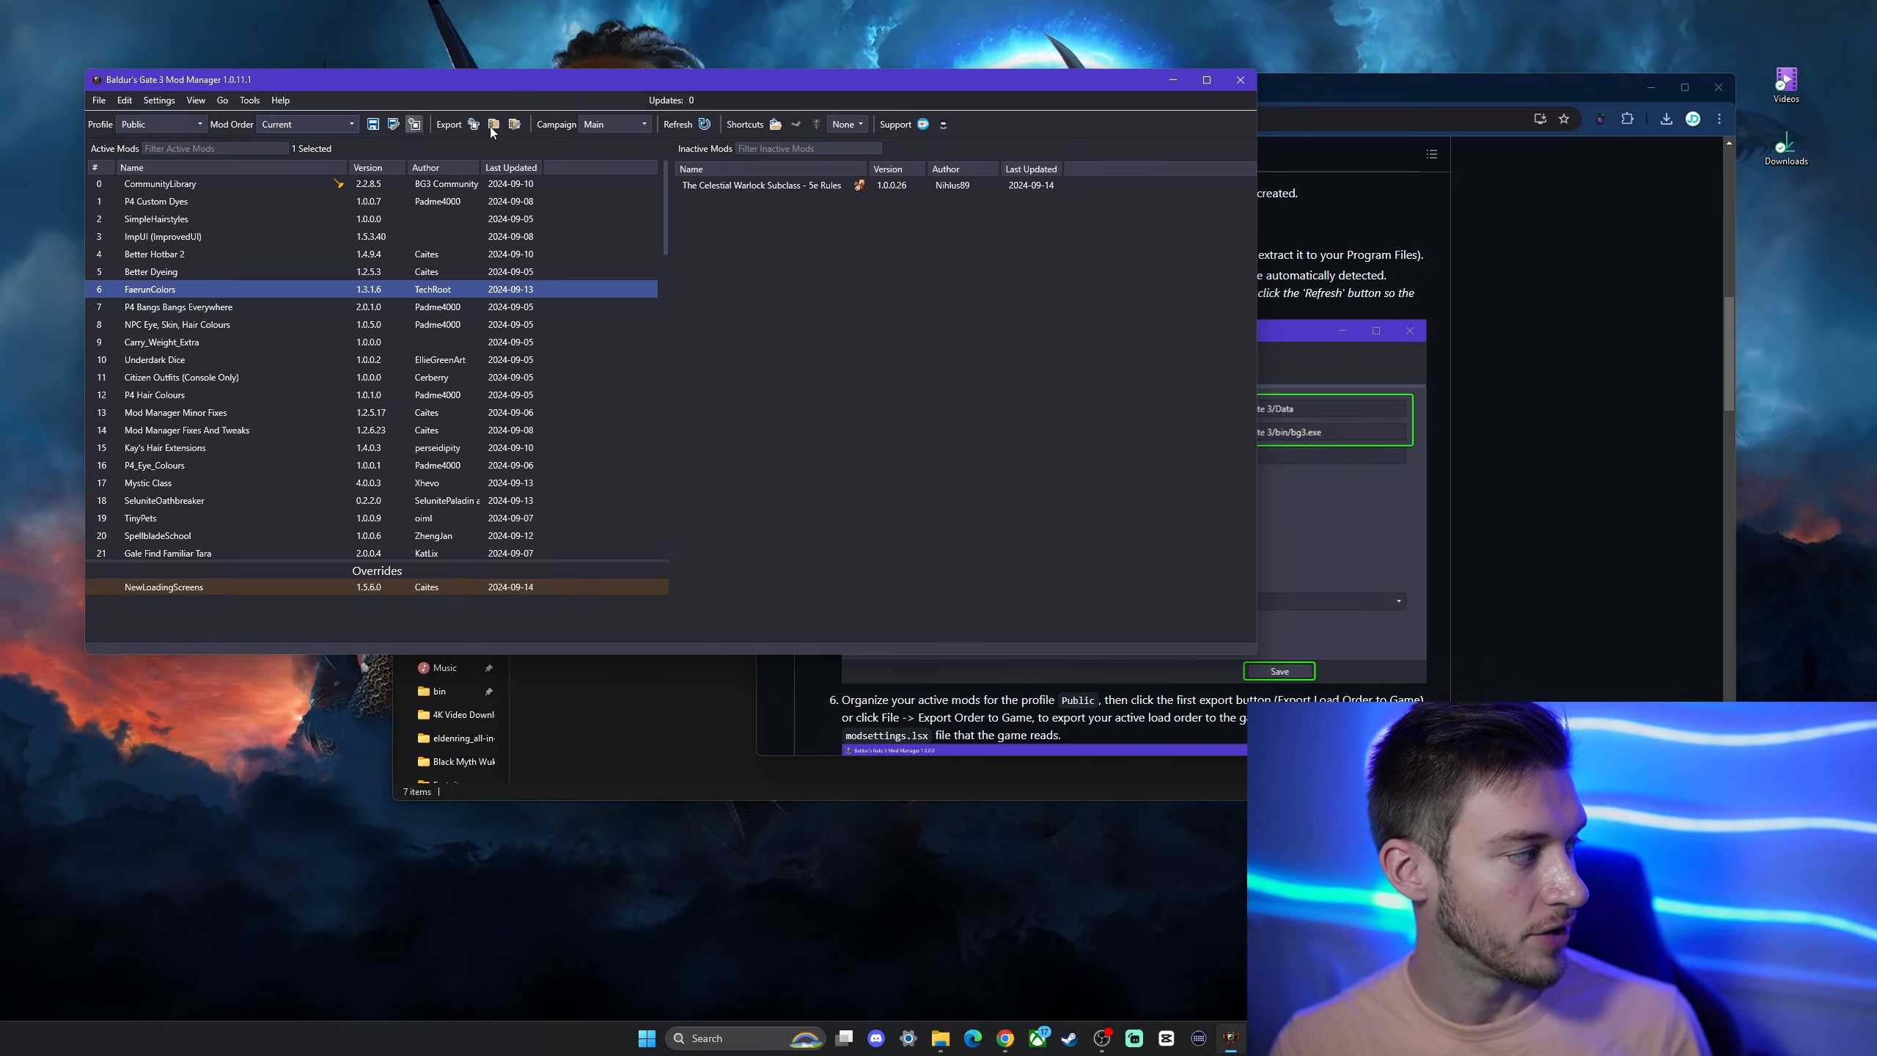
click(615, 123)
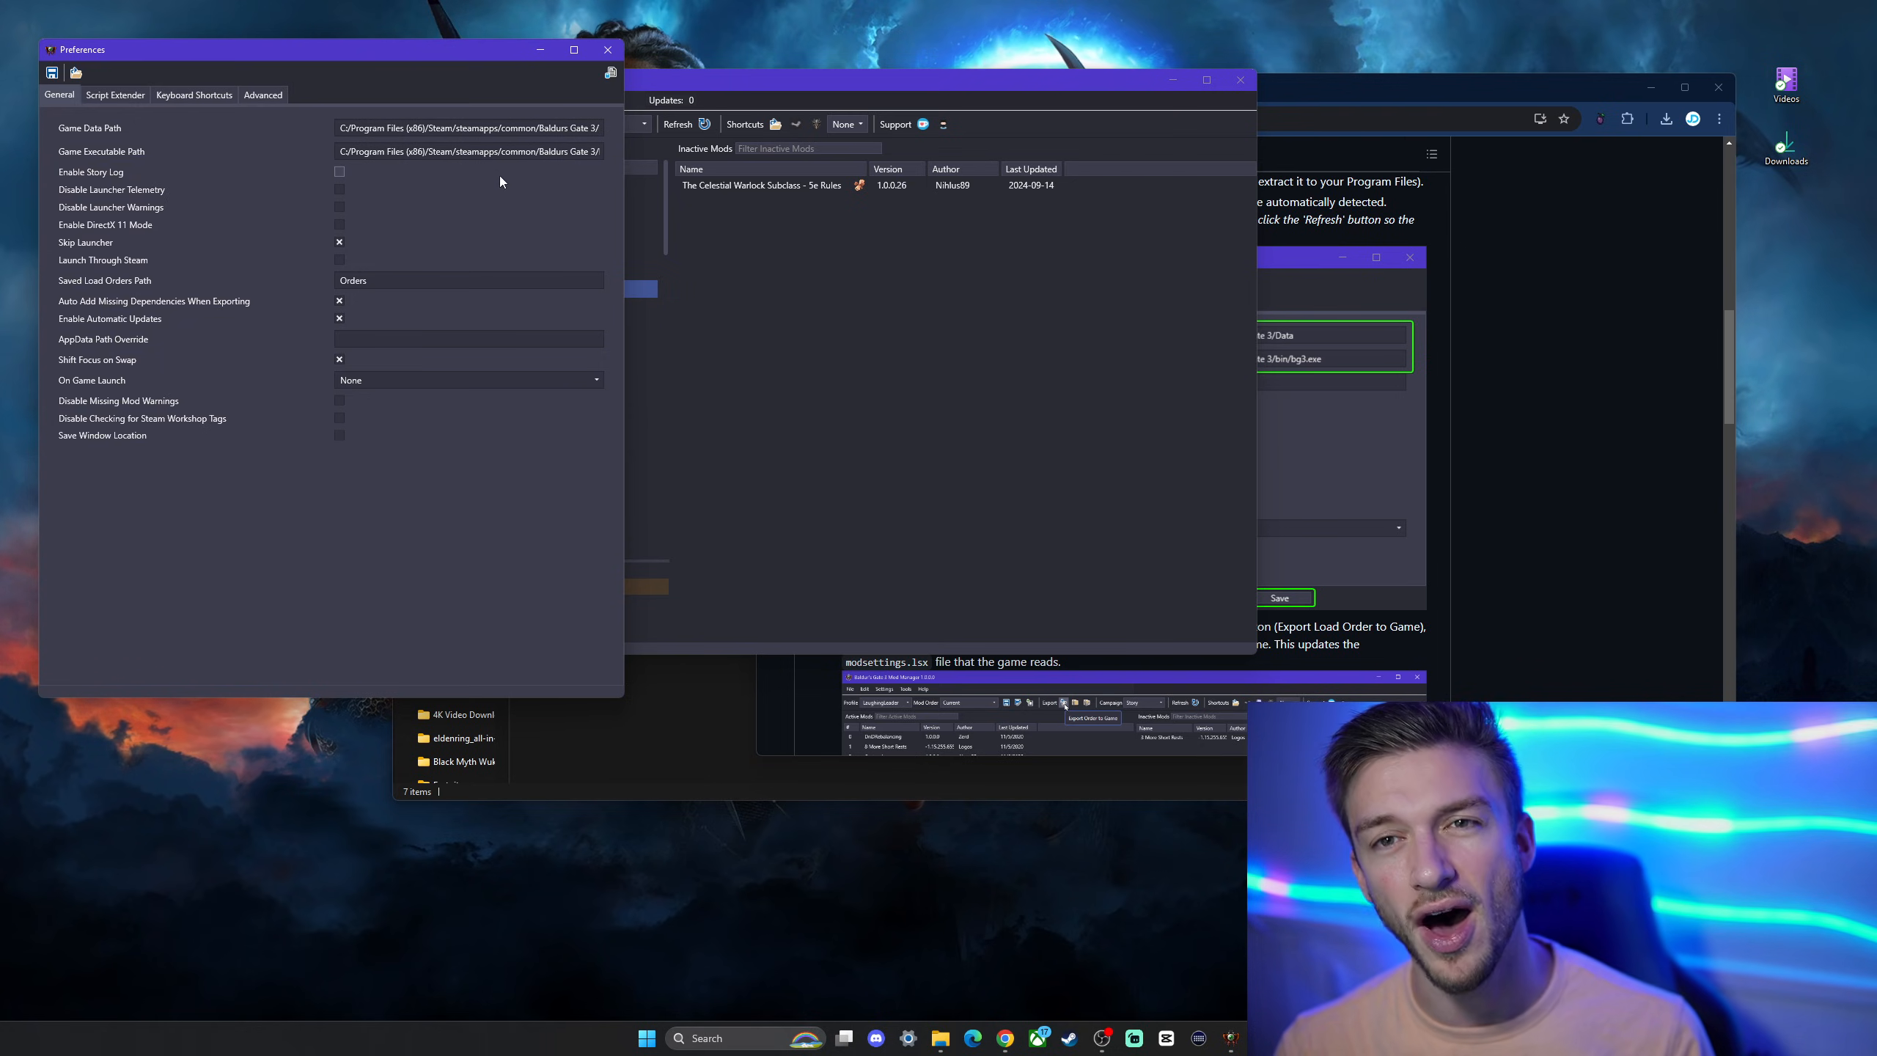
mouse_move(607, 134)
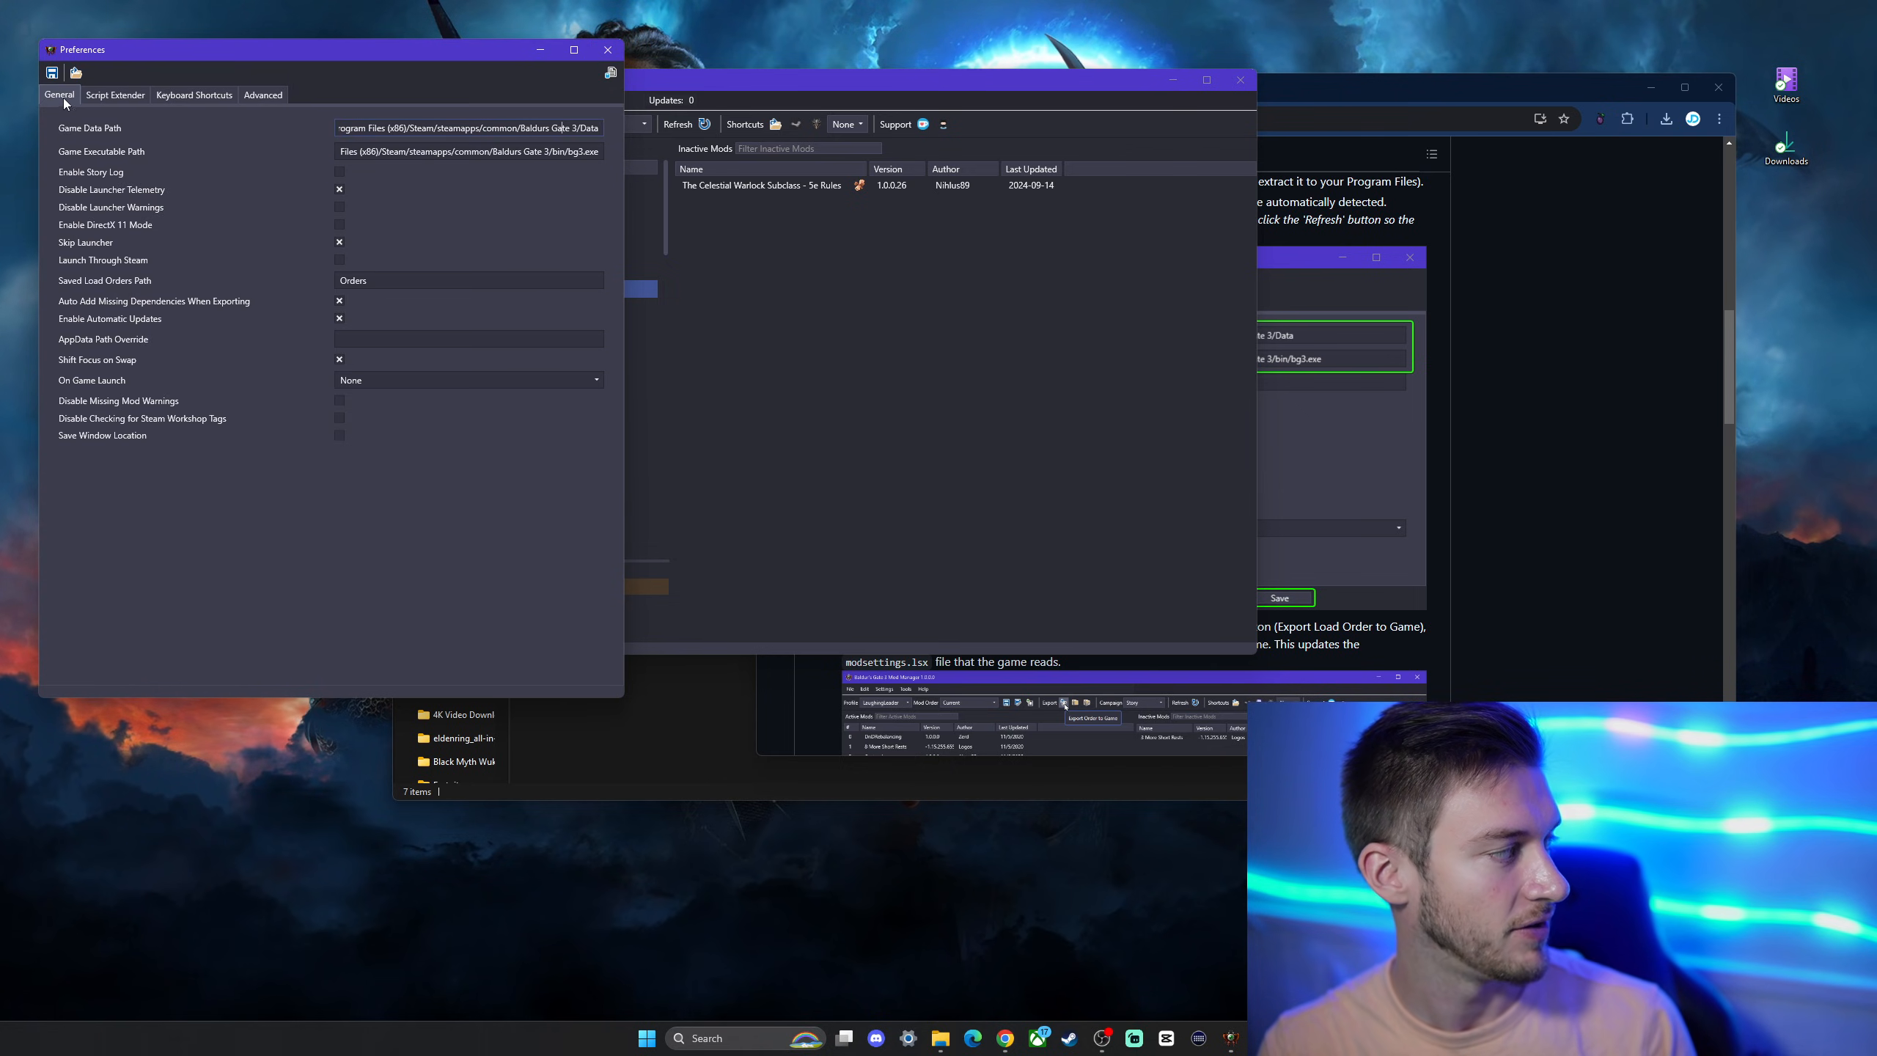
Save the preferences with launcher telemetry disabled and Steam install paths confirmed.
click(607, 49)
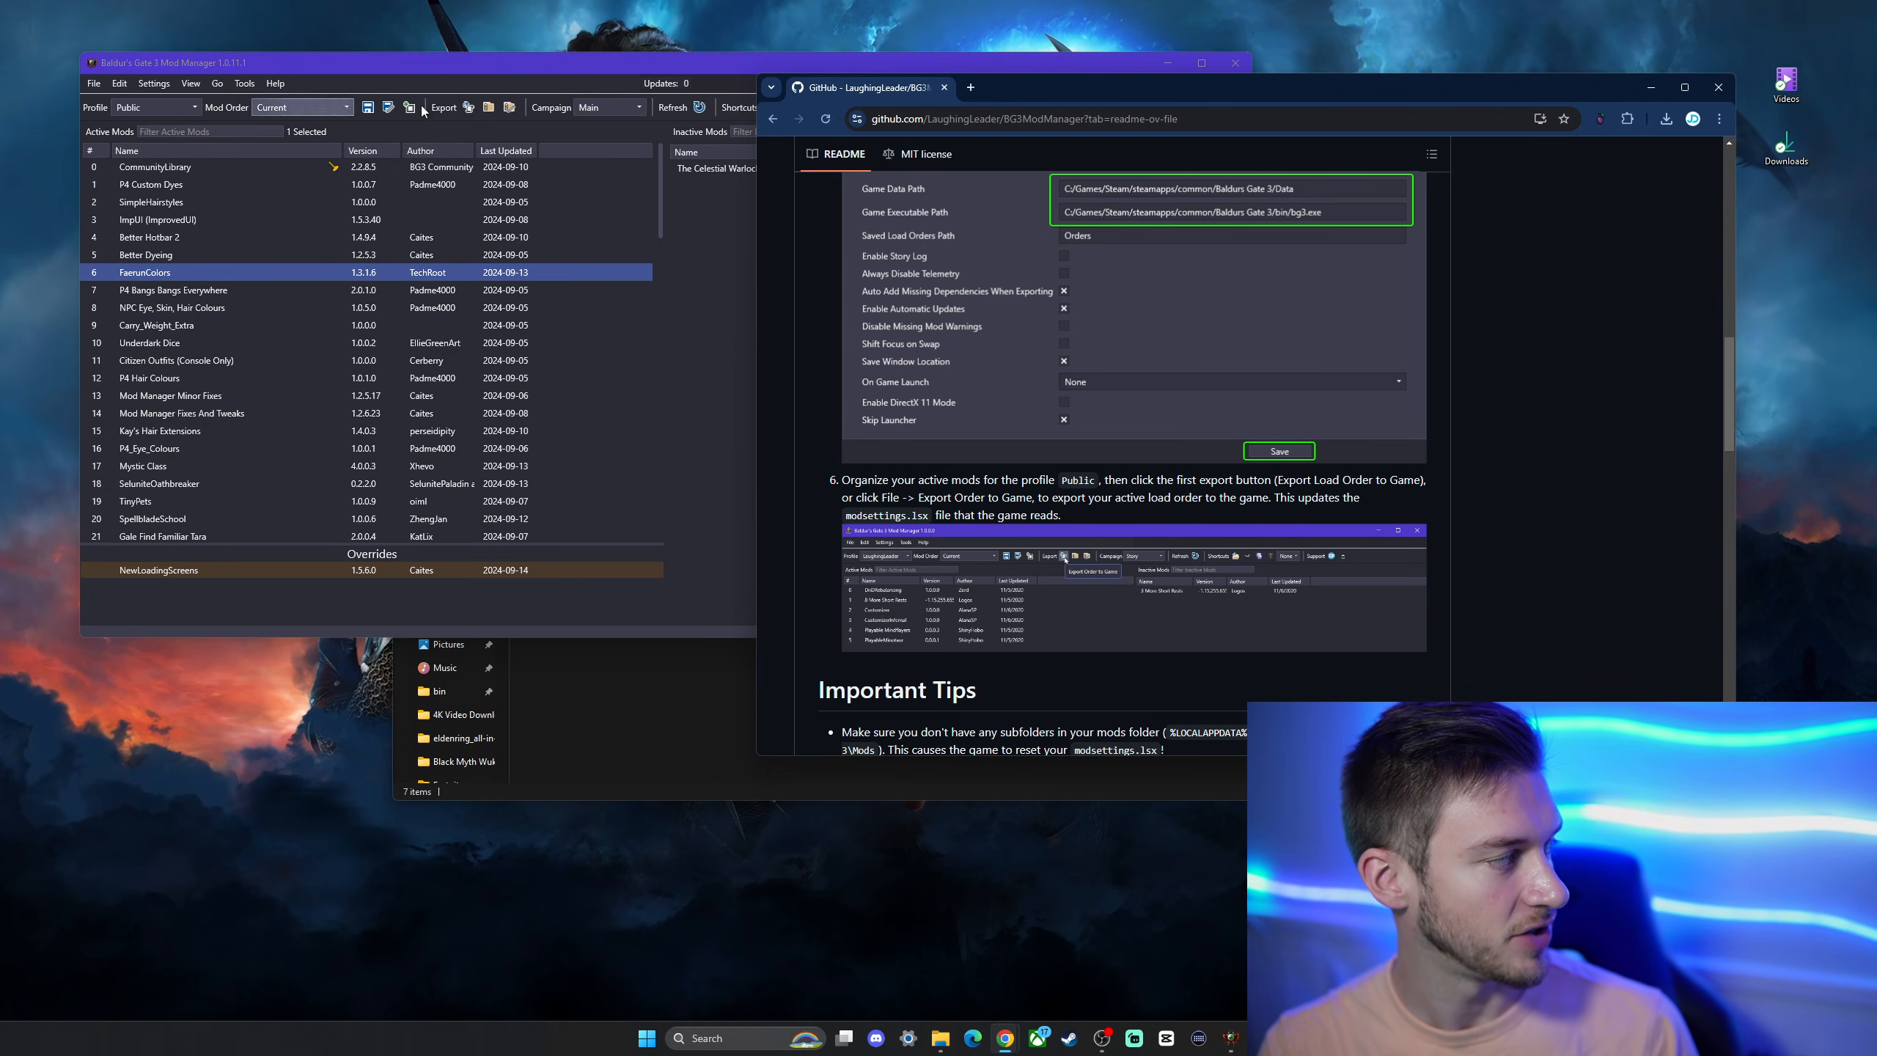
Scroll the README past step 6 to the Important Tips about the mods folder.
scroll(down, 3)
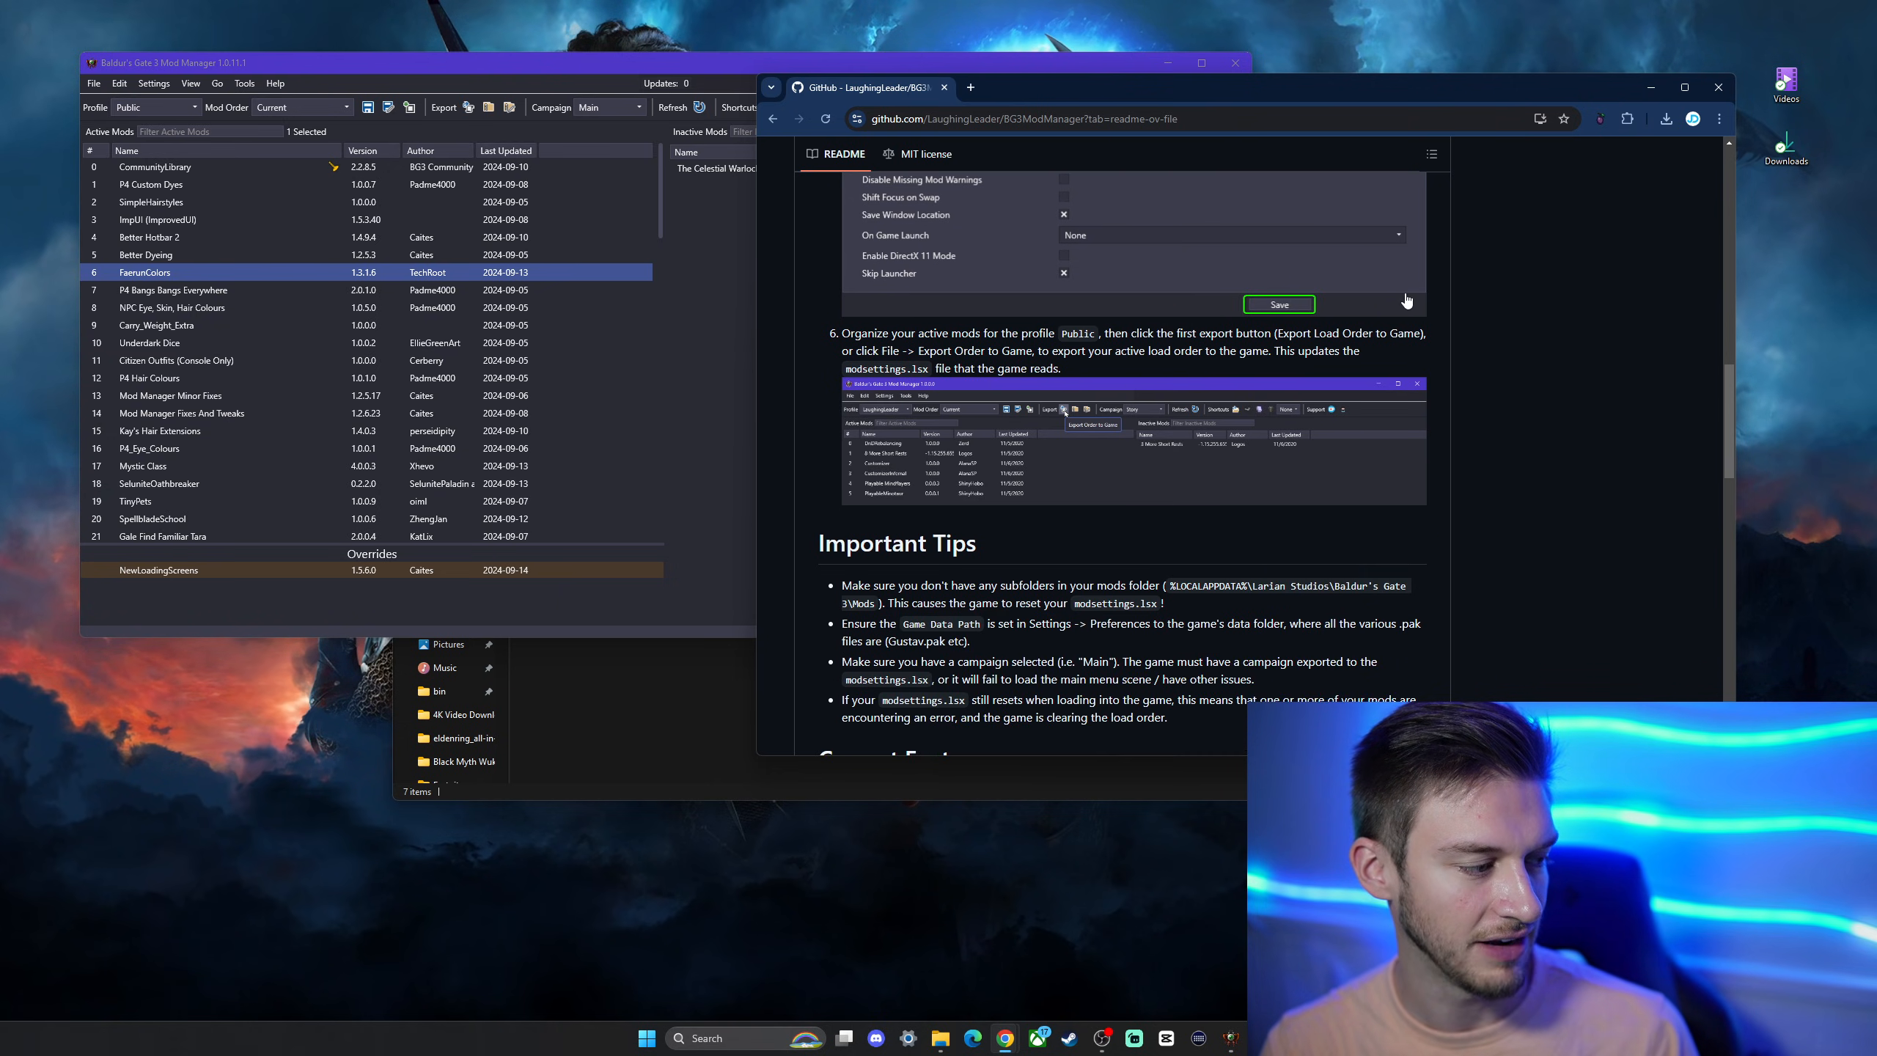
scroll(down, 3)
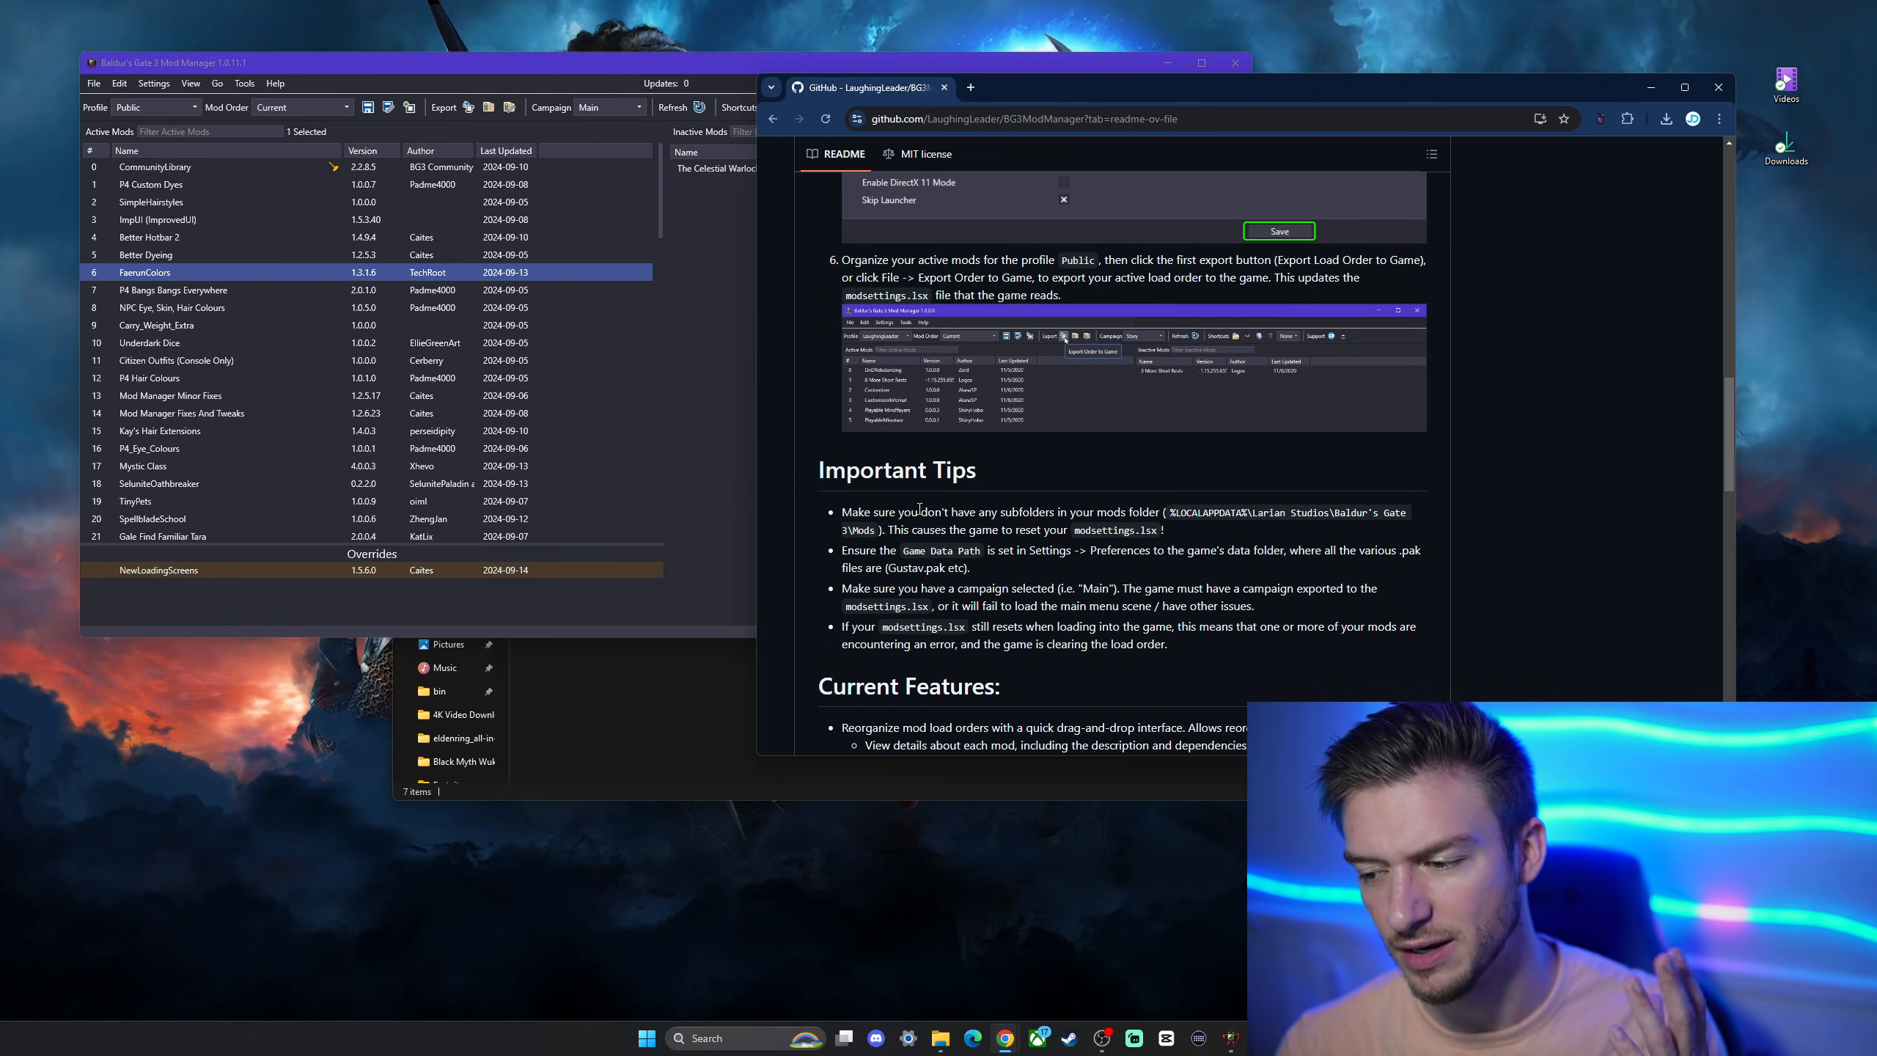
drag(973, 512, 1054, 513)
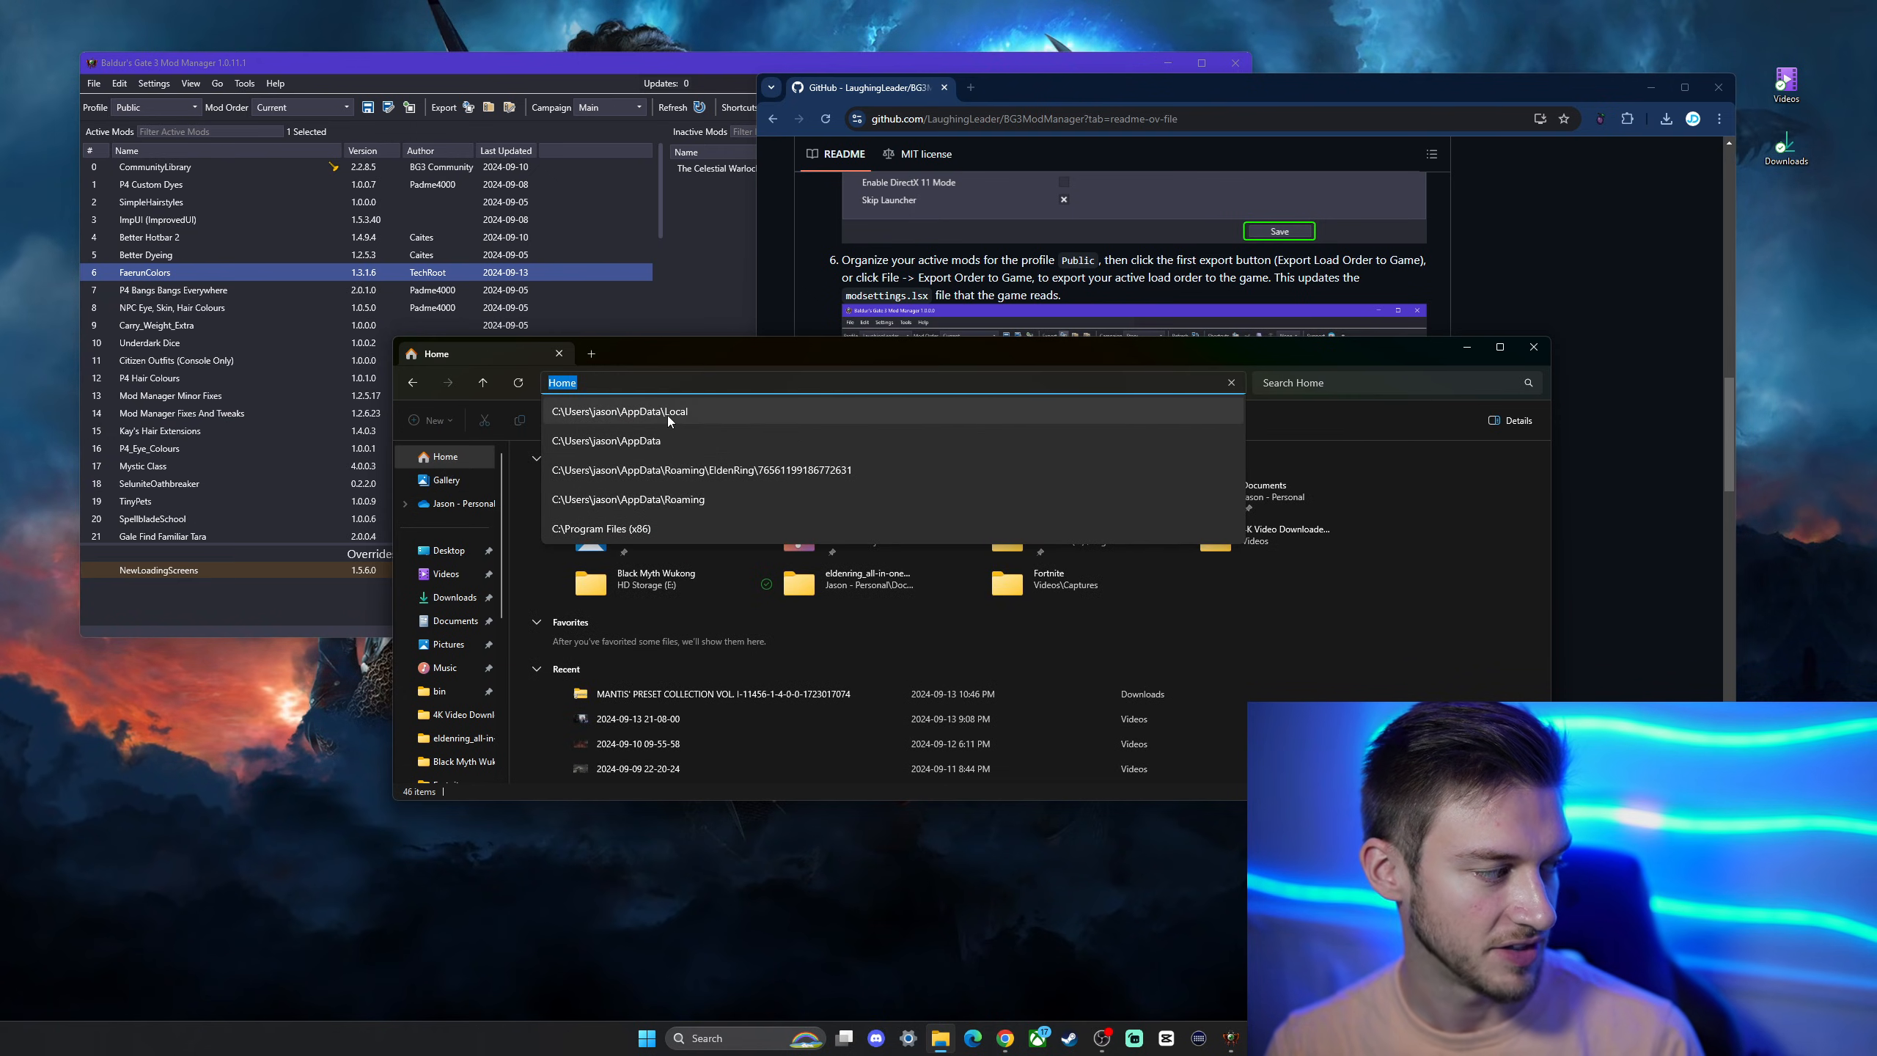
Navigate from AppData\Local through Larian Studios\Baldur's Gate 3 into the Mods folder.
click(617, 411)
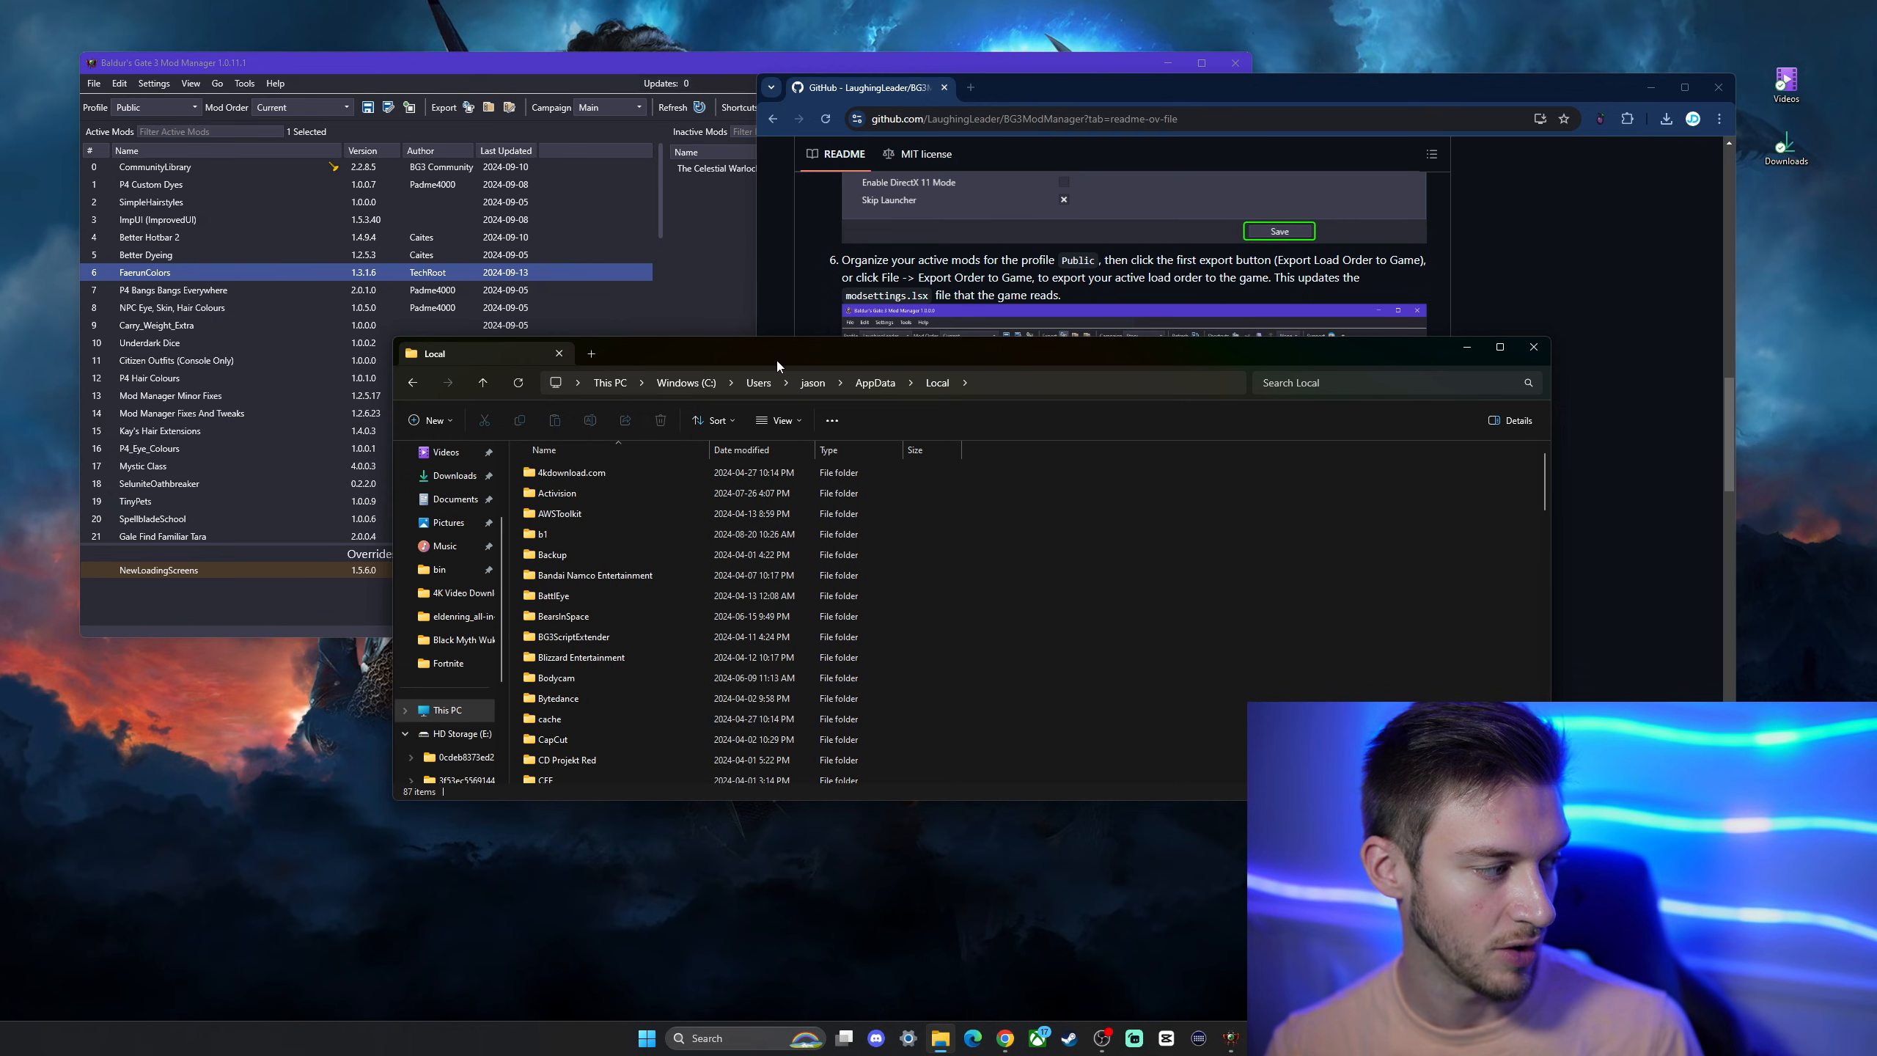
scroll(down, 3)
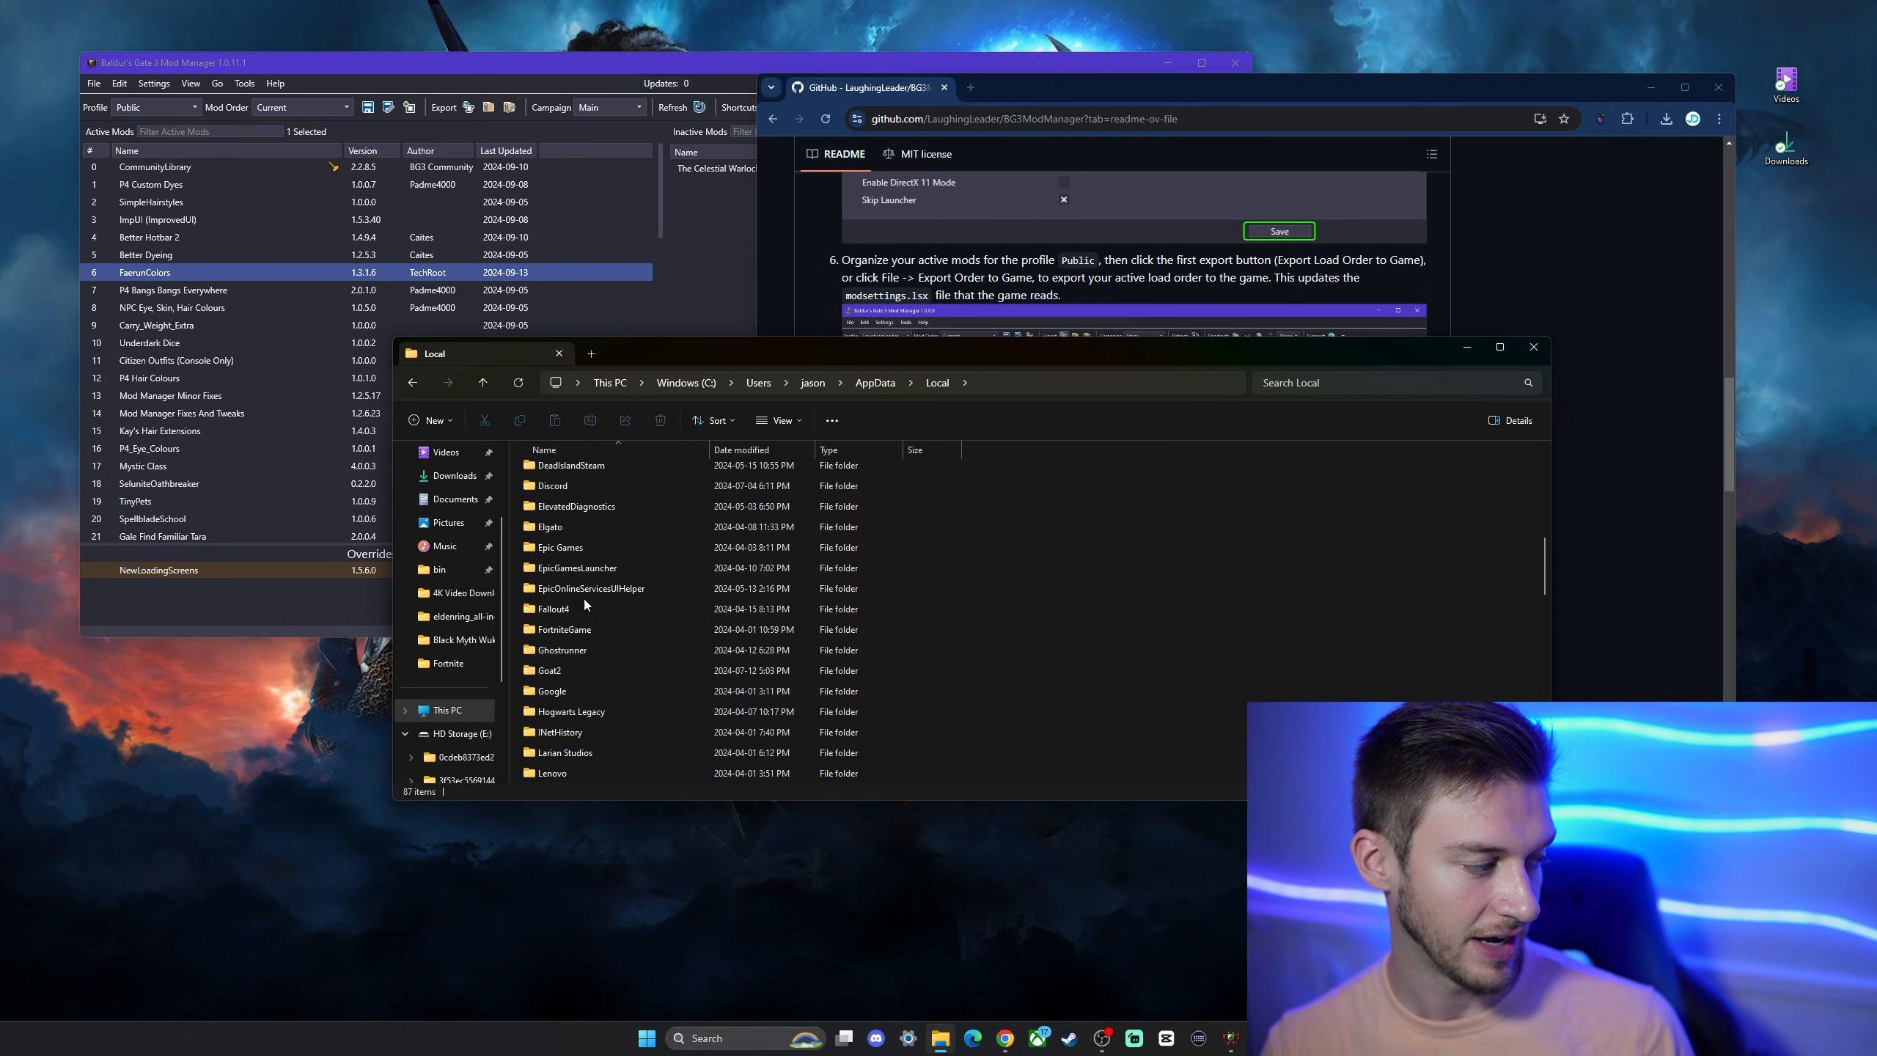
scroll(down, 3)
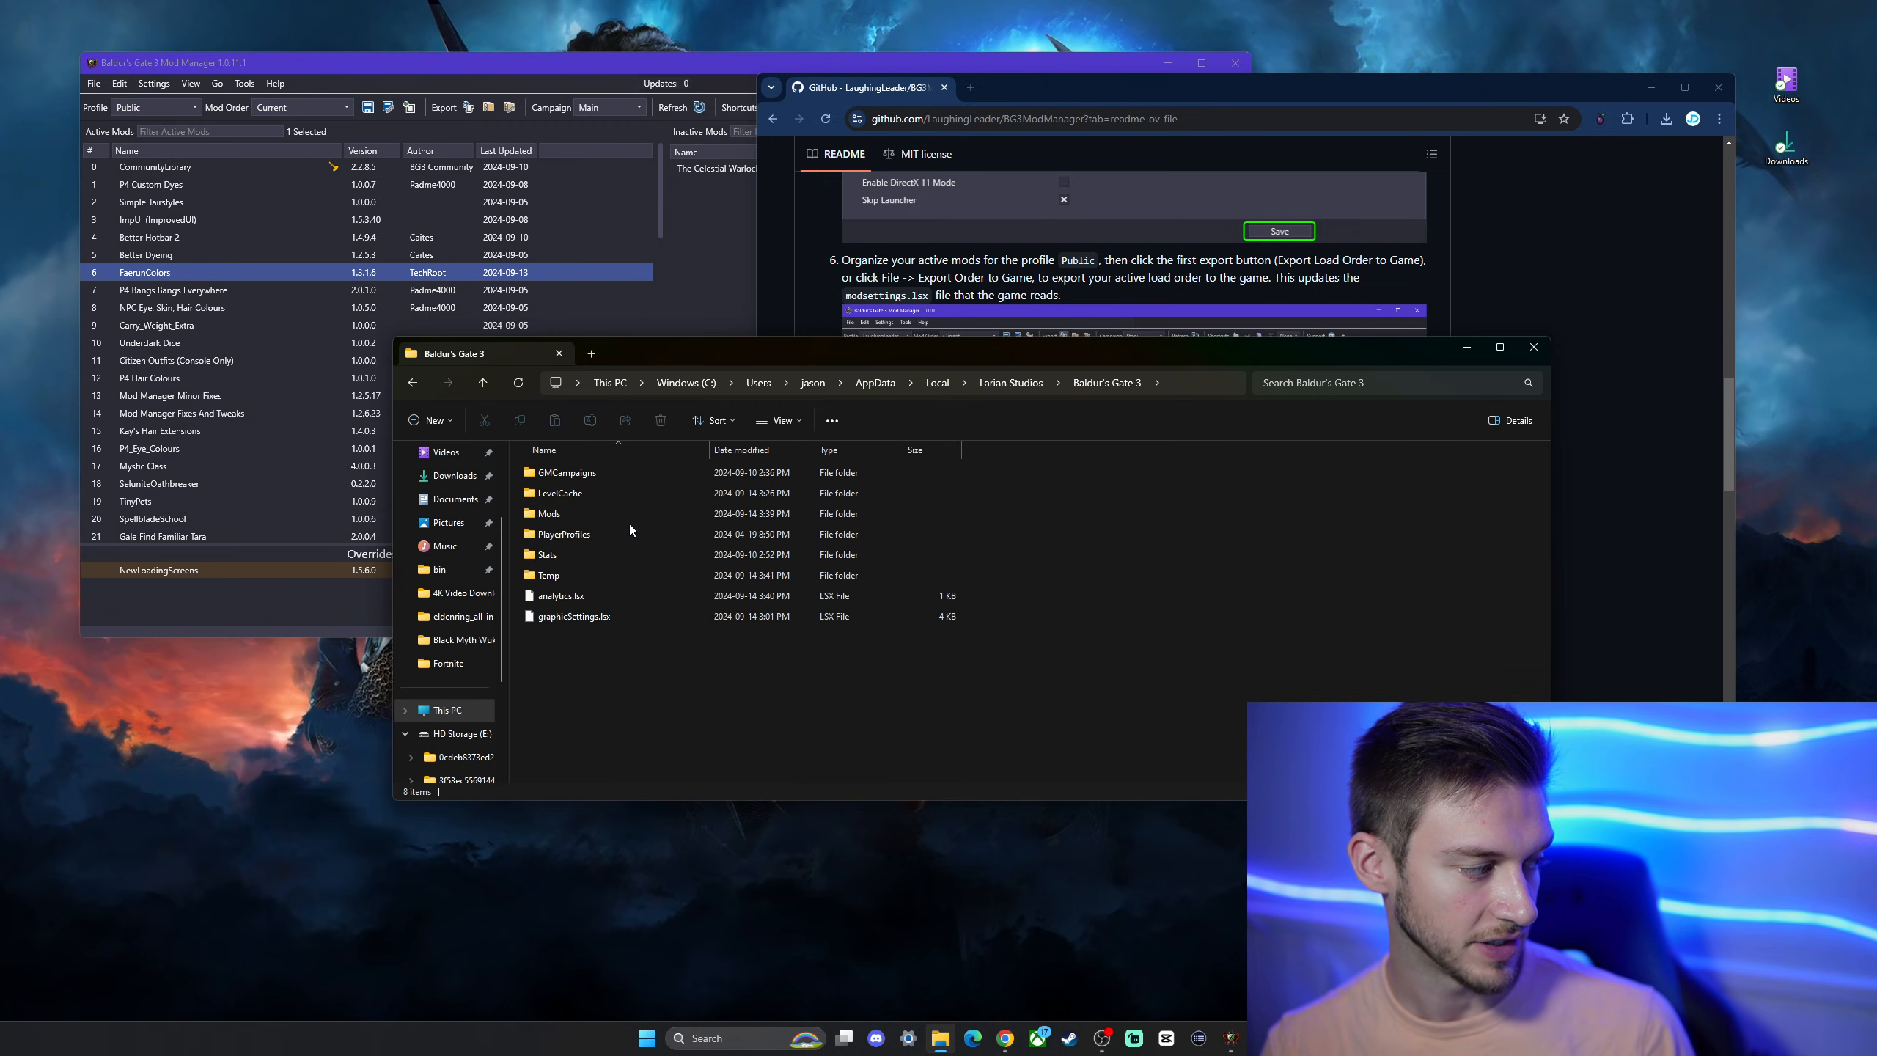
double_click(549, 513)
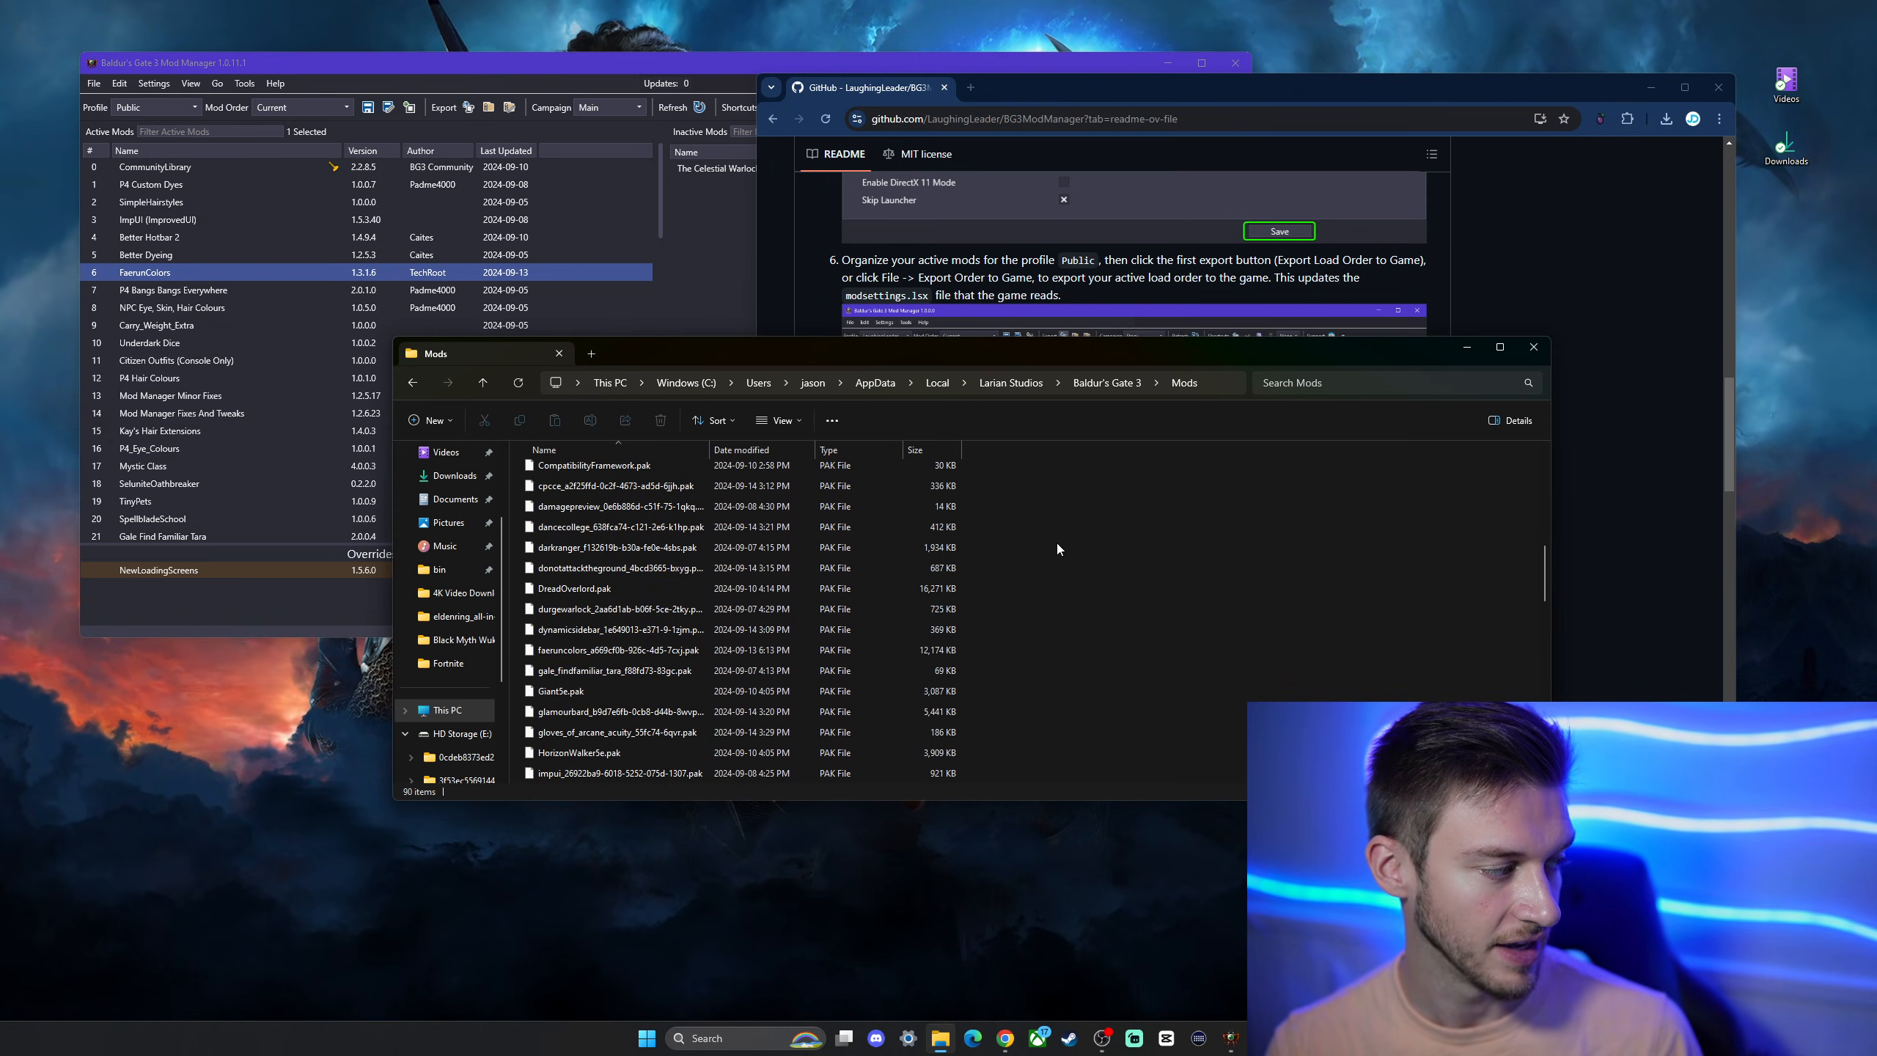
mouse_move(1423, 371)
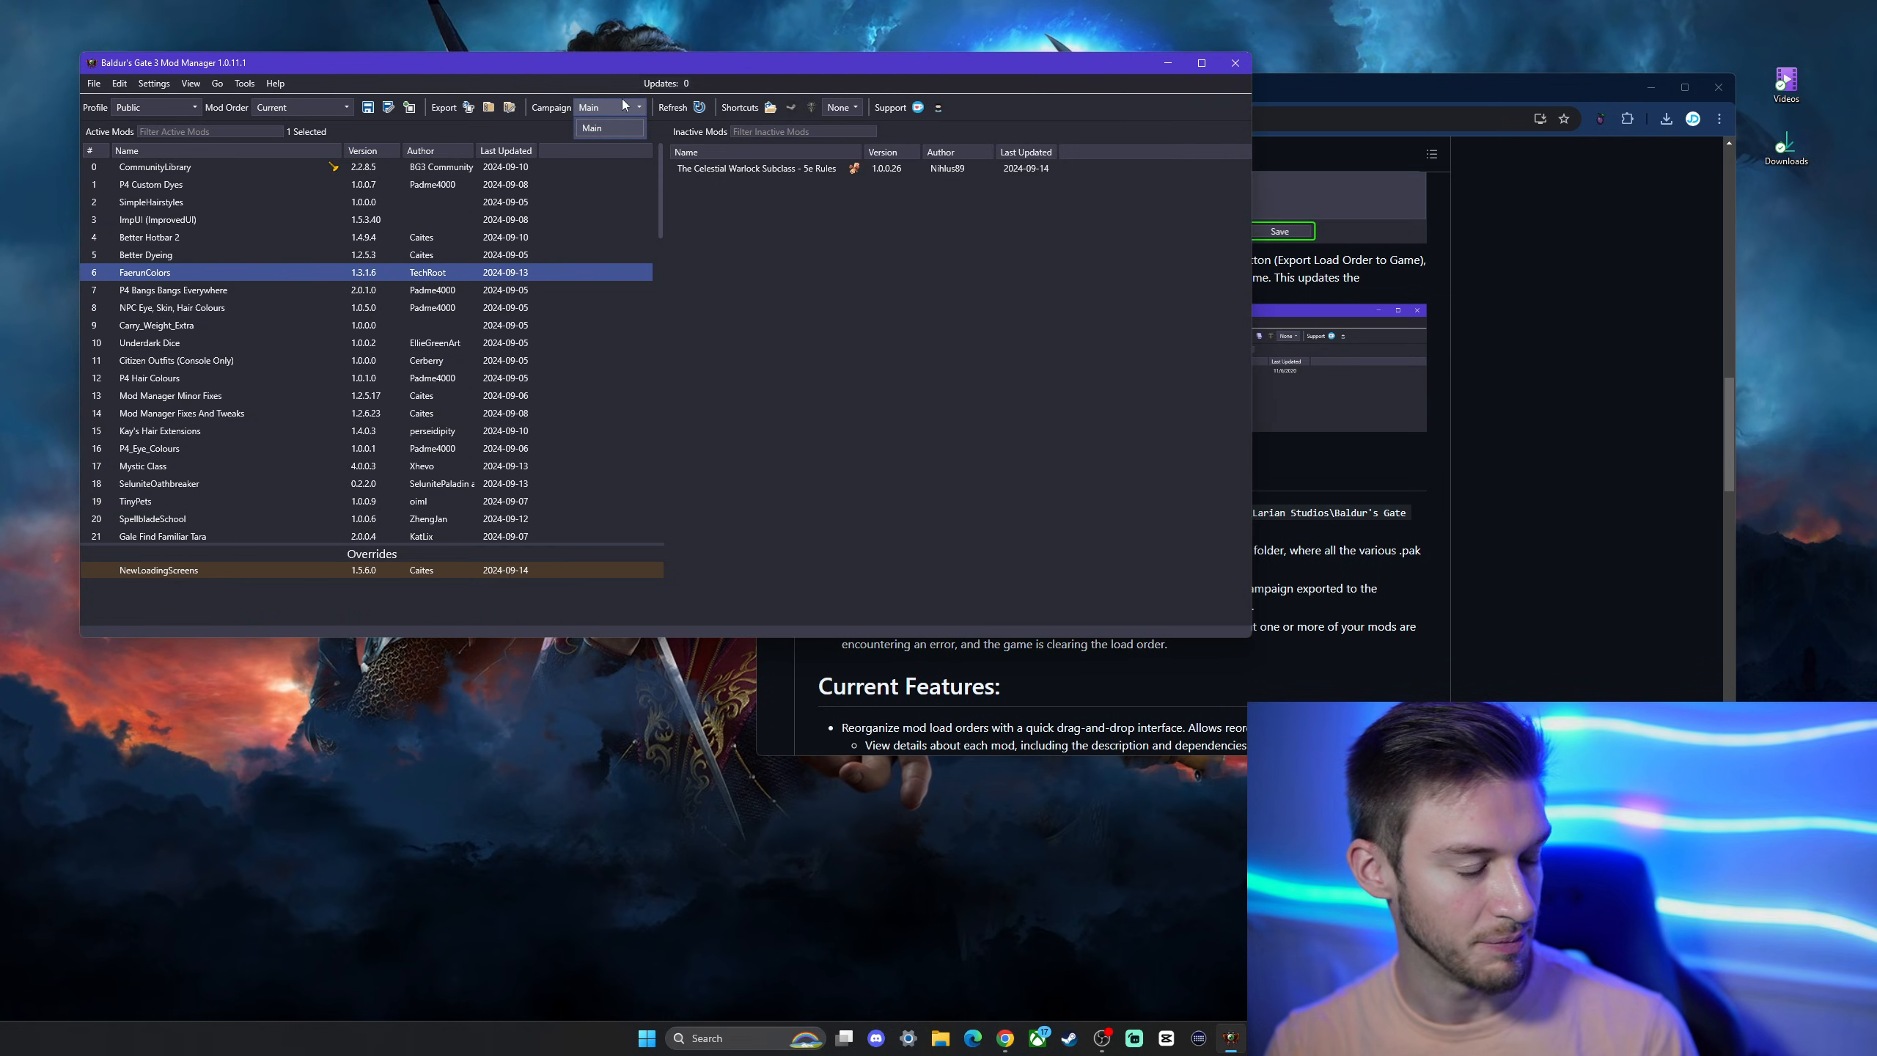
Select Main in the Campaign dropdown and view the README's campaign tips.
click(592, 127)
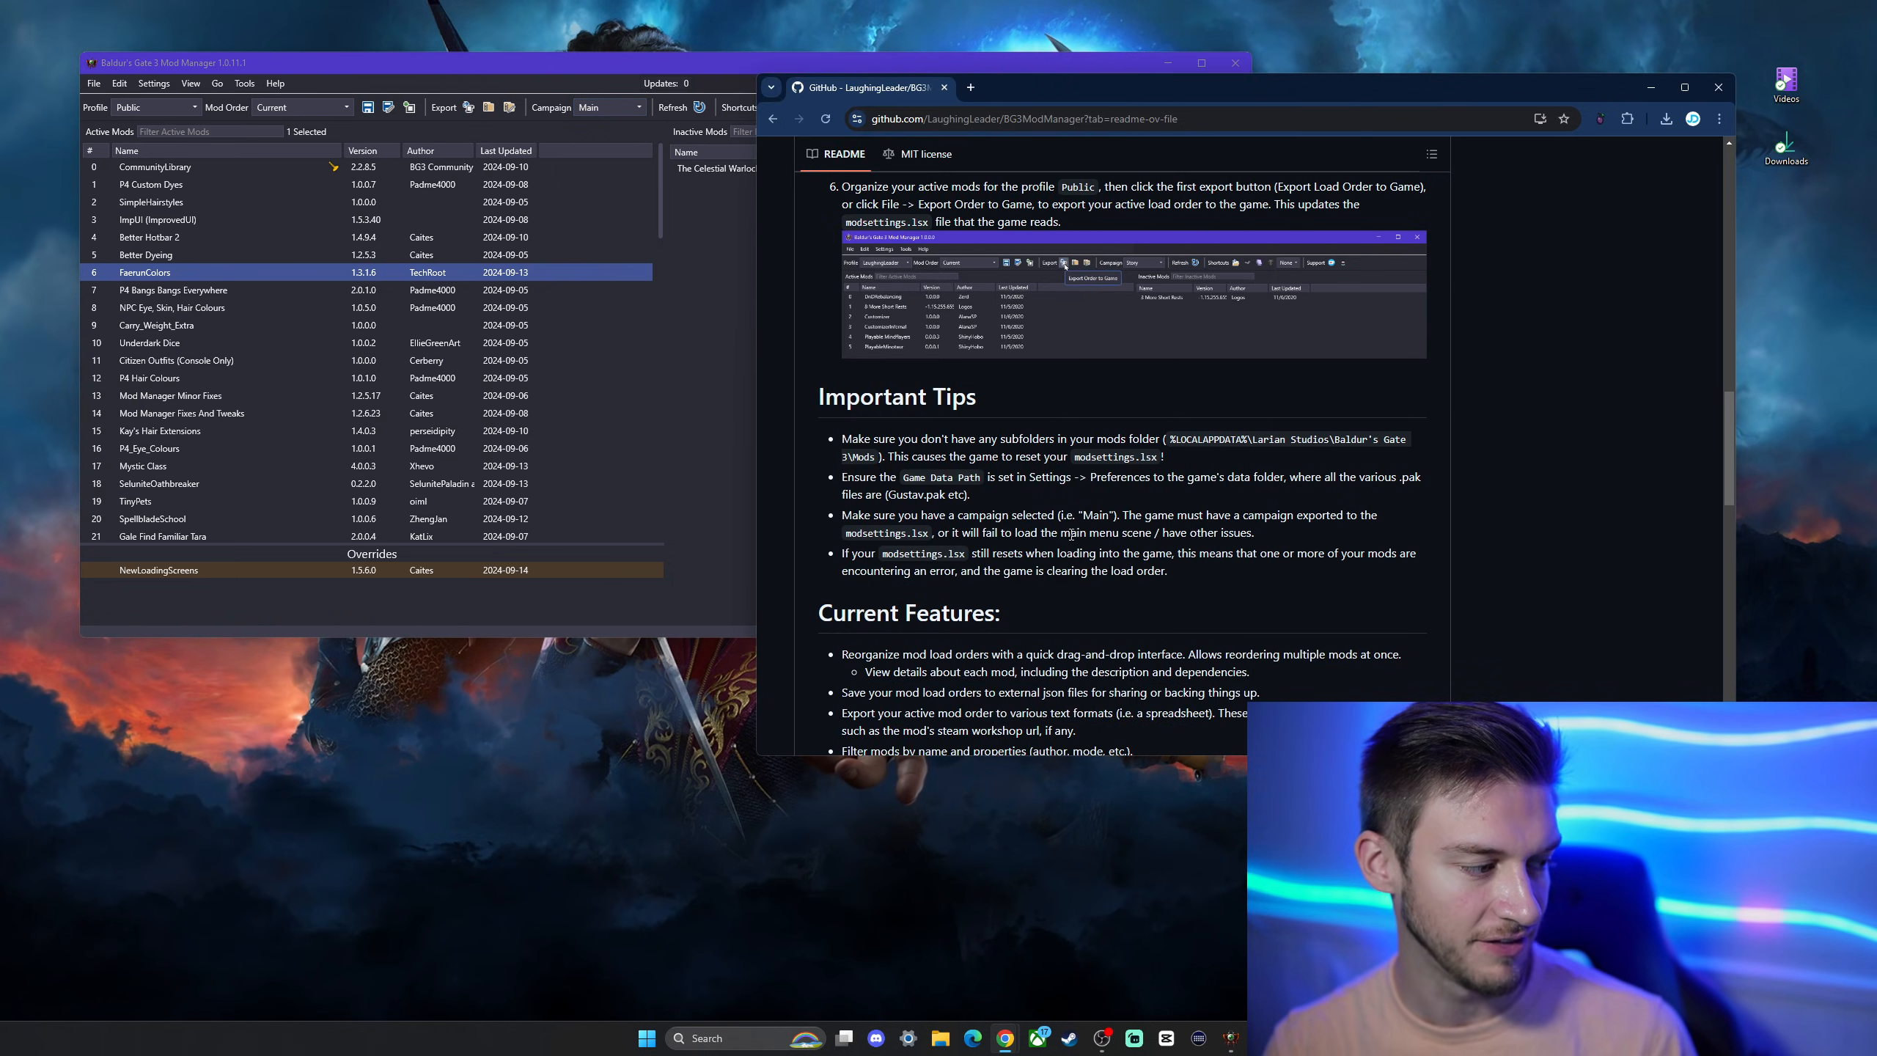
drag(989, 553, 1170, 553)
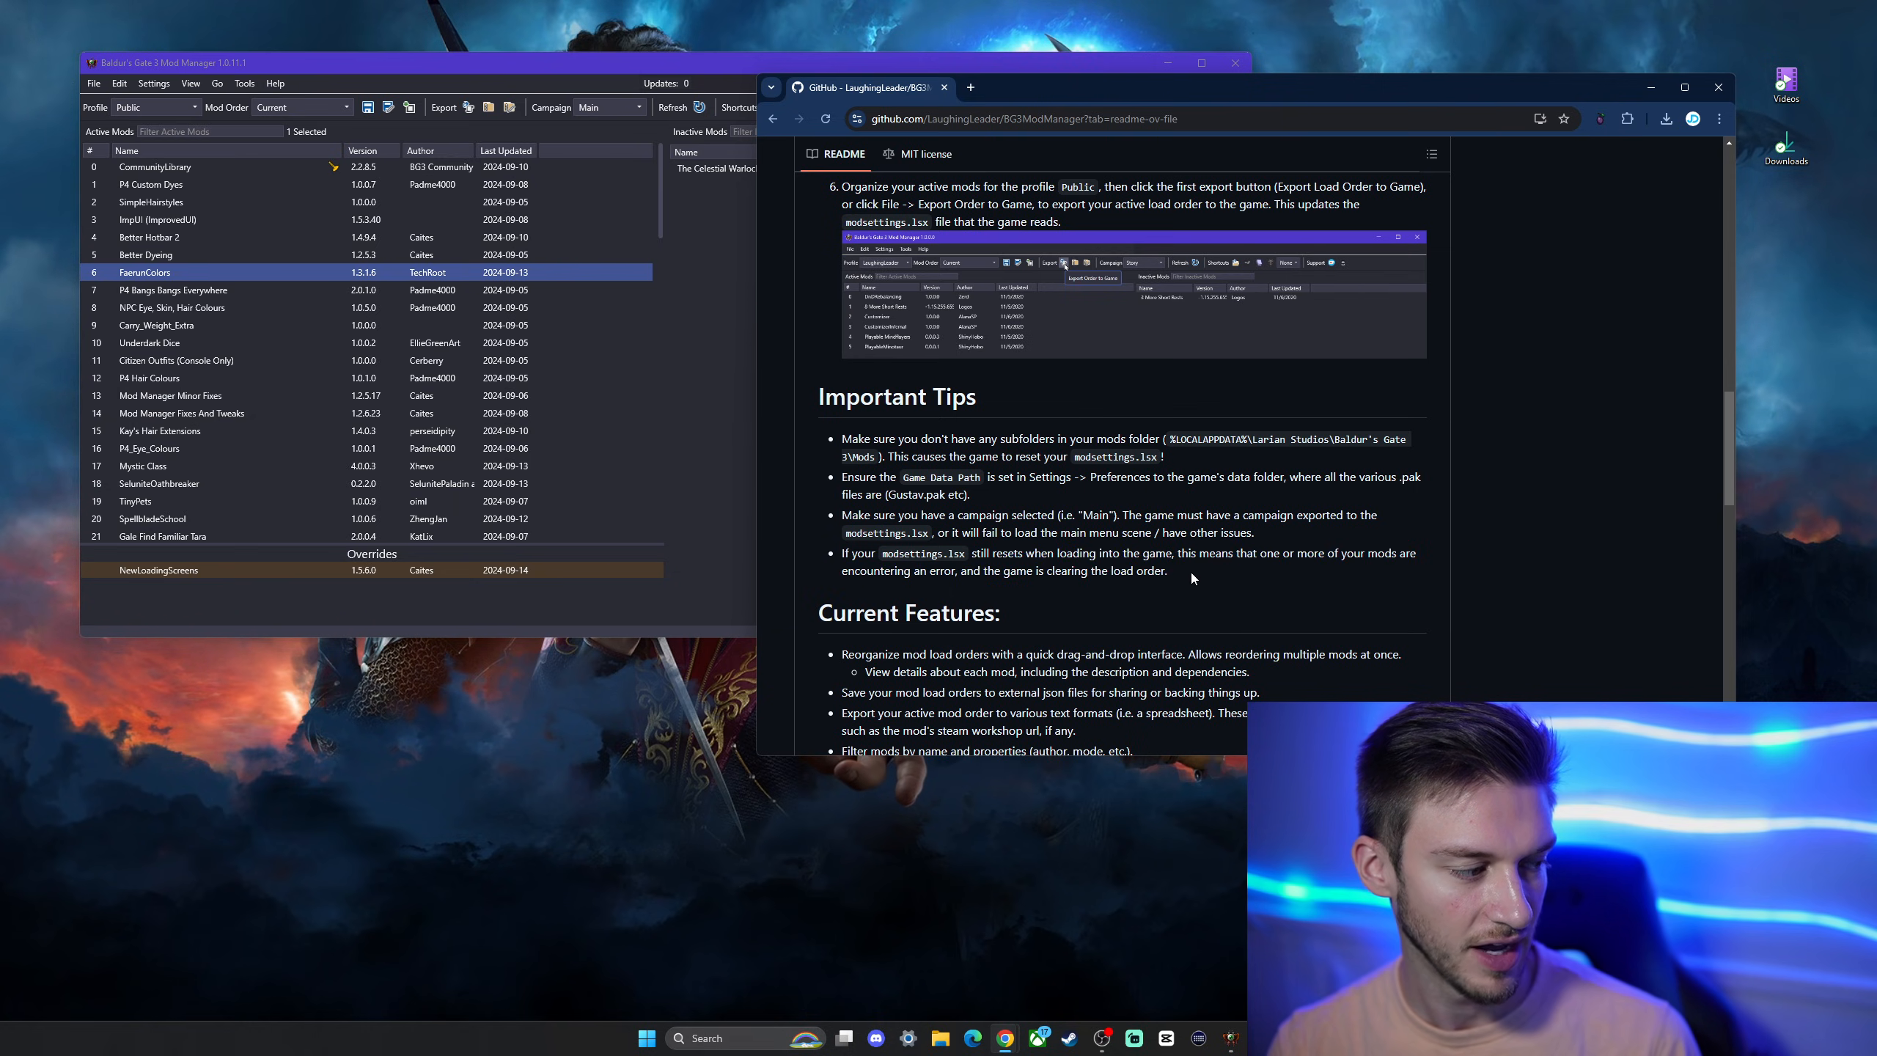
mouse_move(1303, 458)
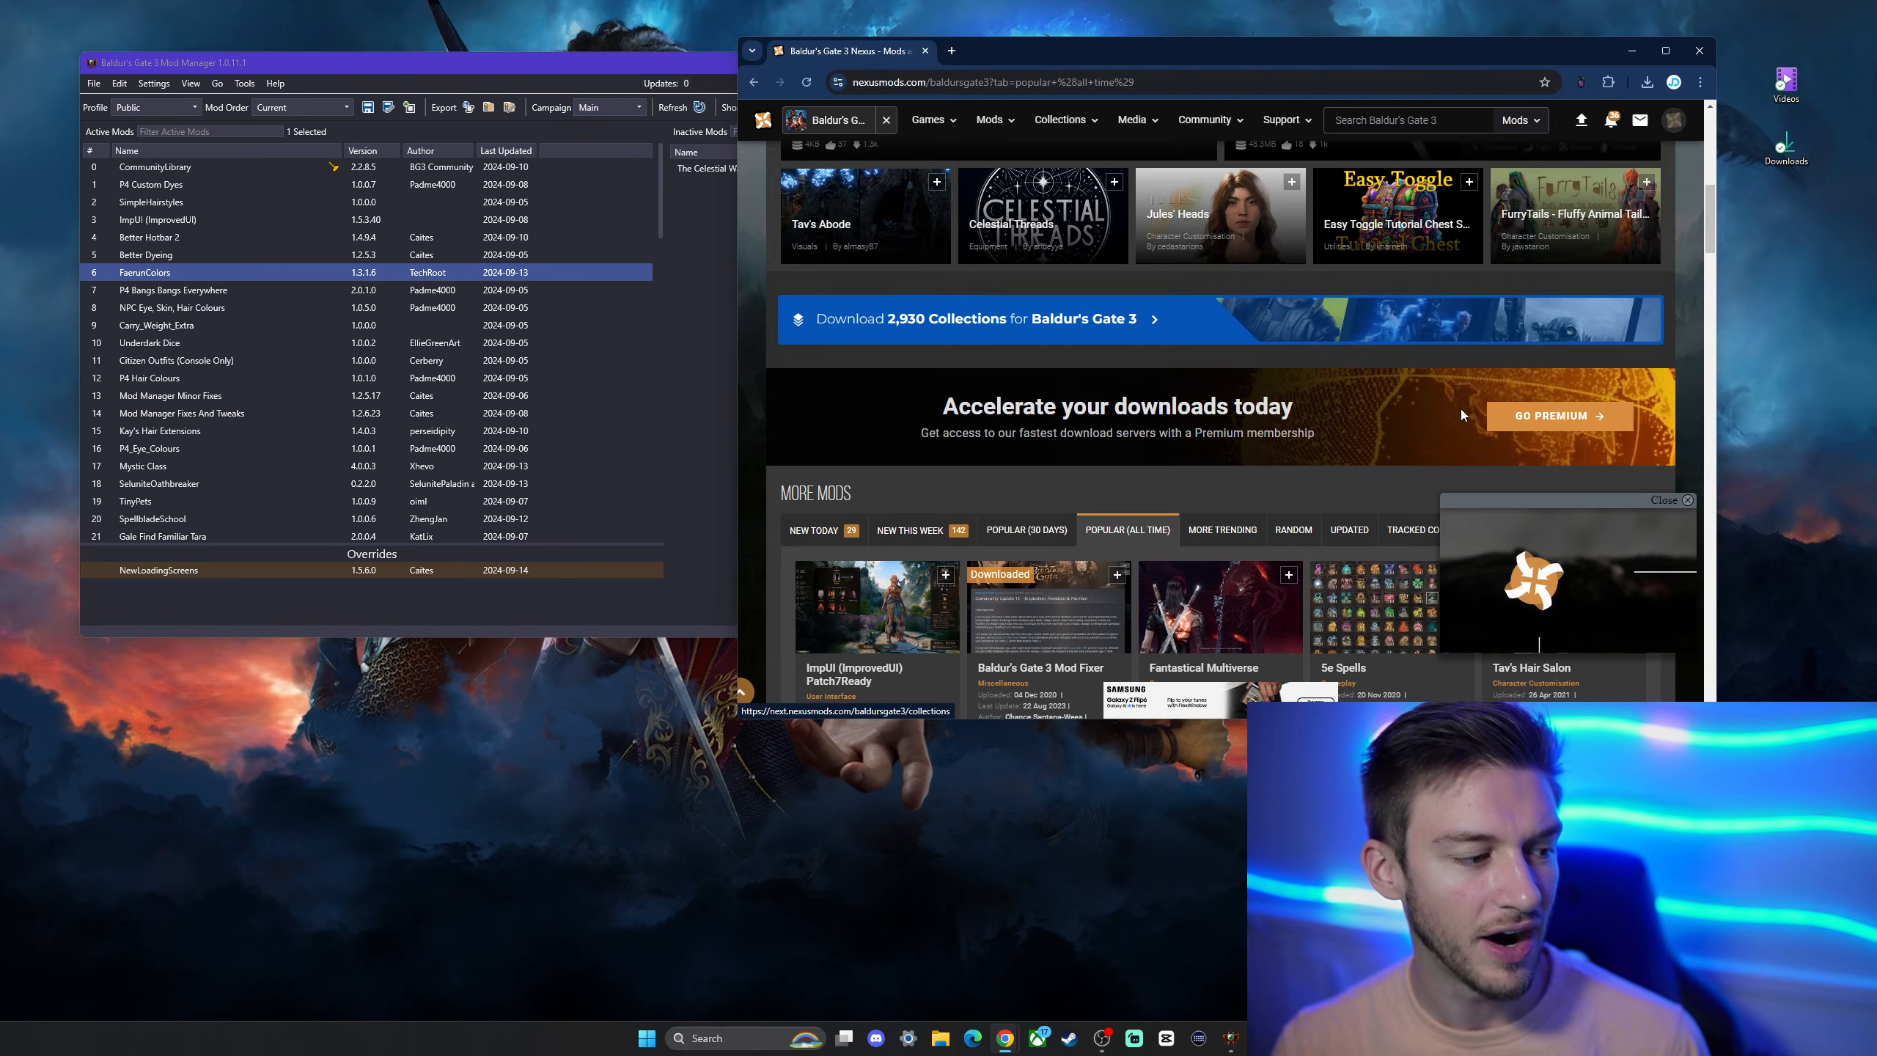
scroll(down, 3)
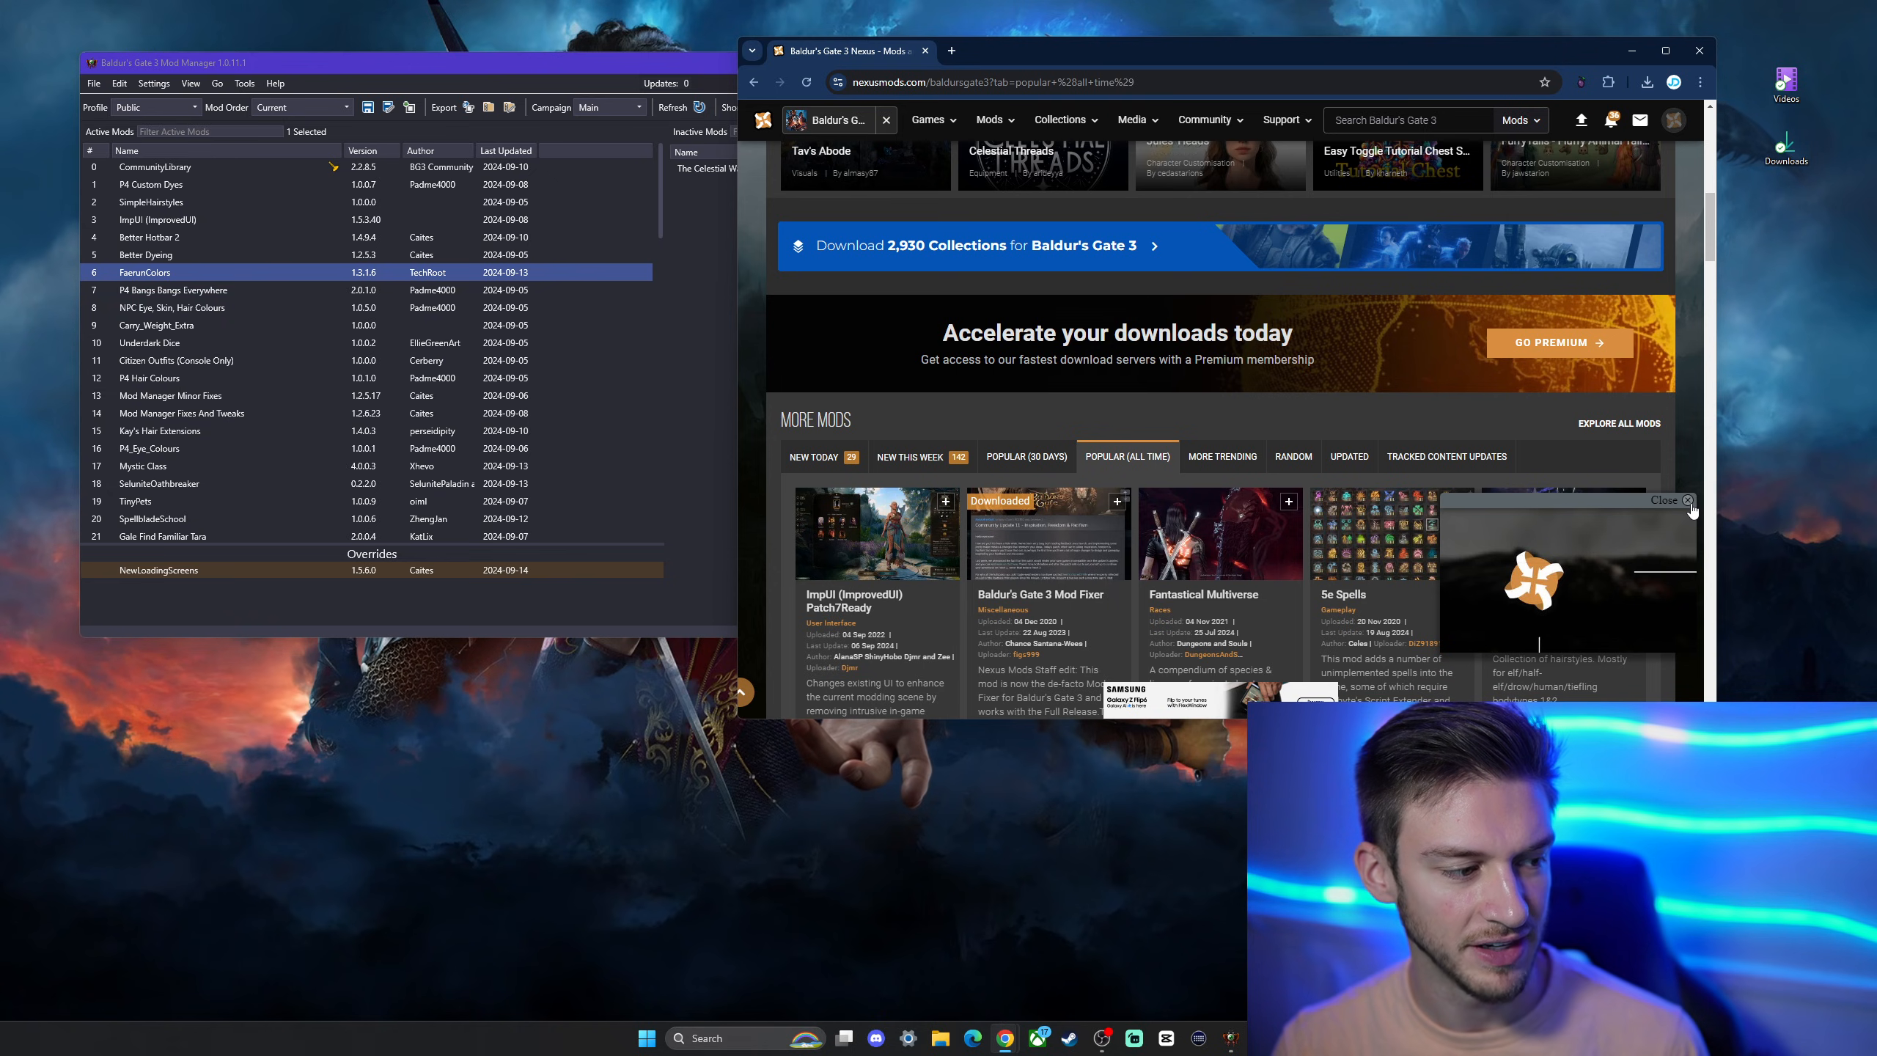
scroll(down, 3)
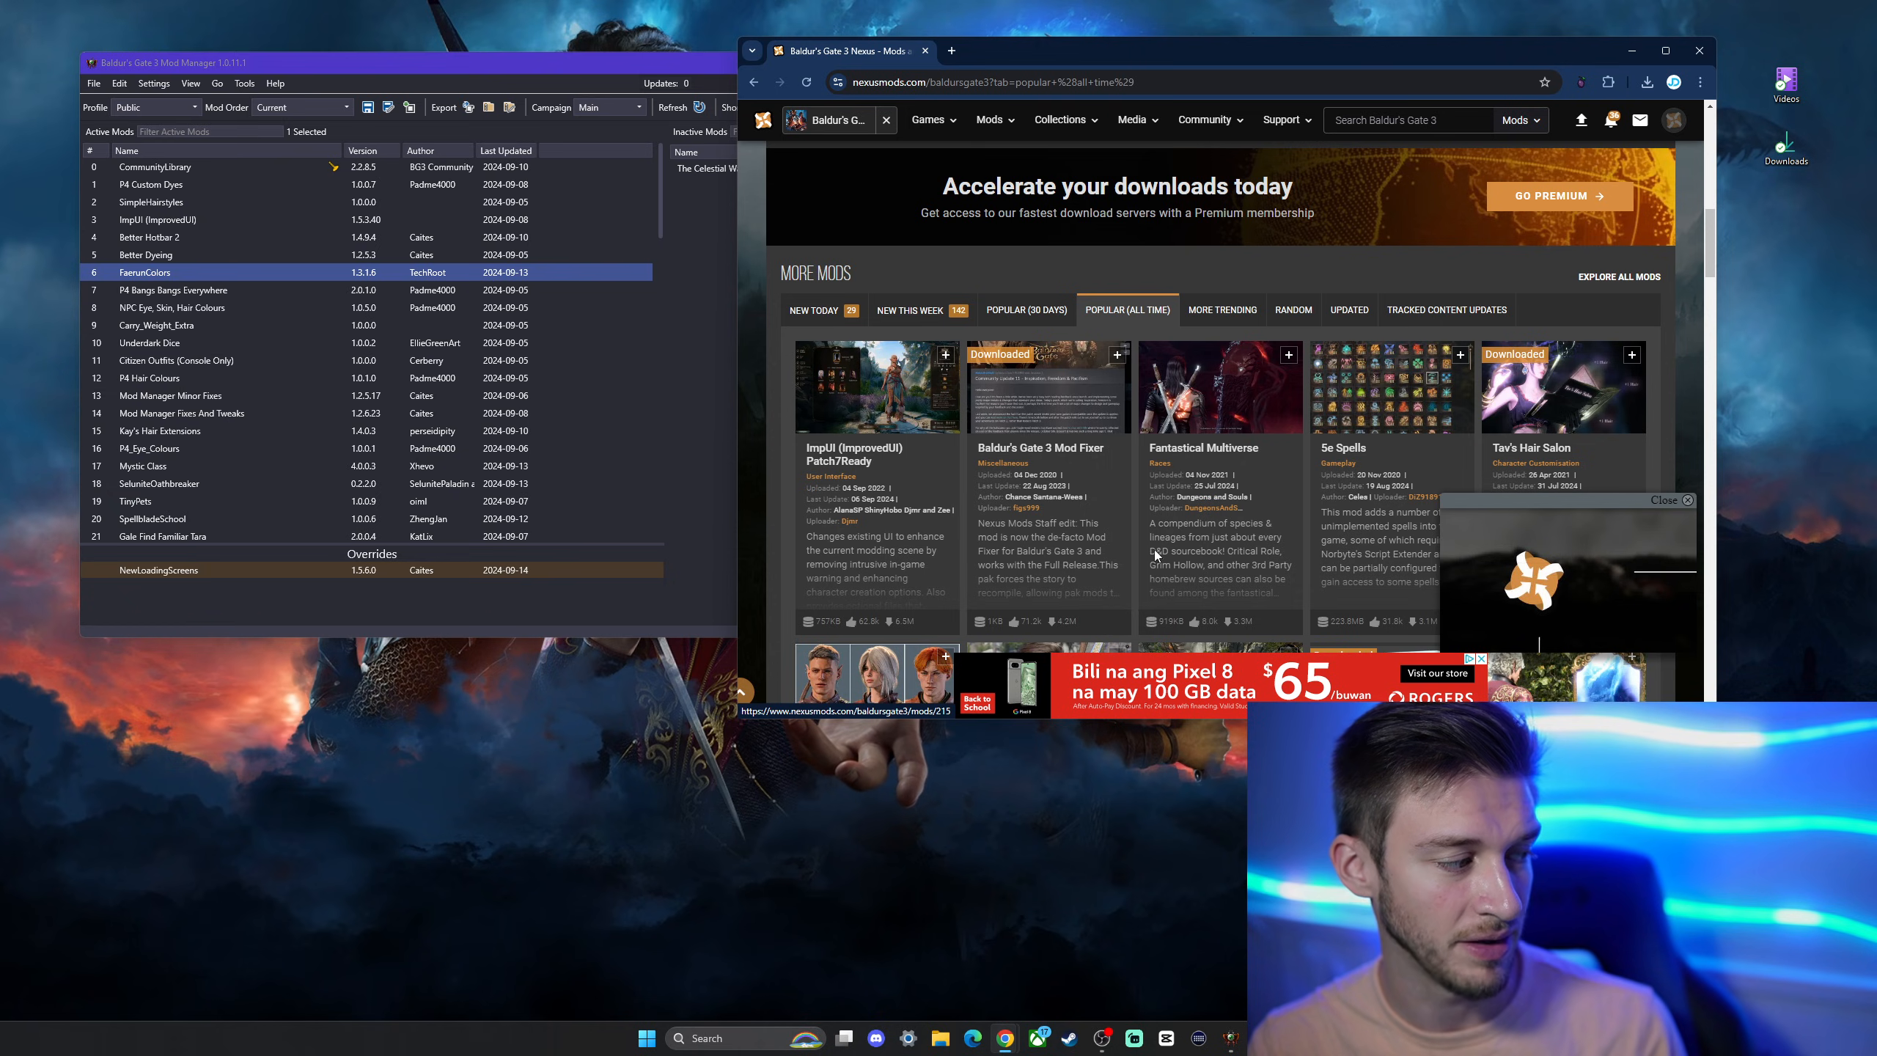
scroll(down, 3)
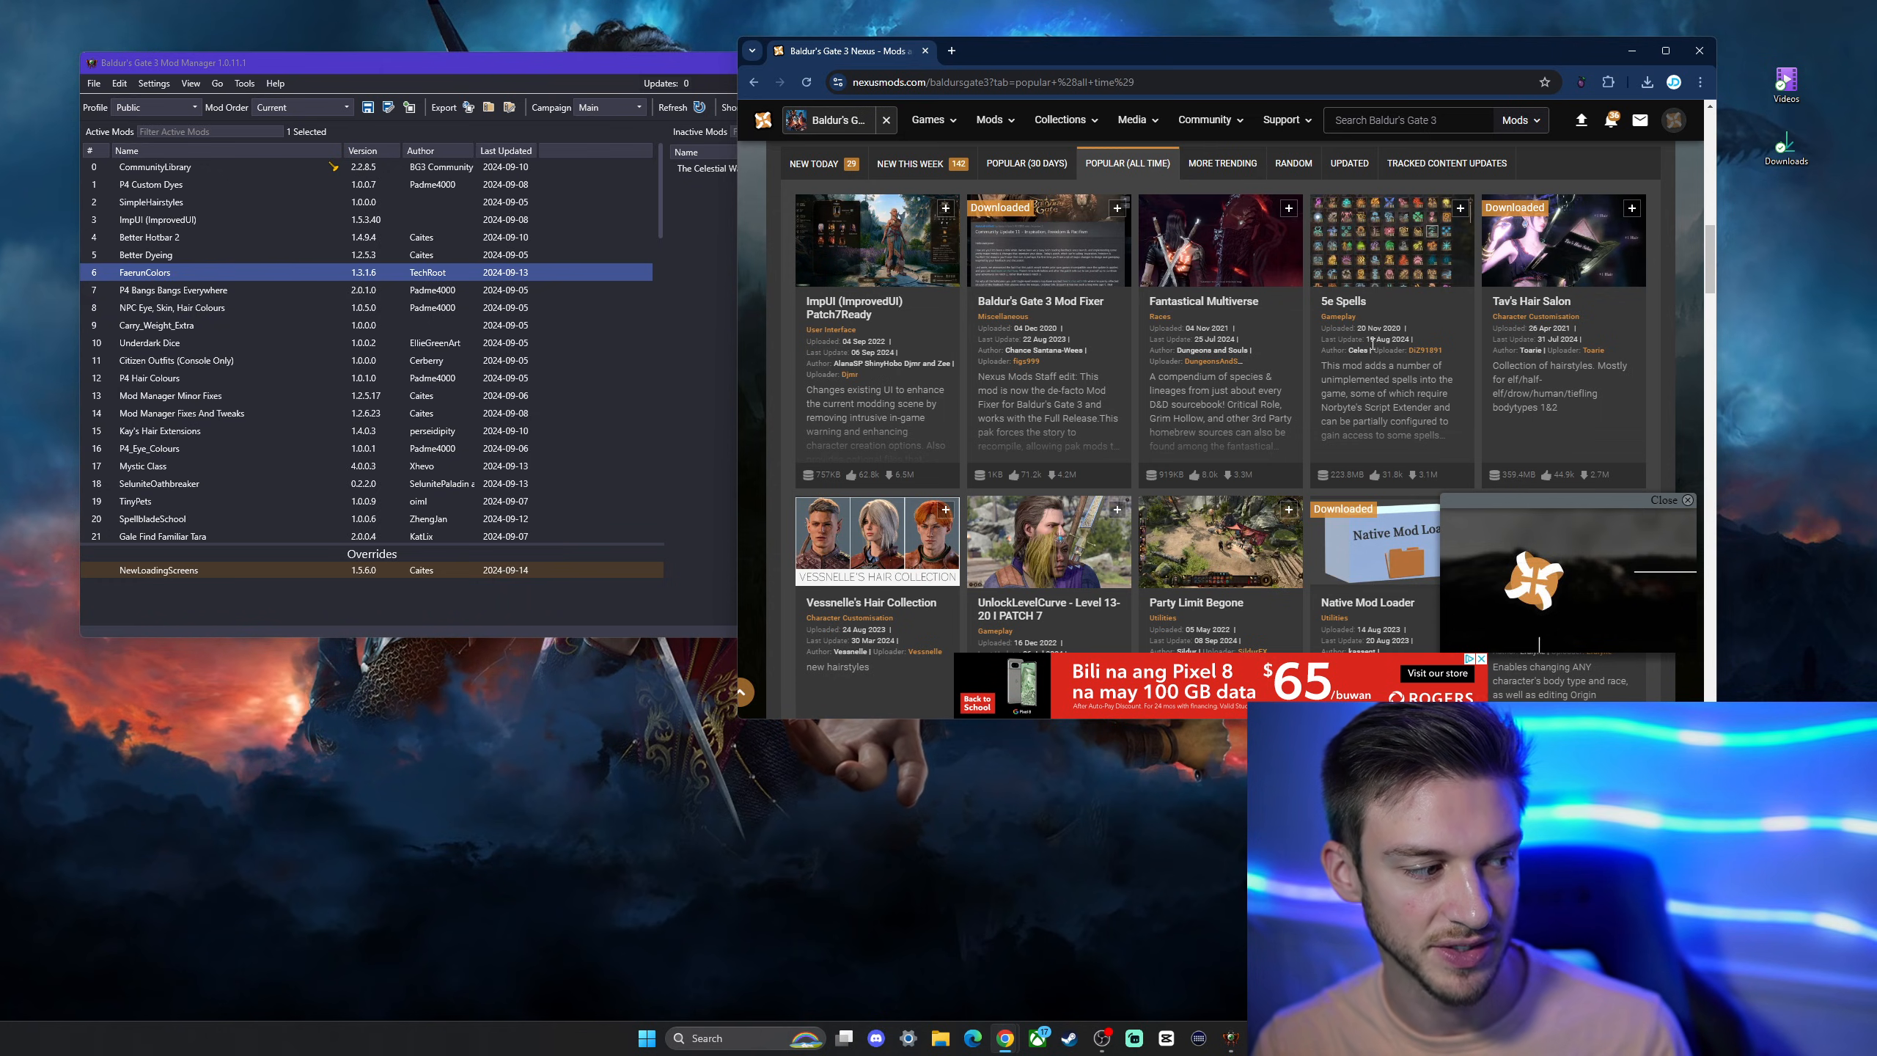
mouse_move(1413, 344)
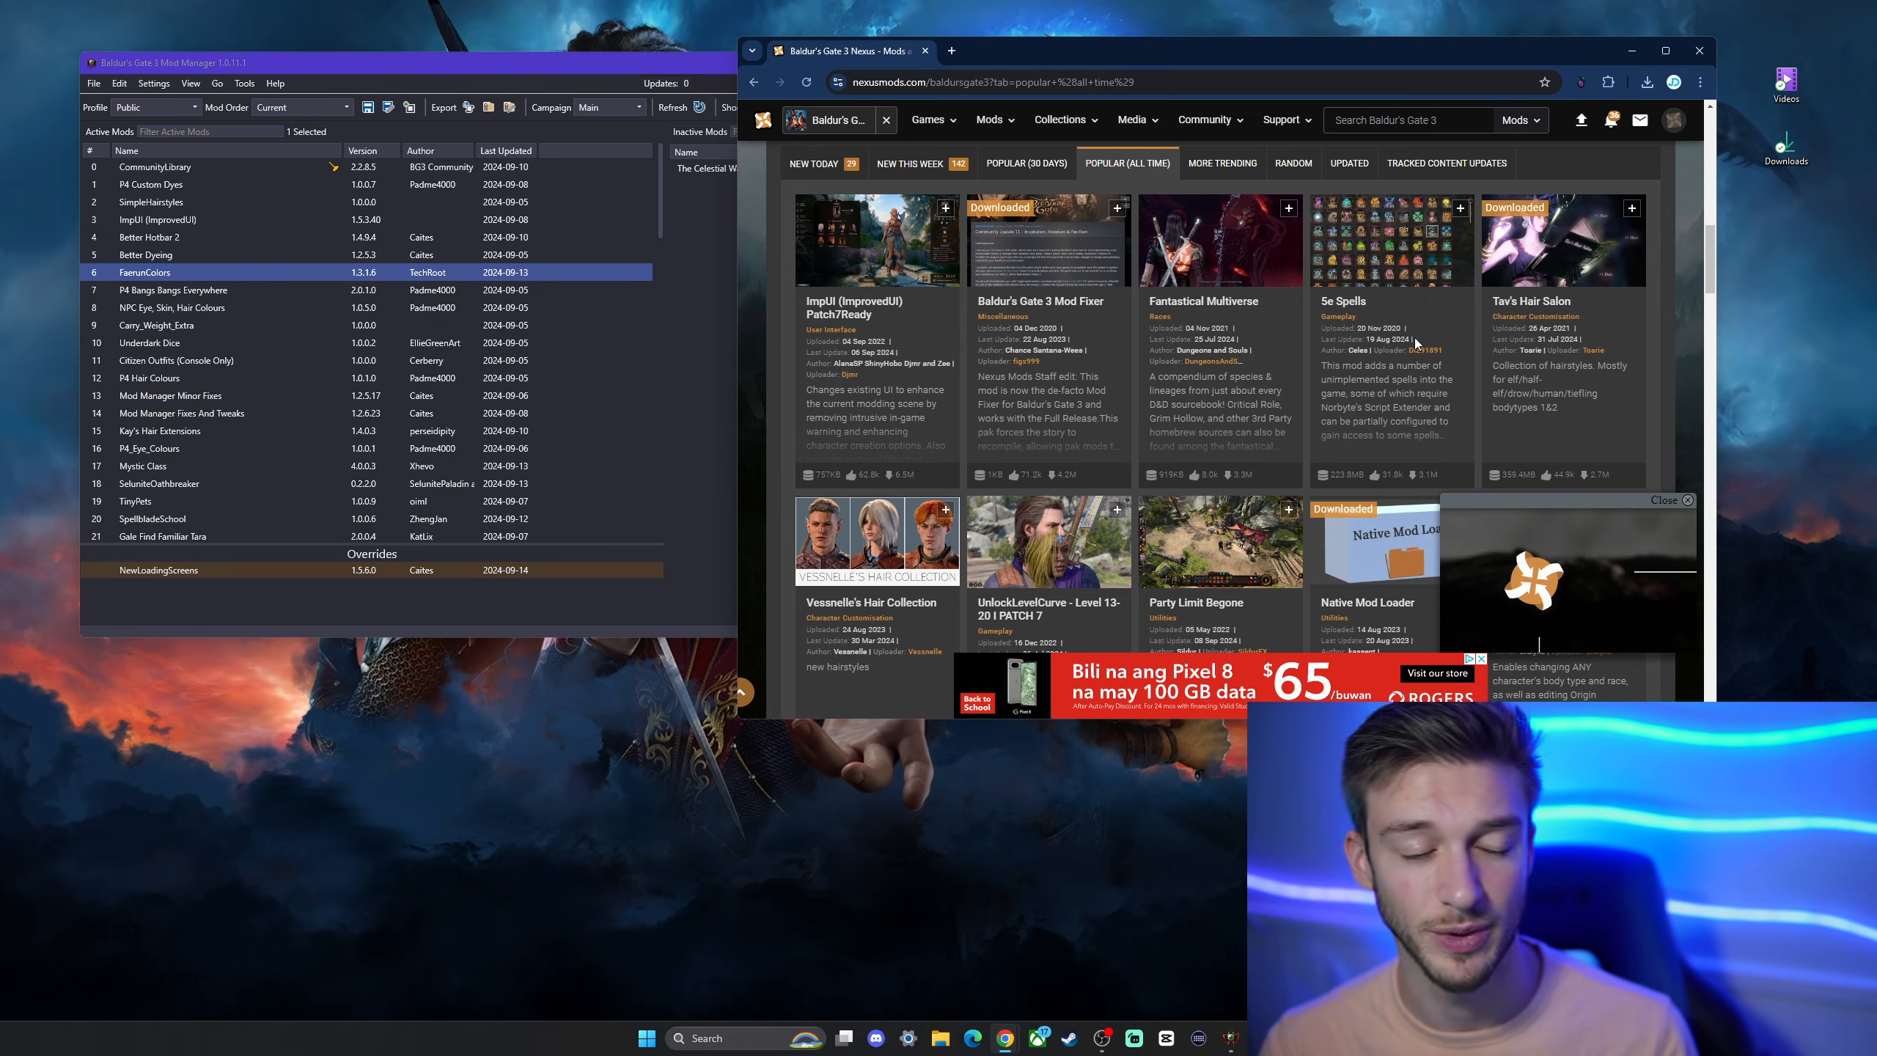
scroll(down, 3)
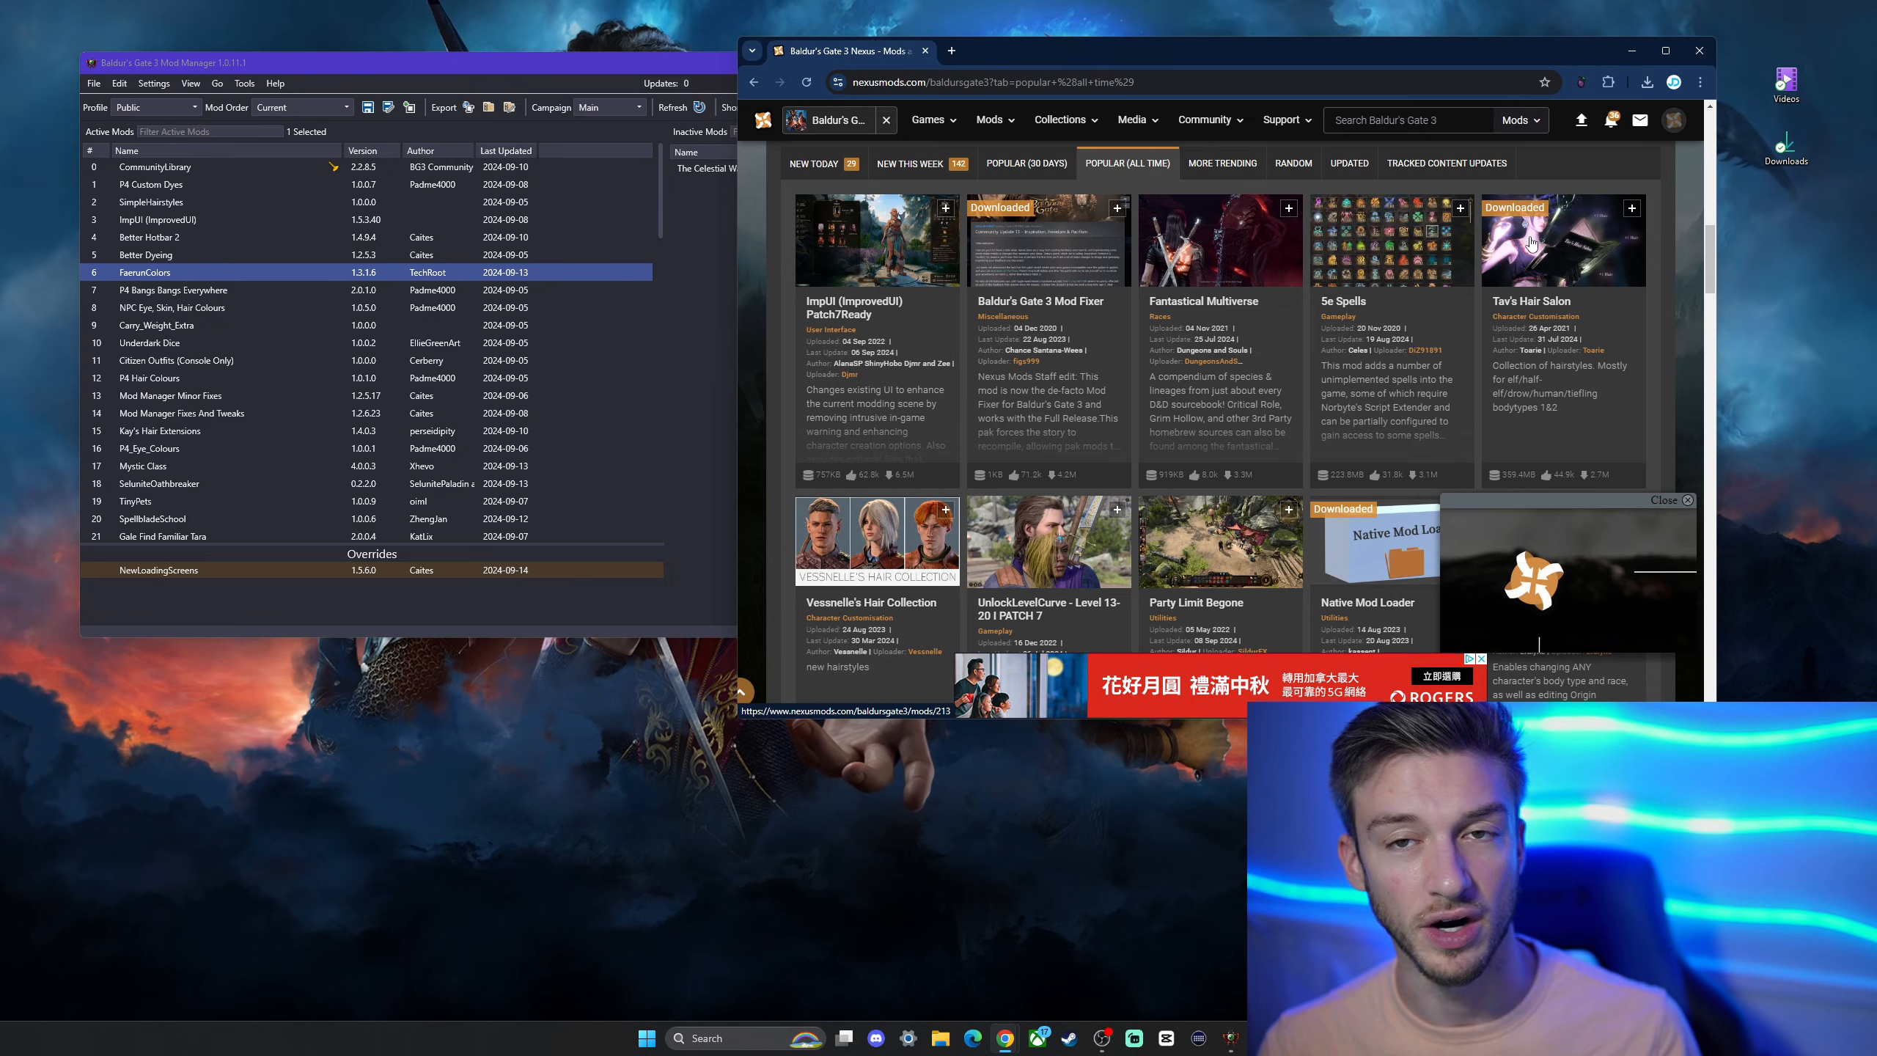
mouse_move(1536, 248)
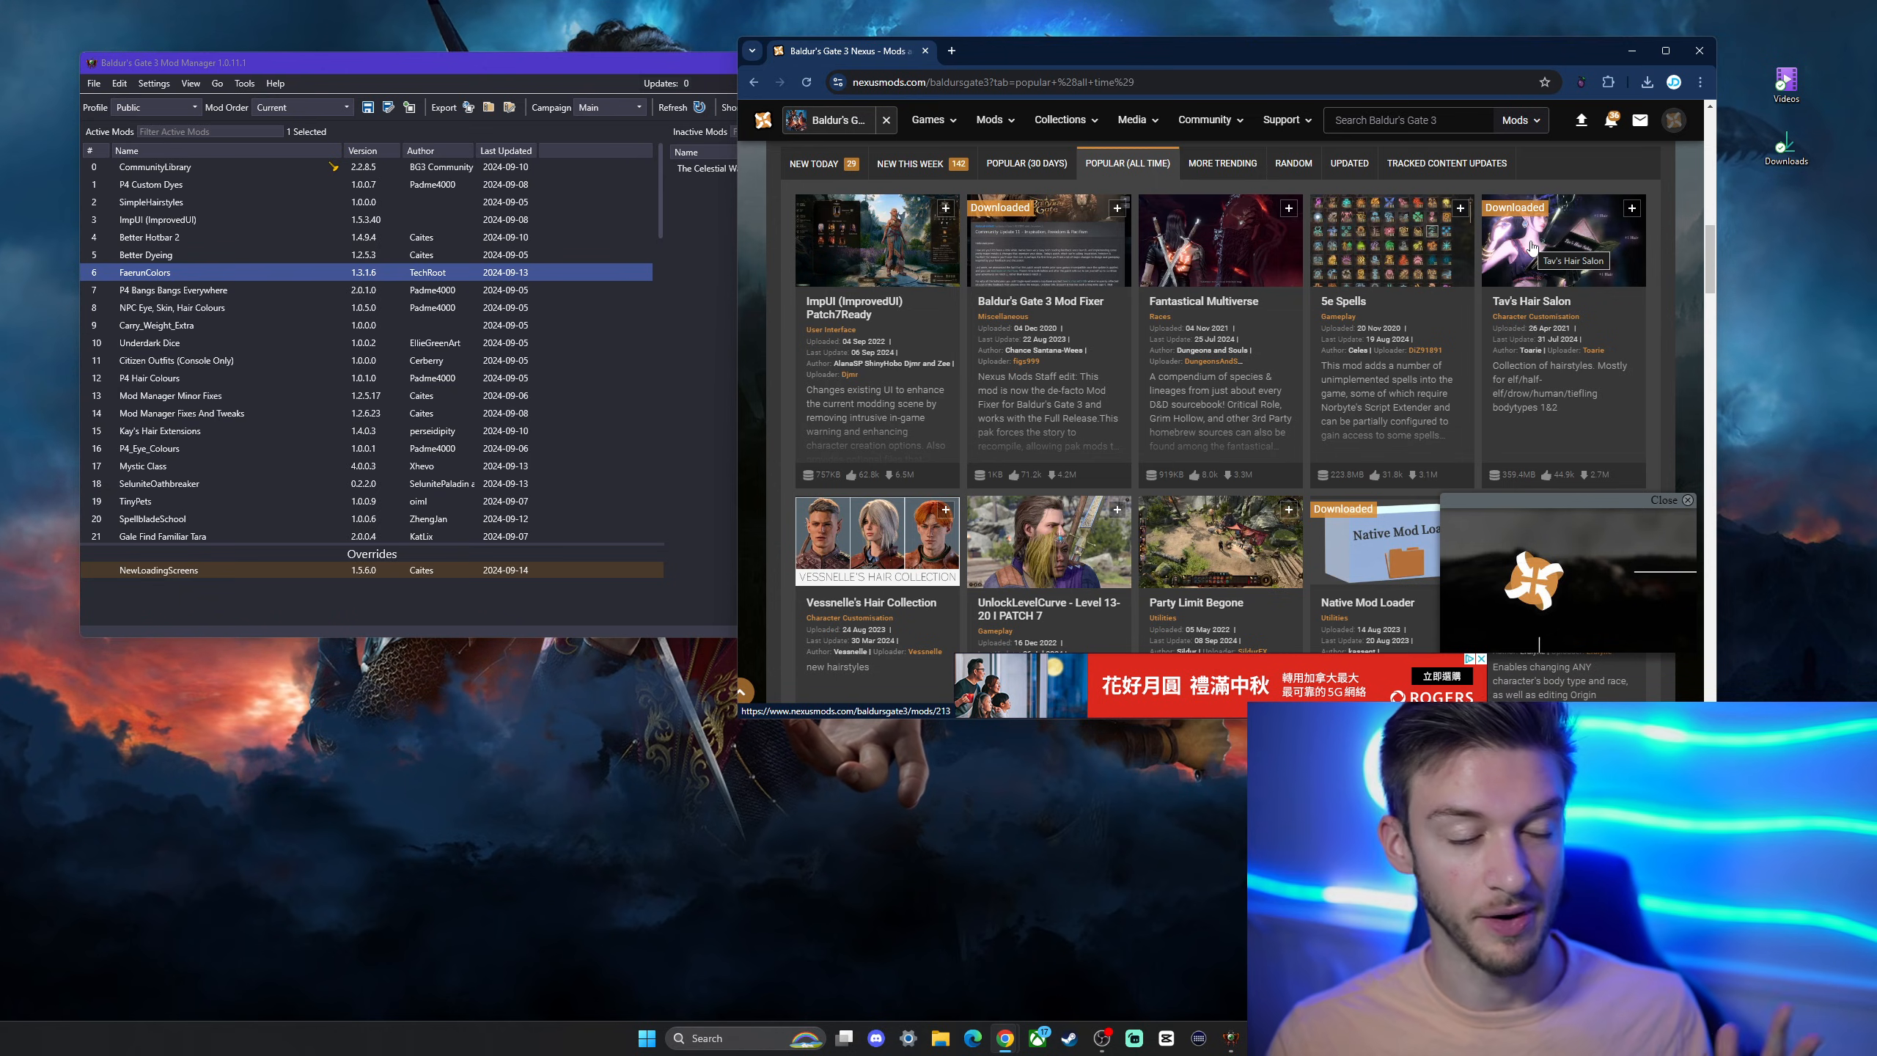
scroll(down, 3)
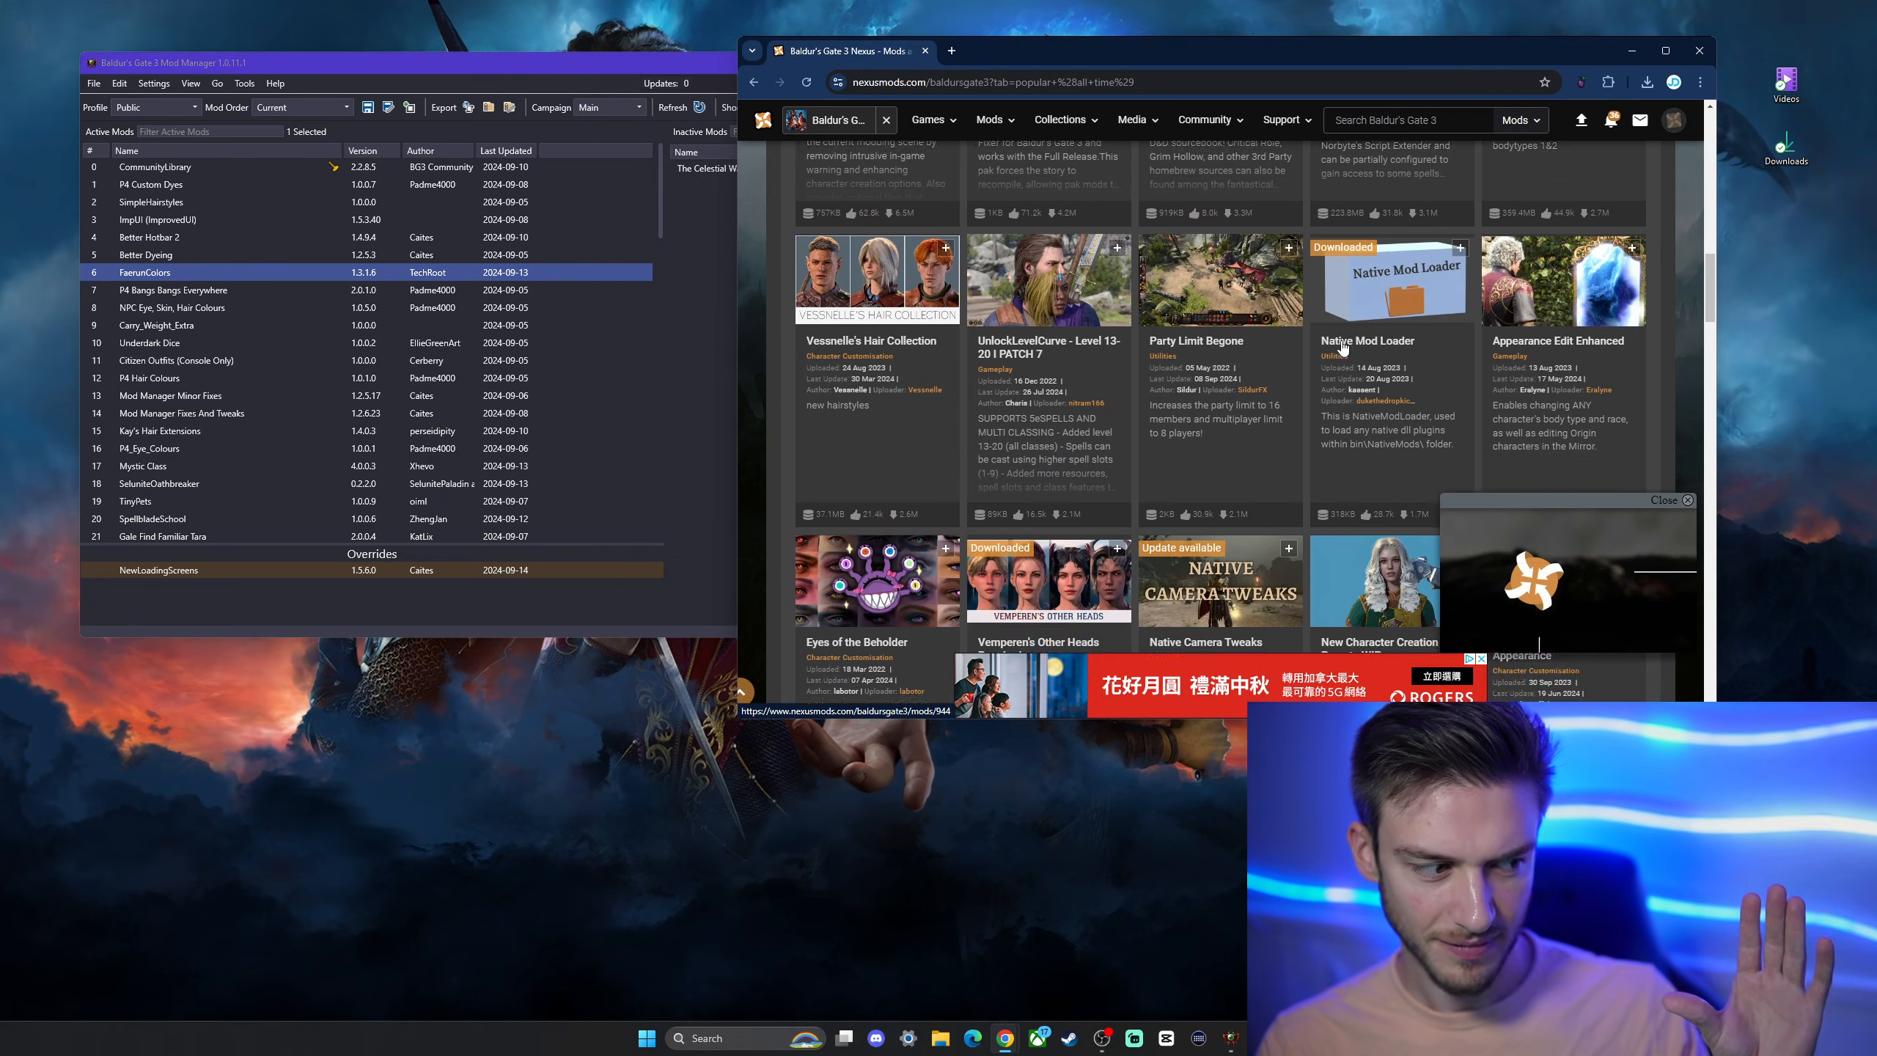
scroll(down, 3)
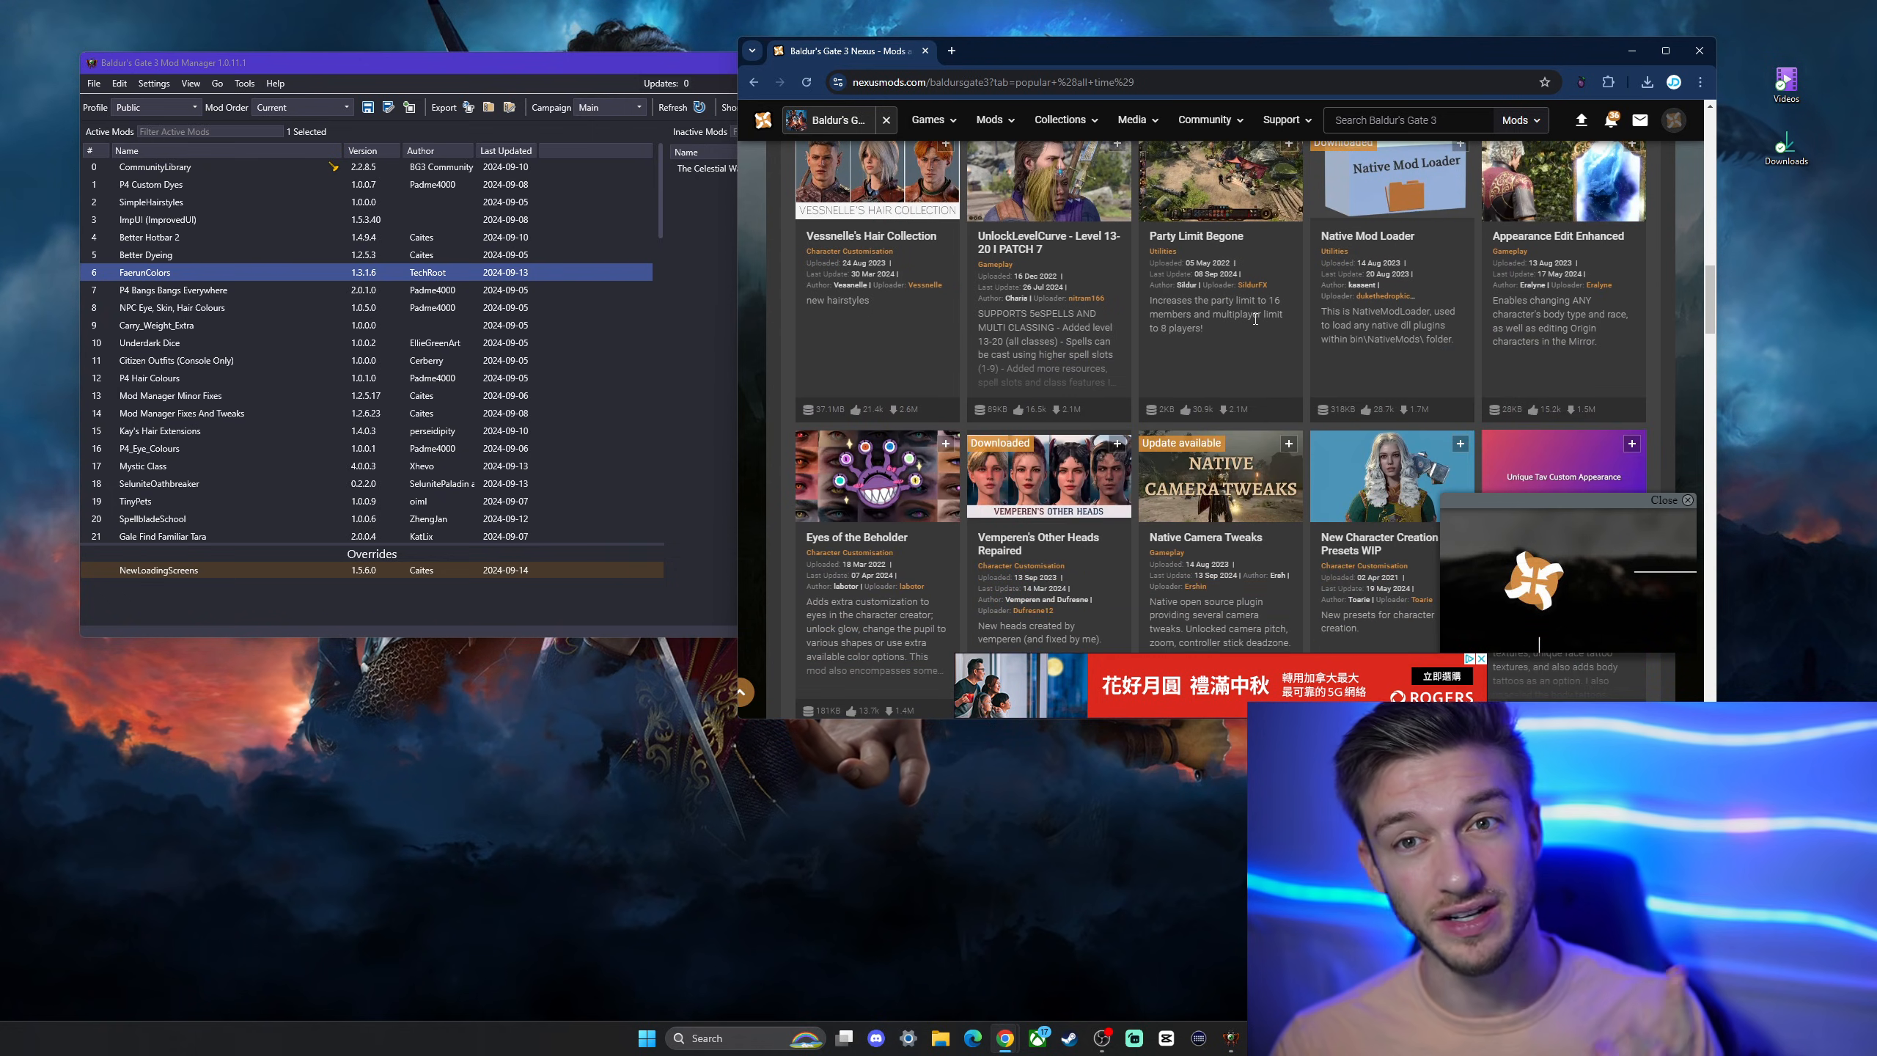
scroll(down, 3)
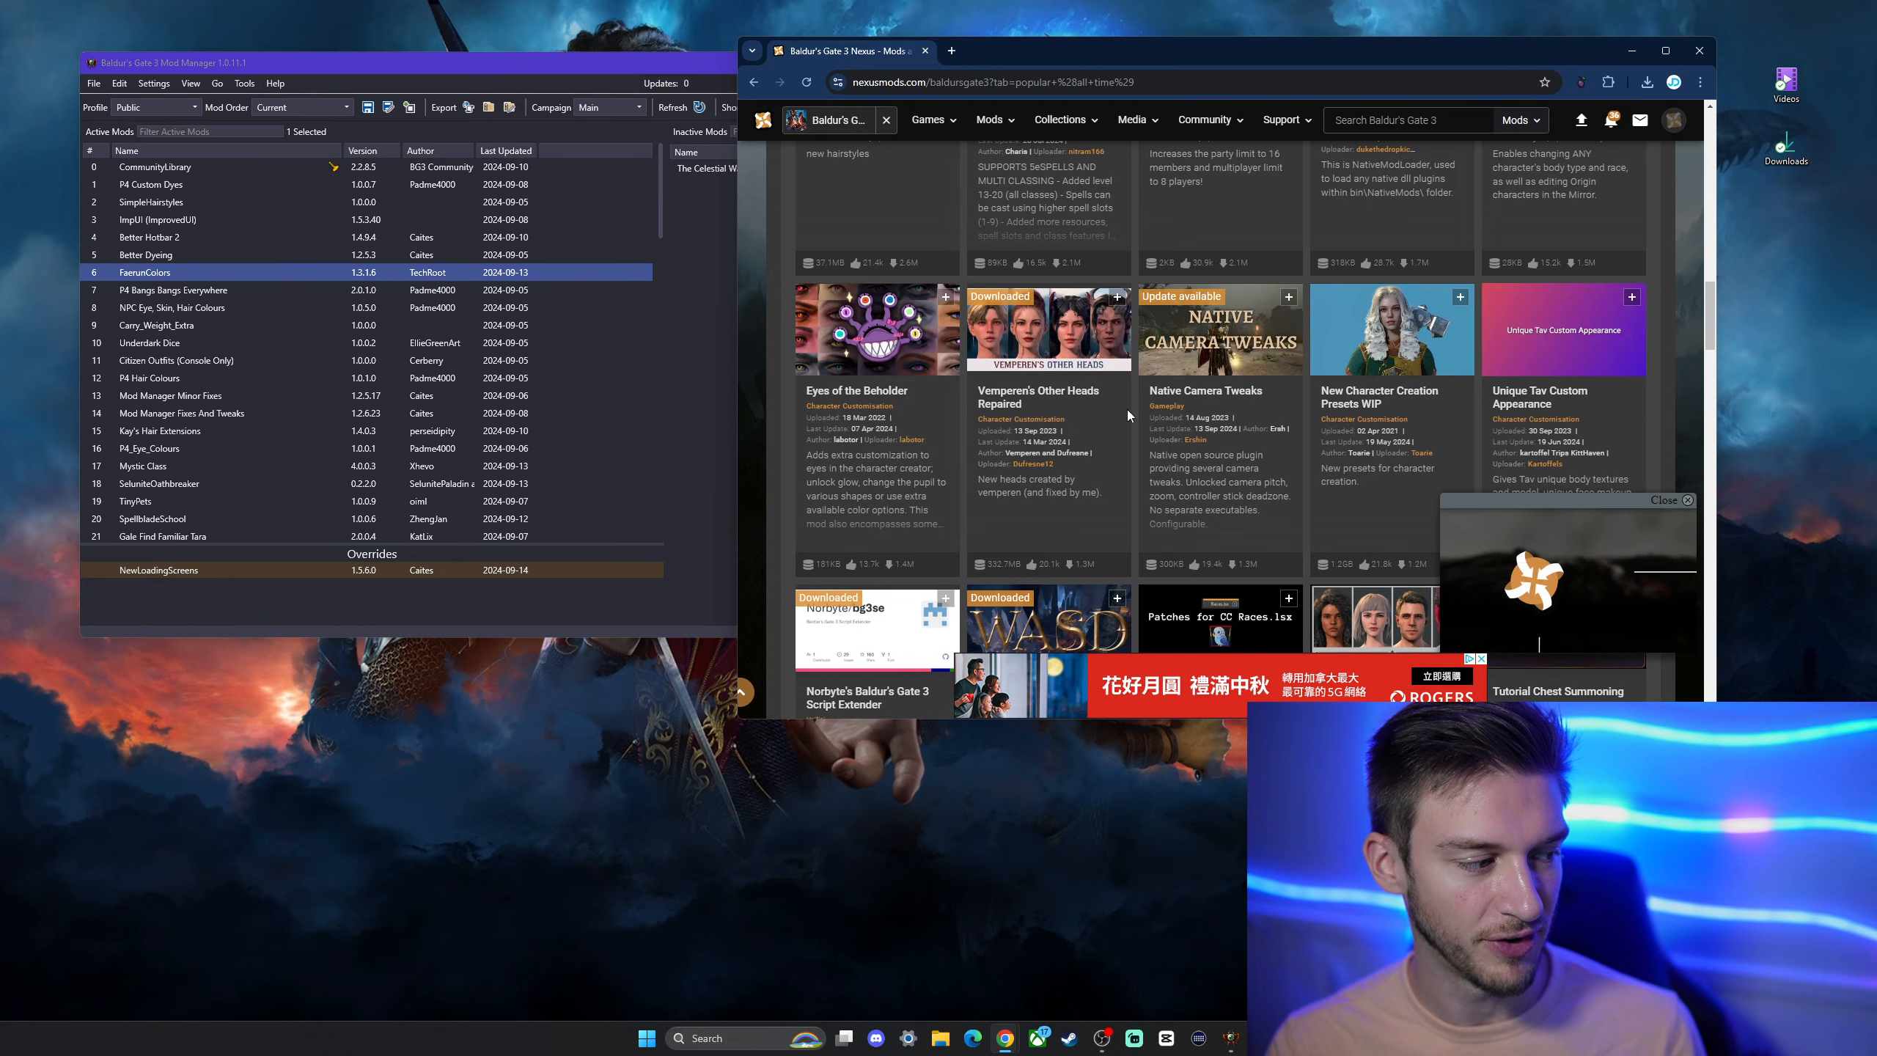
mouse_move(1326, 332)
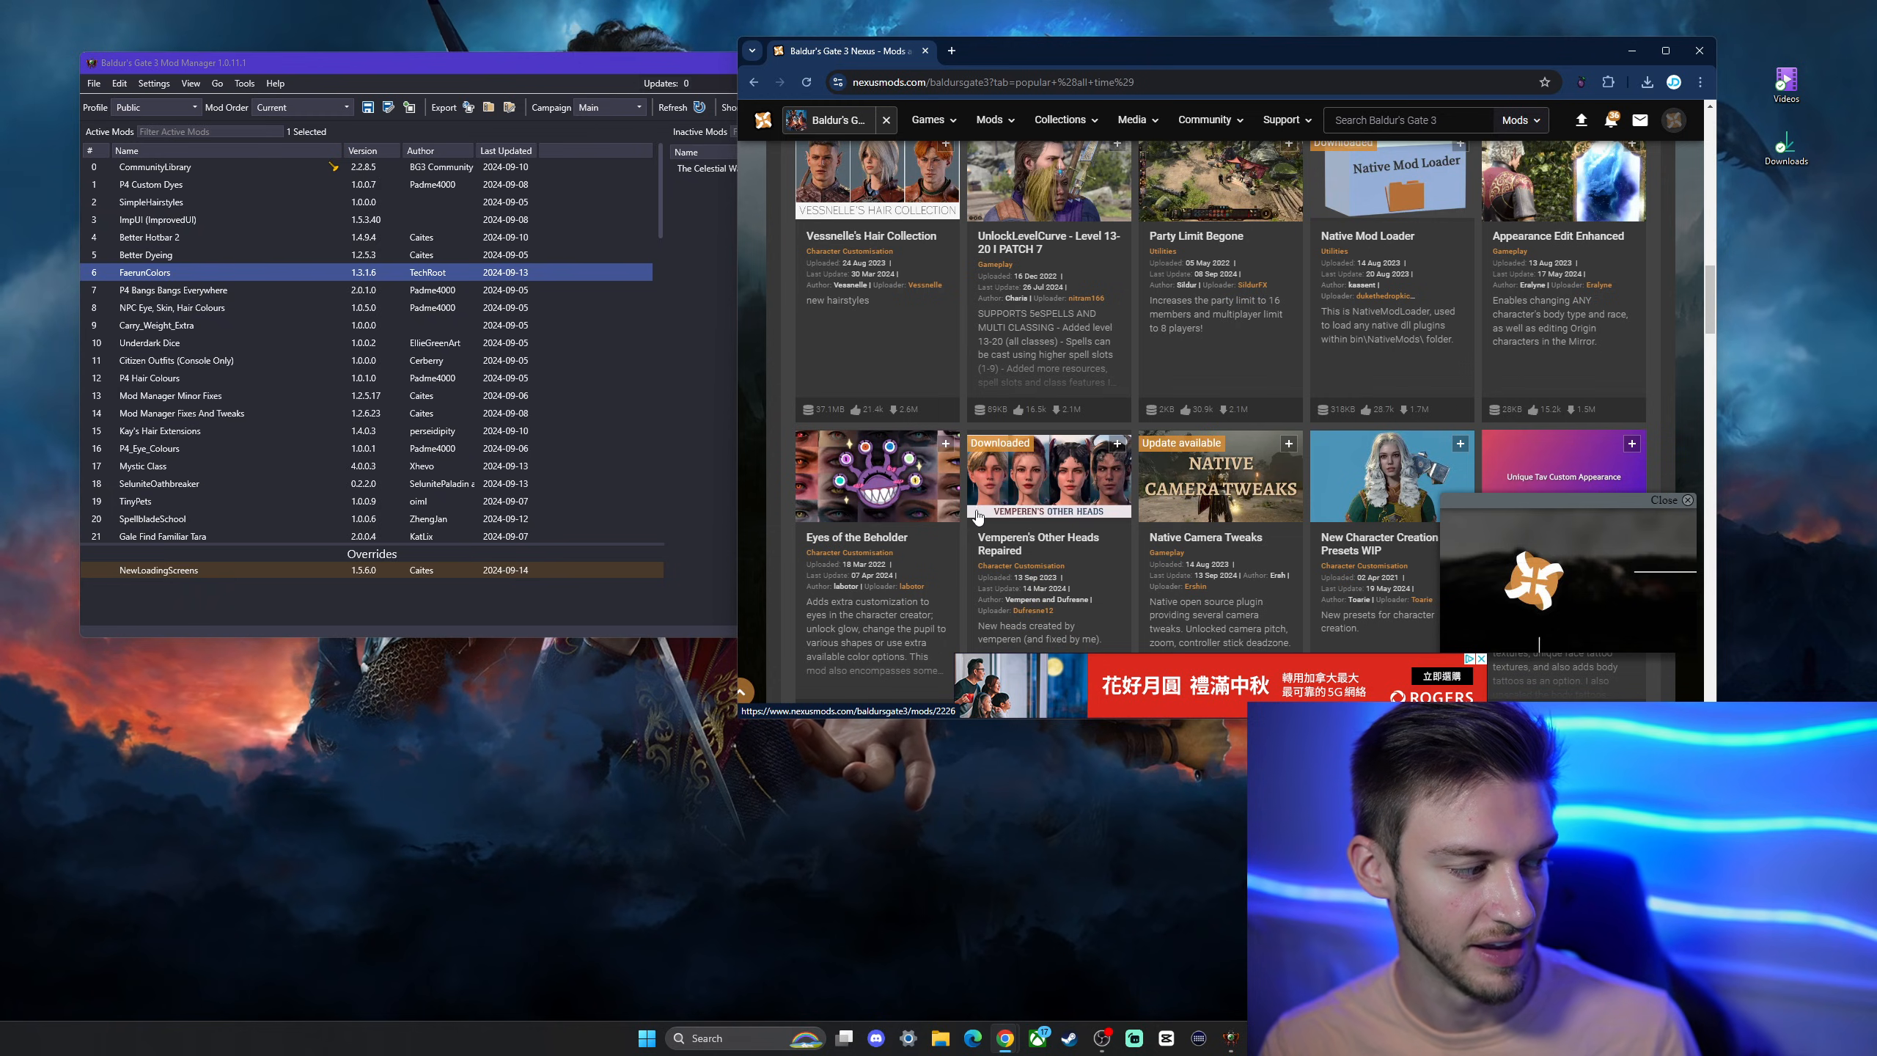
scroll(down, 3)
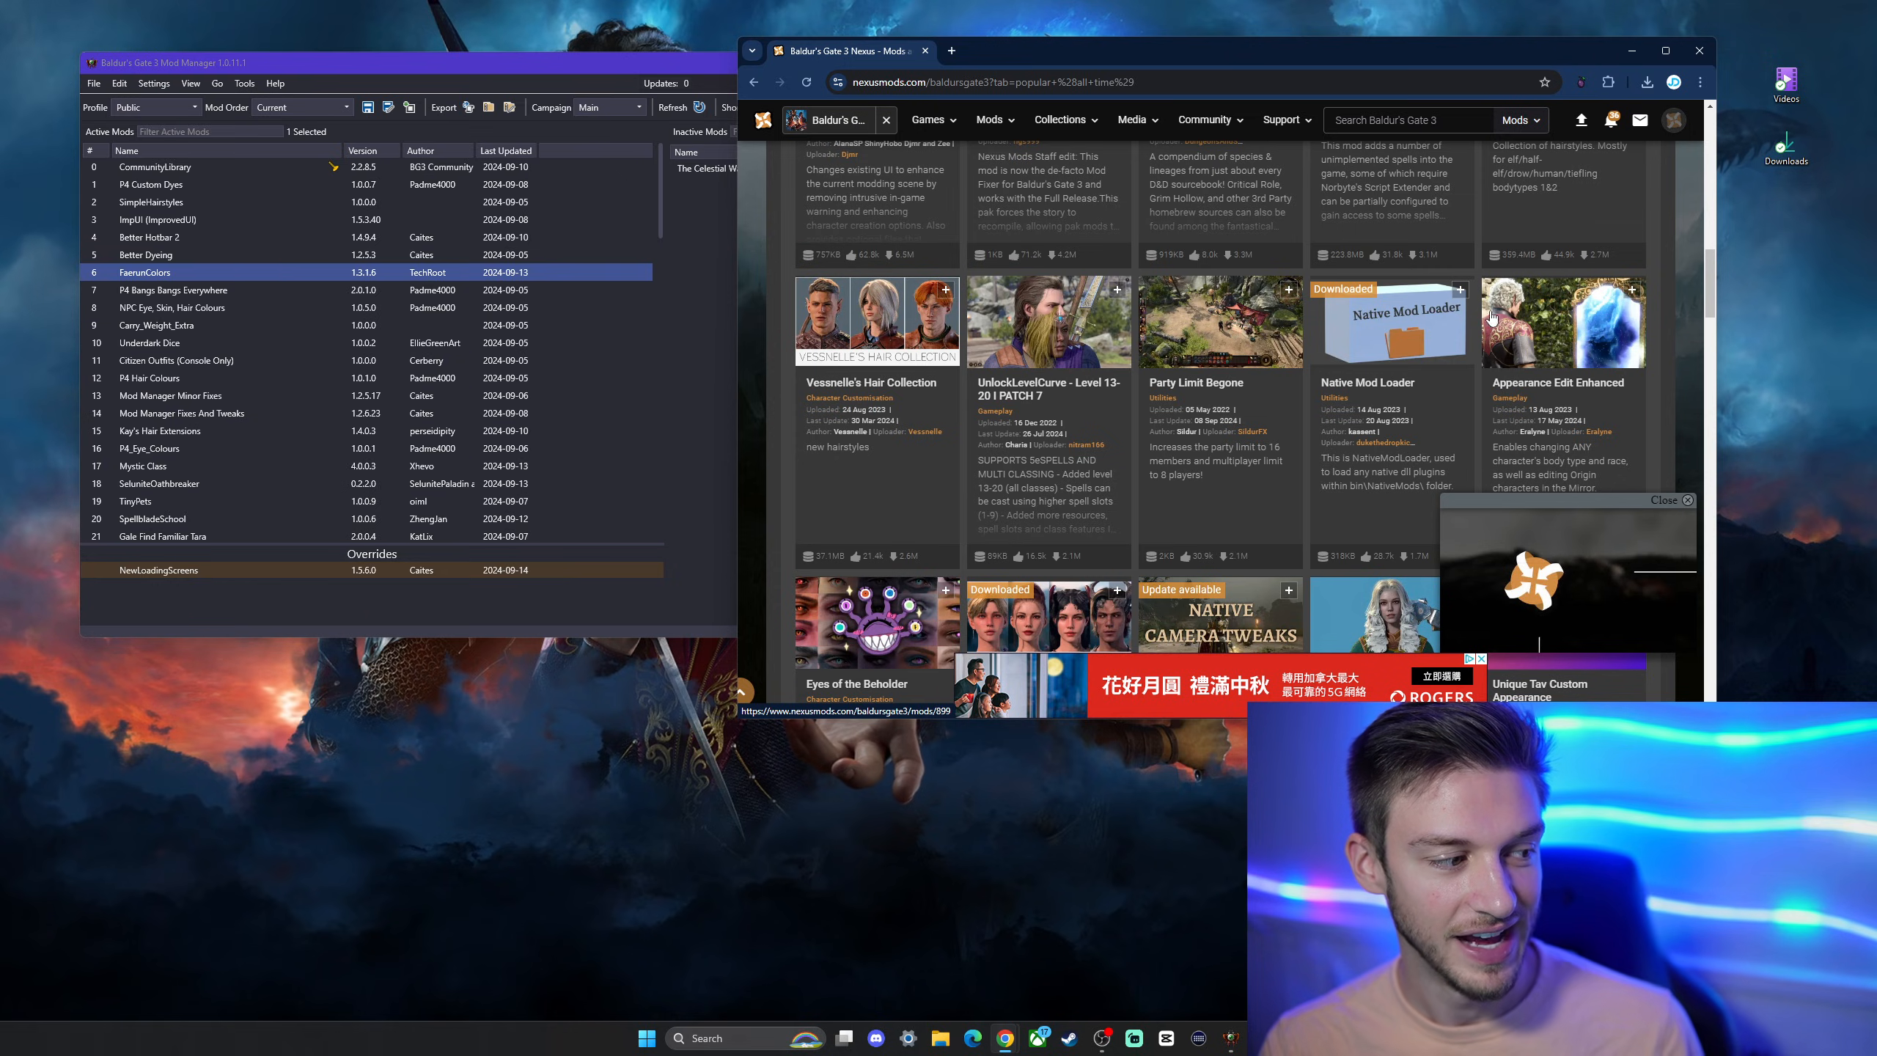
scroll(down, 3)
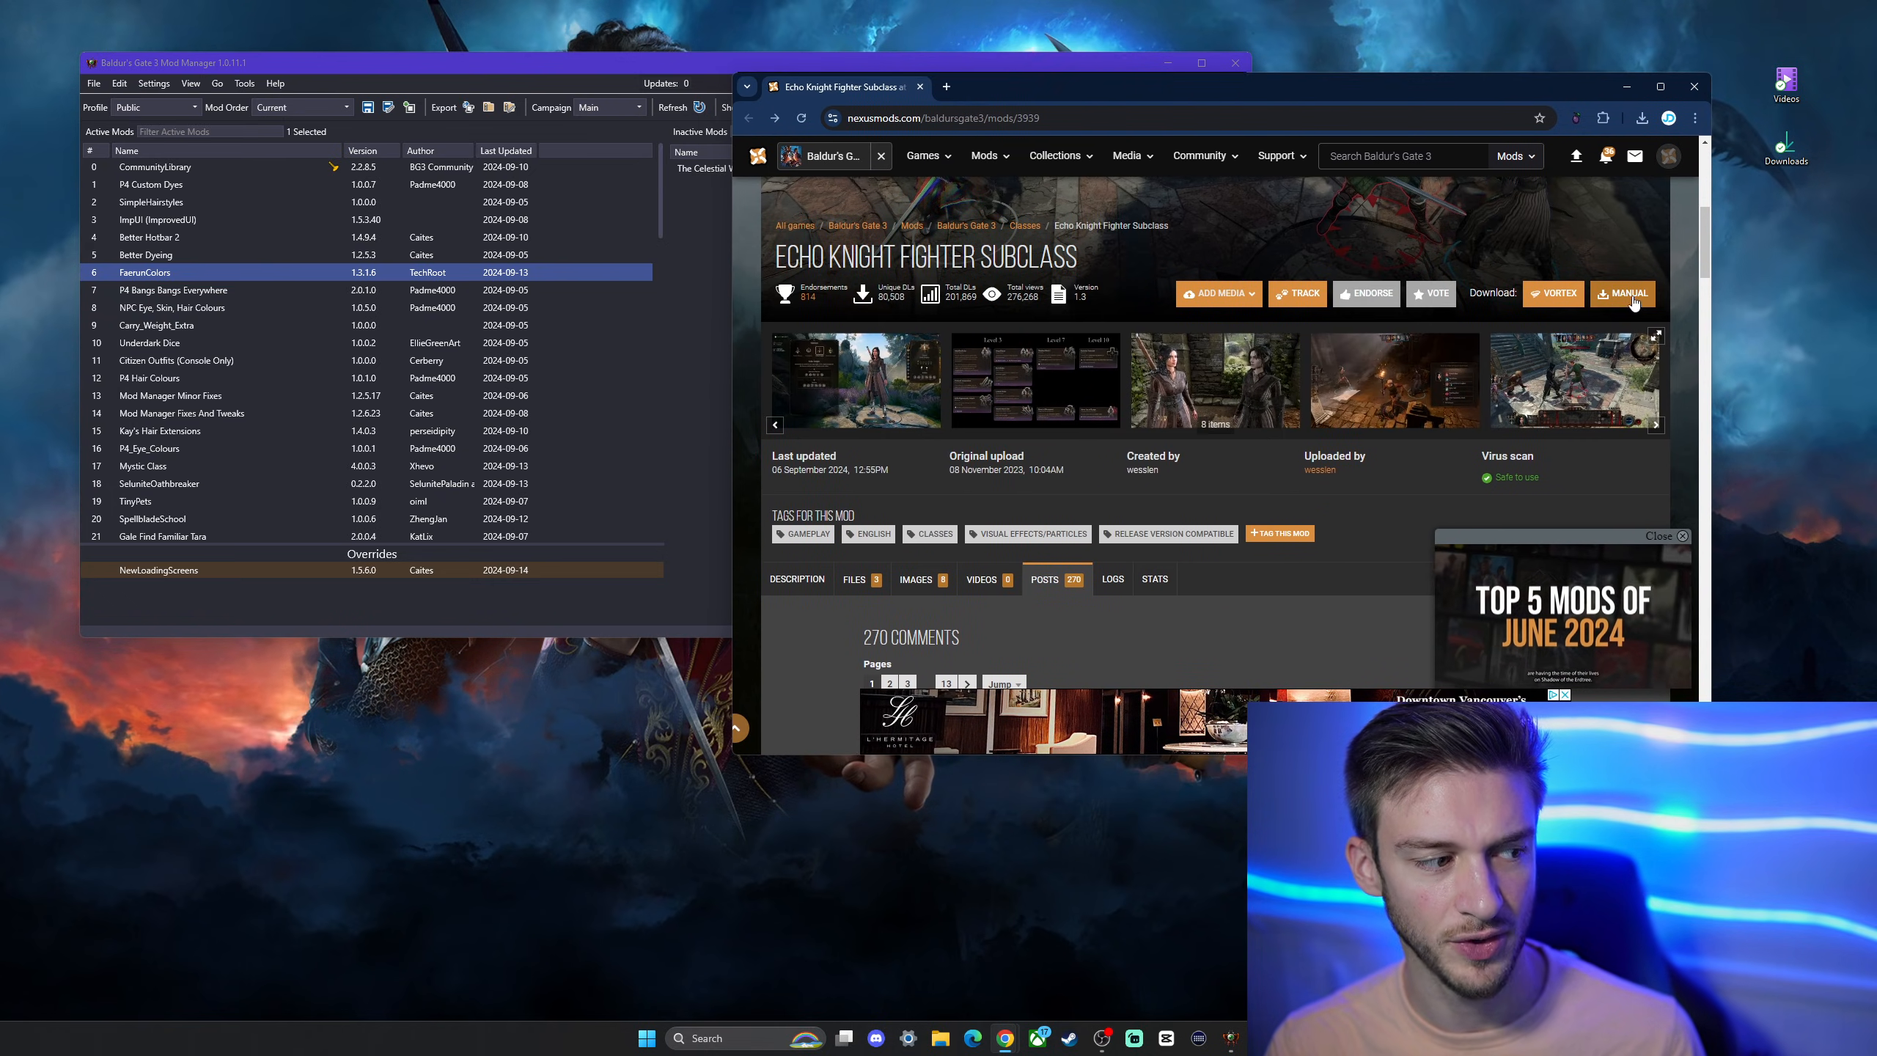
Download the Harlequin Class Mod zip via Manual download and Slow Download.
click(1624, 294)
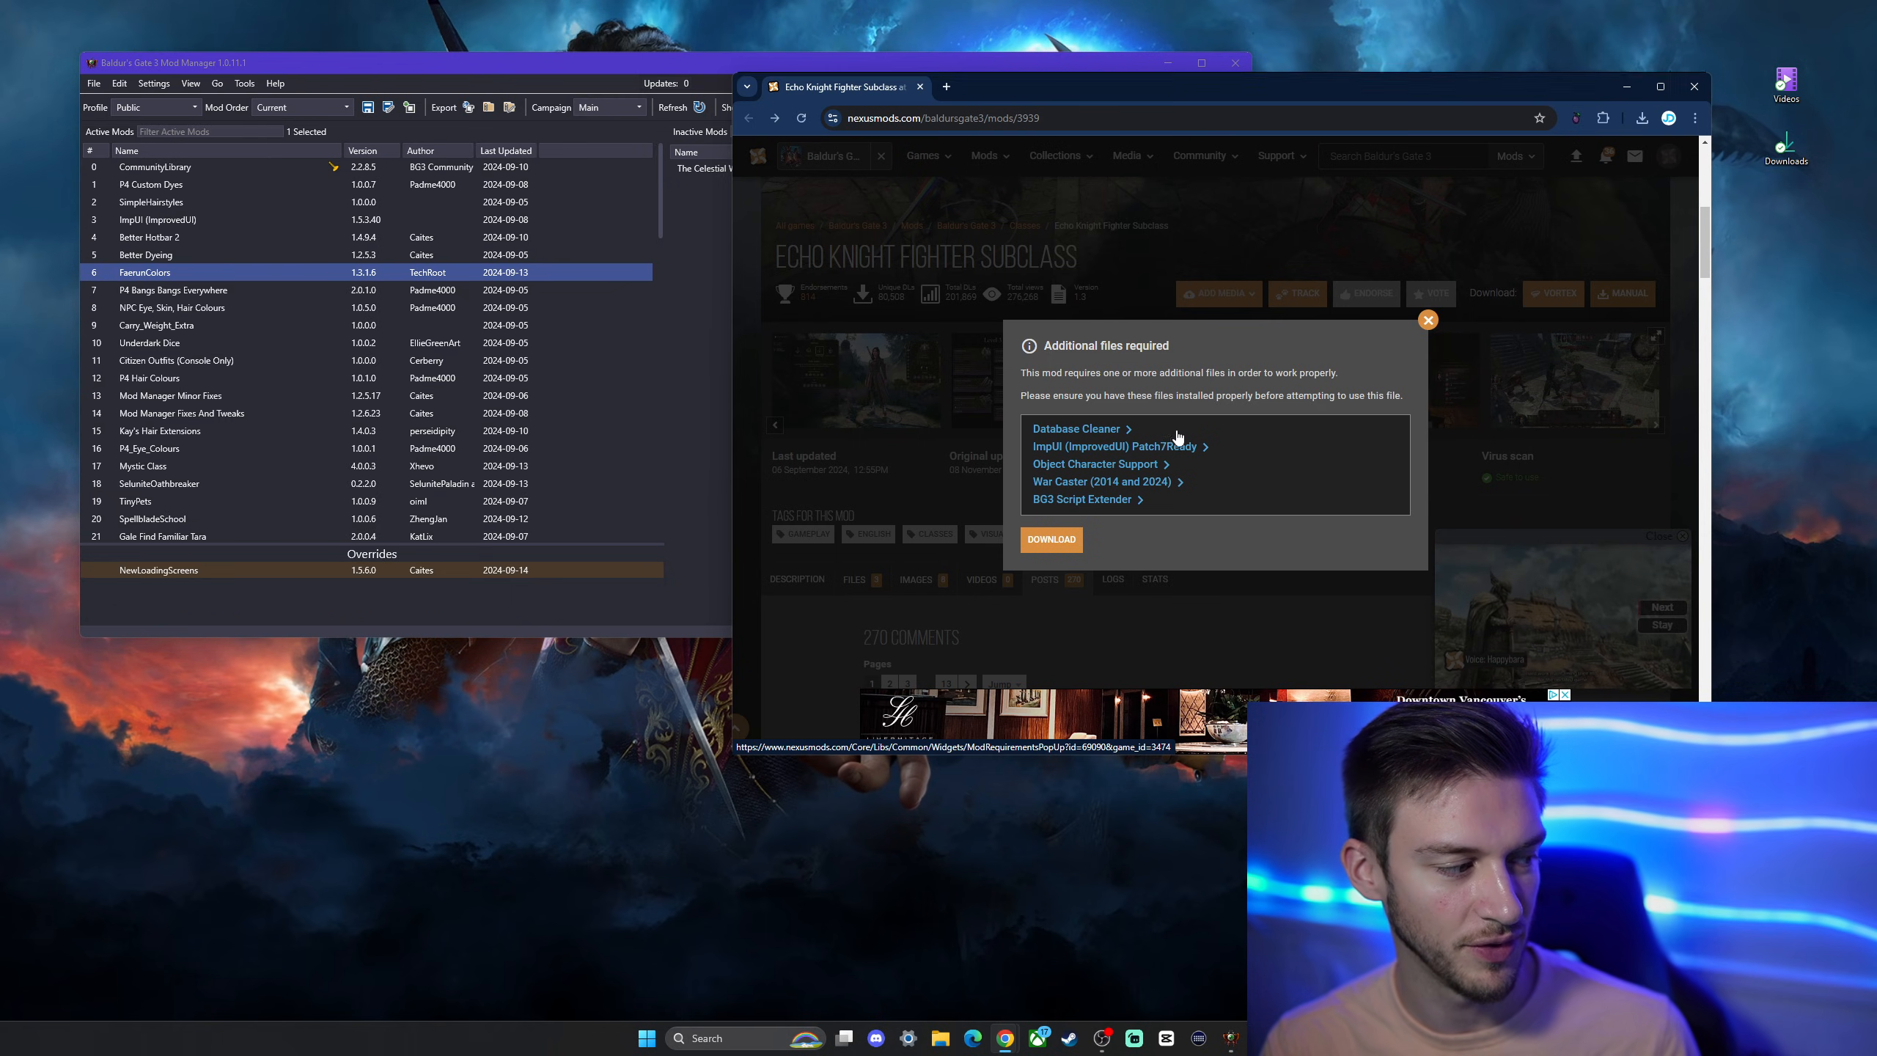
click(1427, 320)
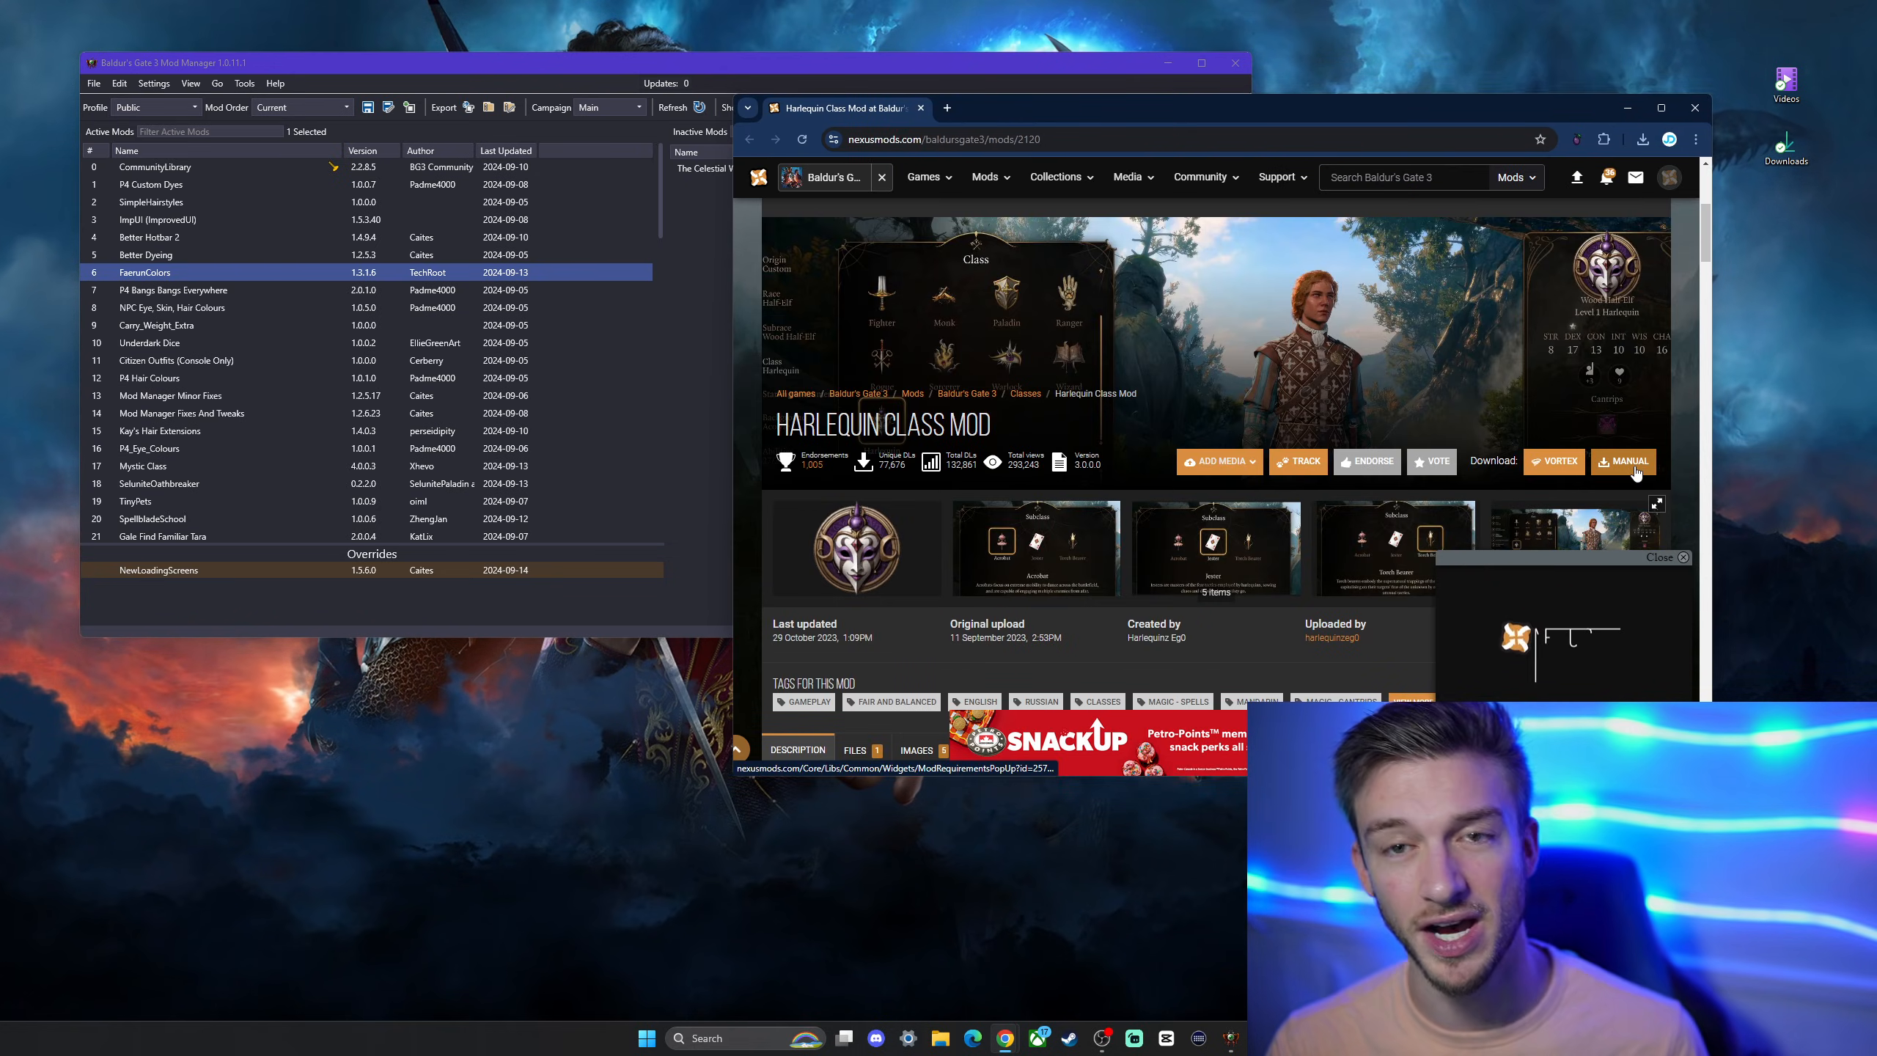
click(1625, 461)
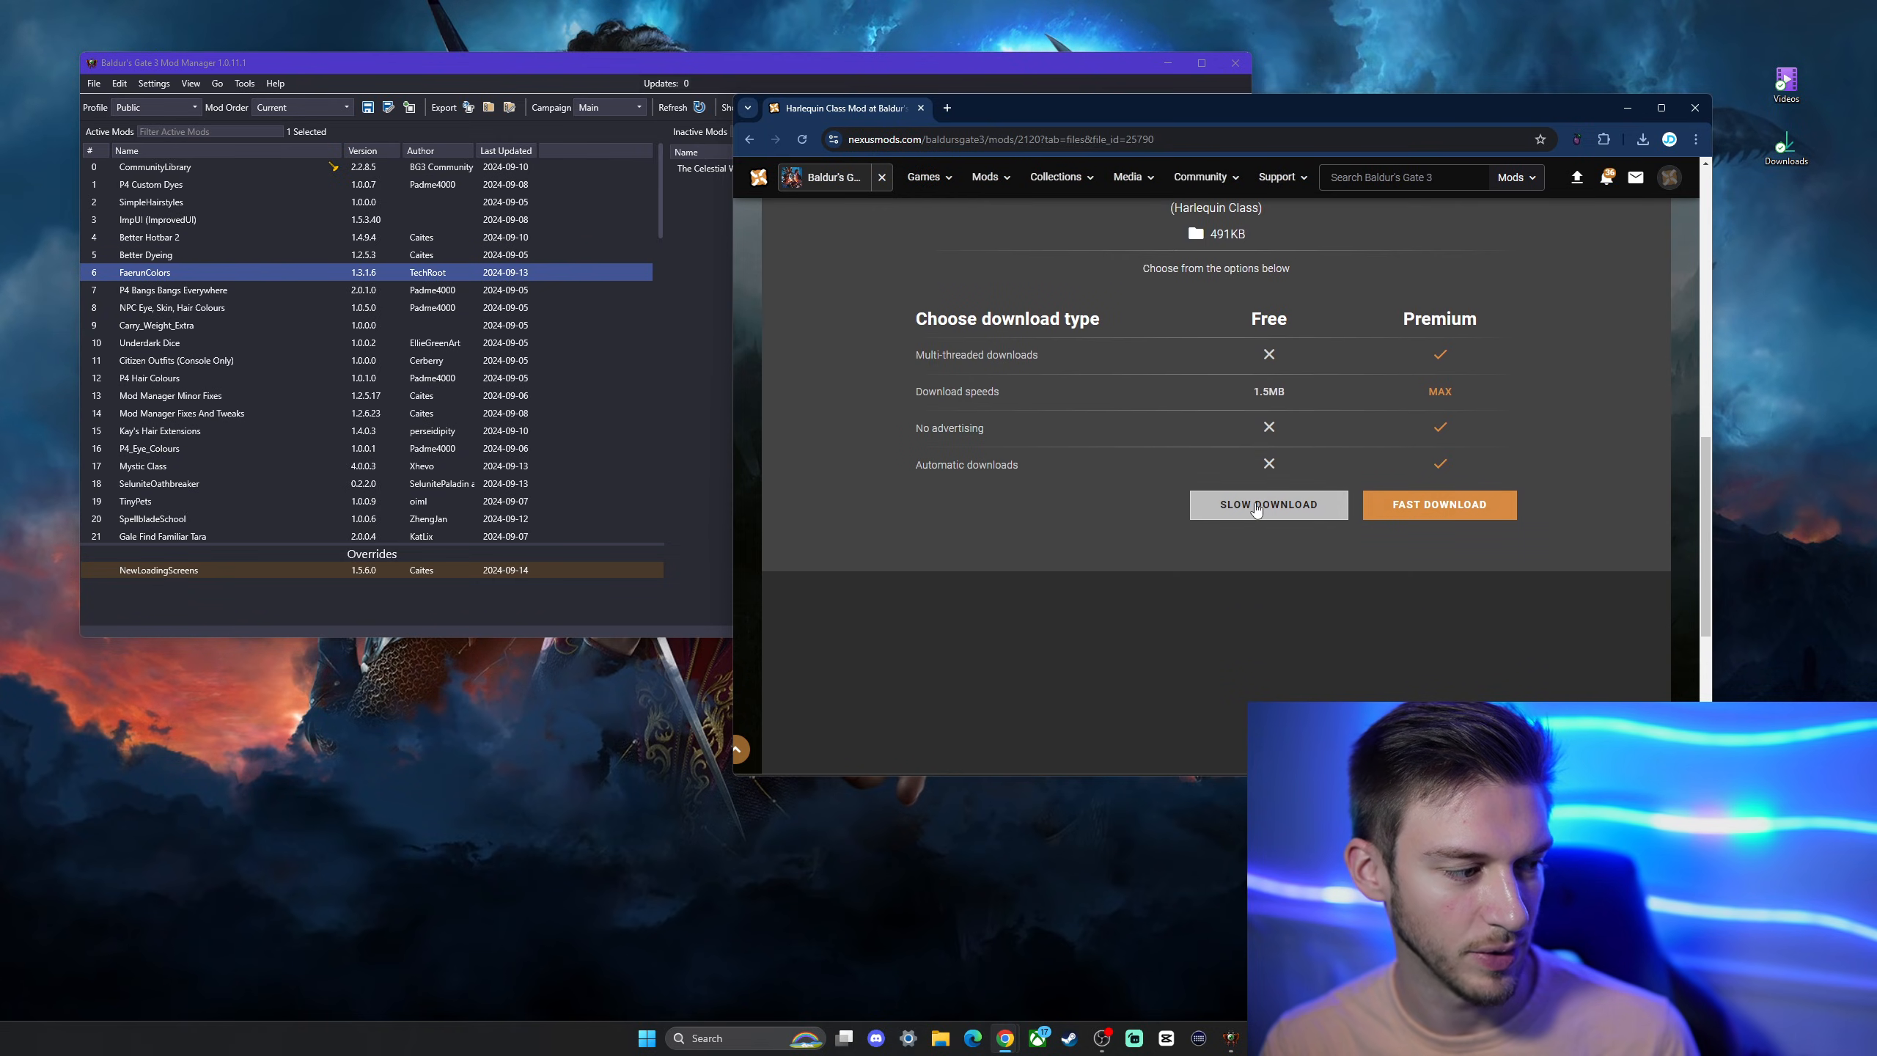
click(1266, 503)
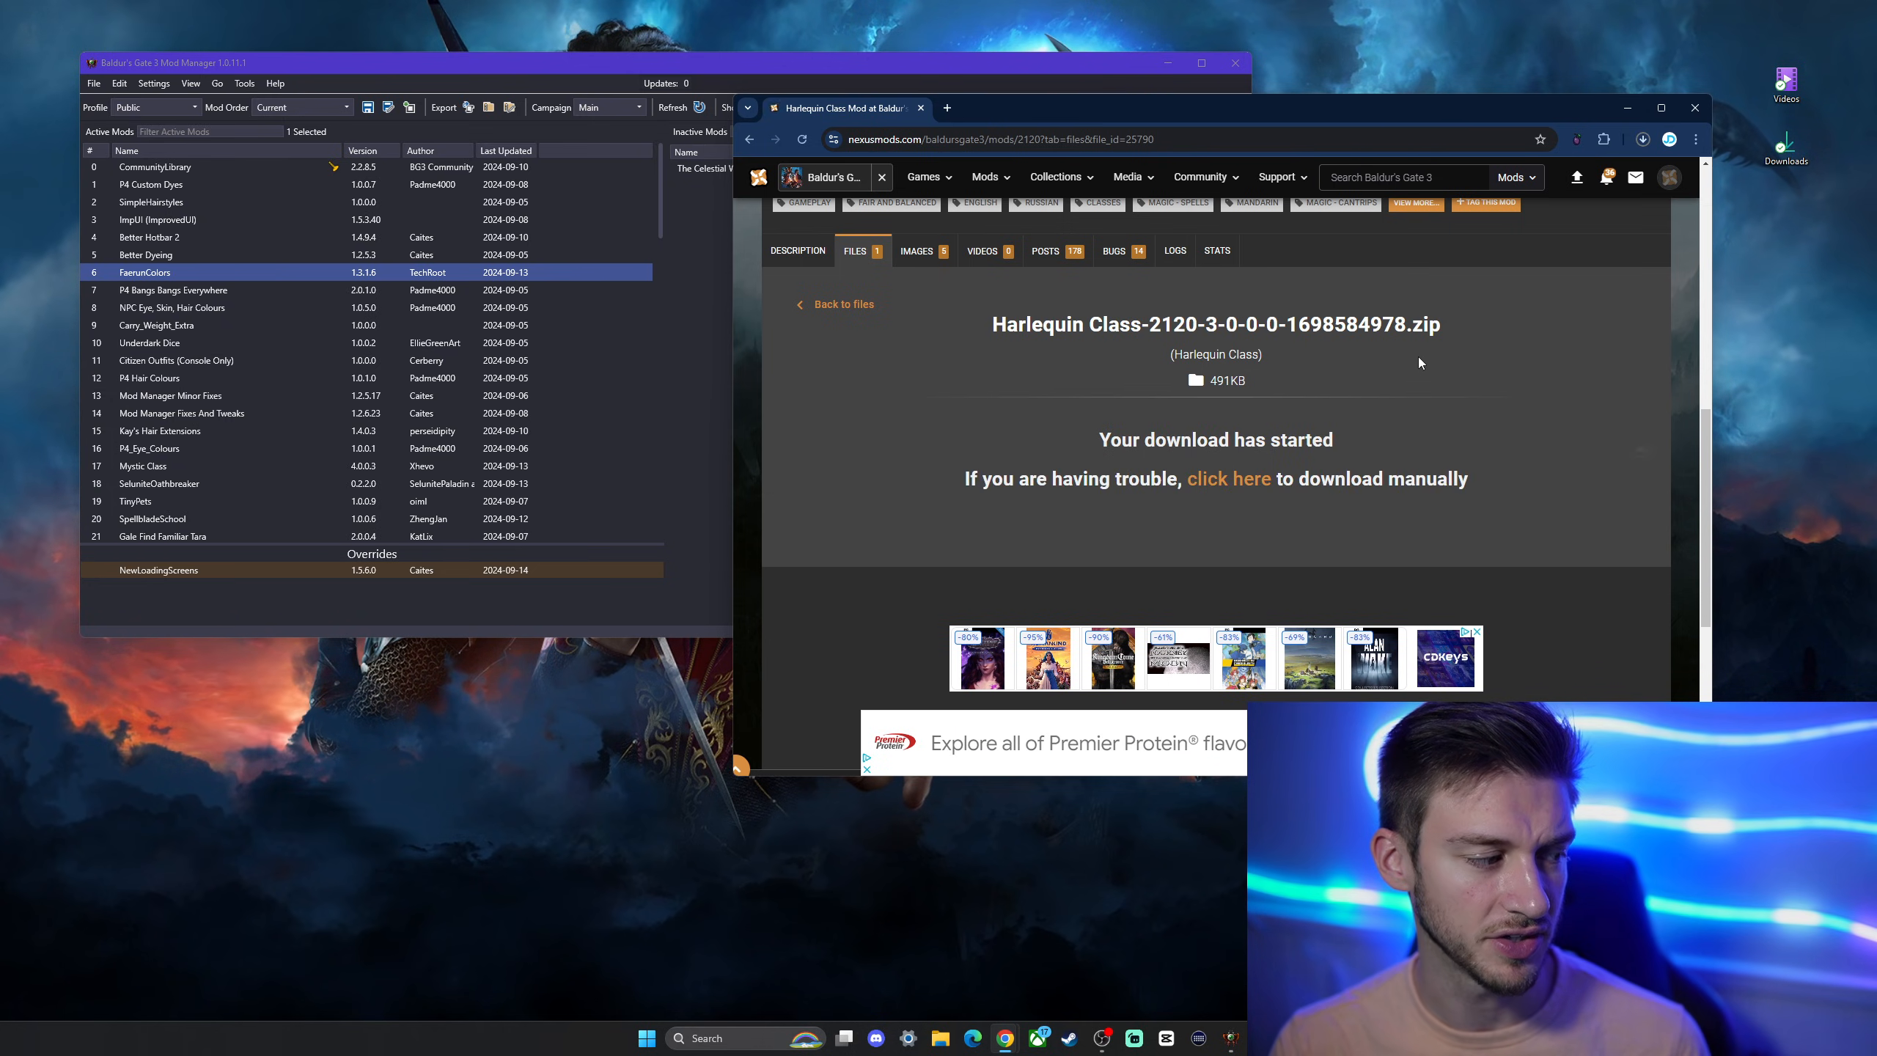
click(1644, 138)
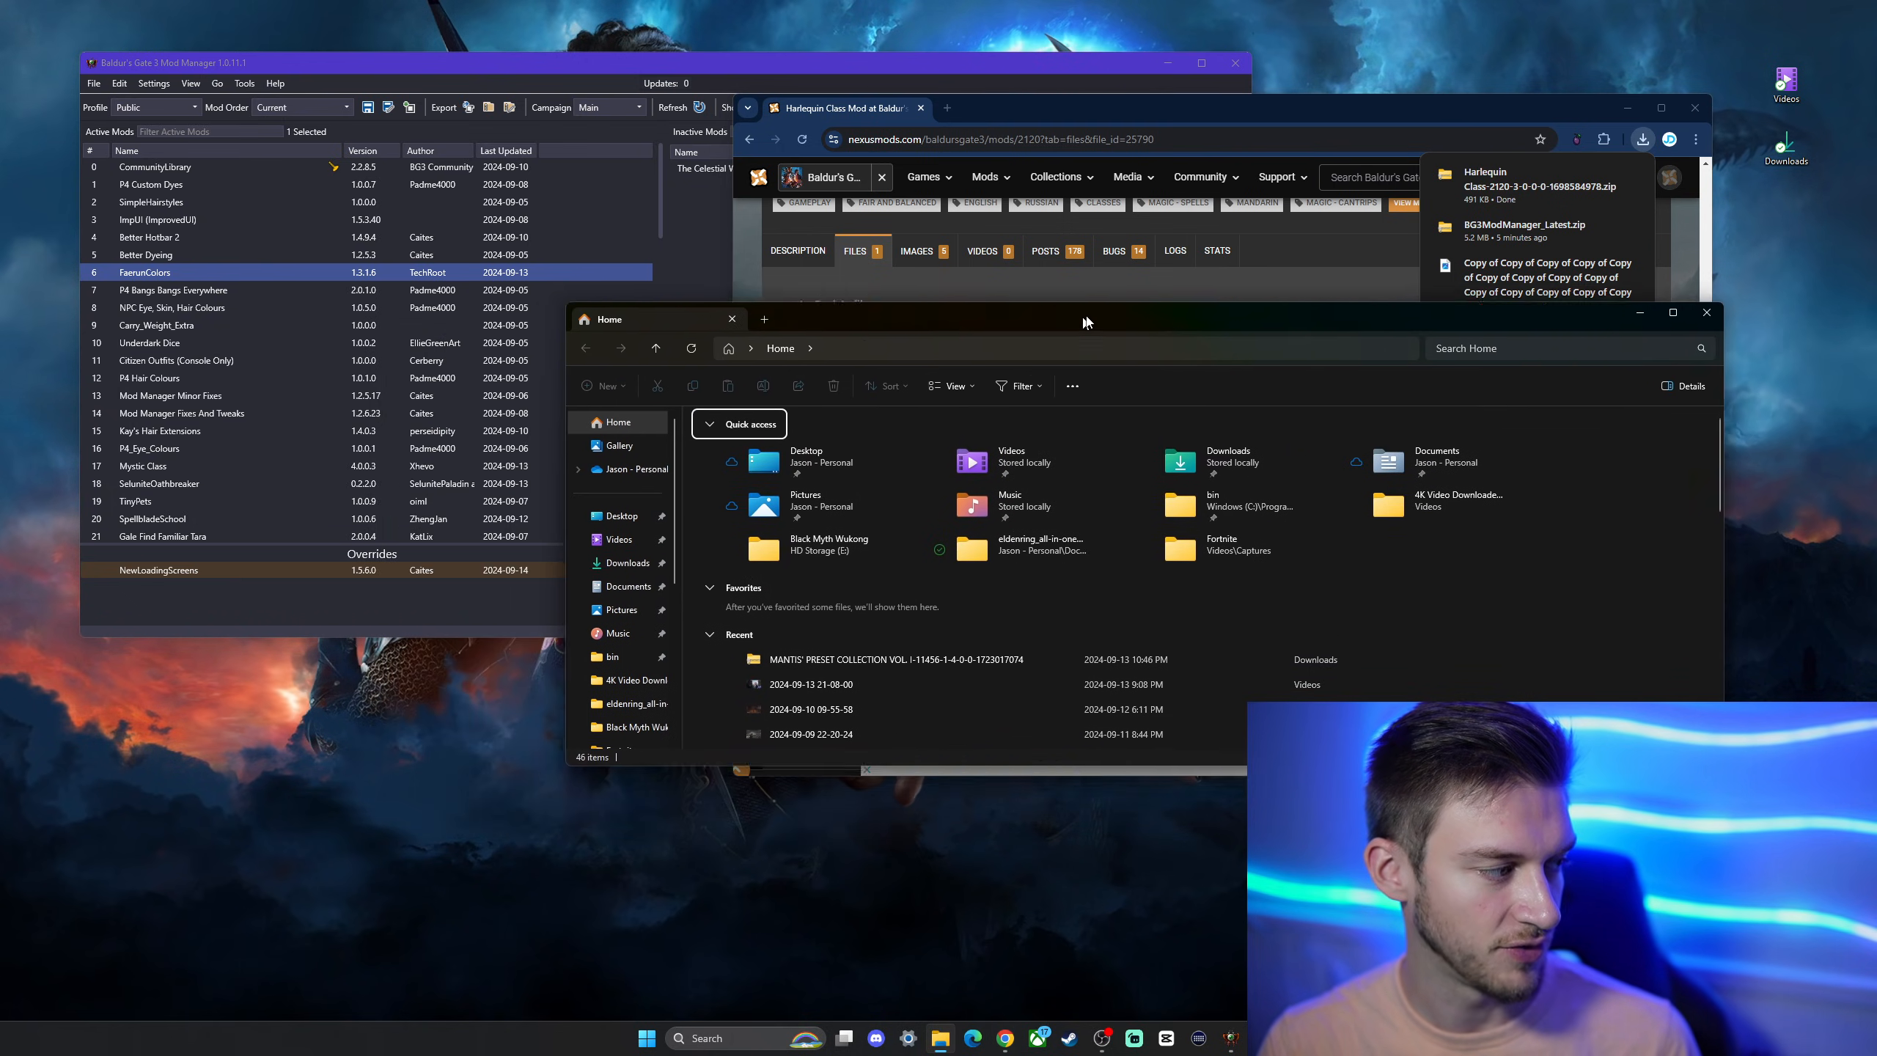
Open Downloads\Harlequin Class and select its info.json file.
click(629, 533)
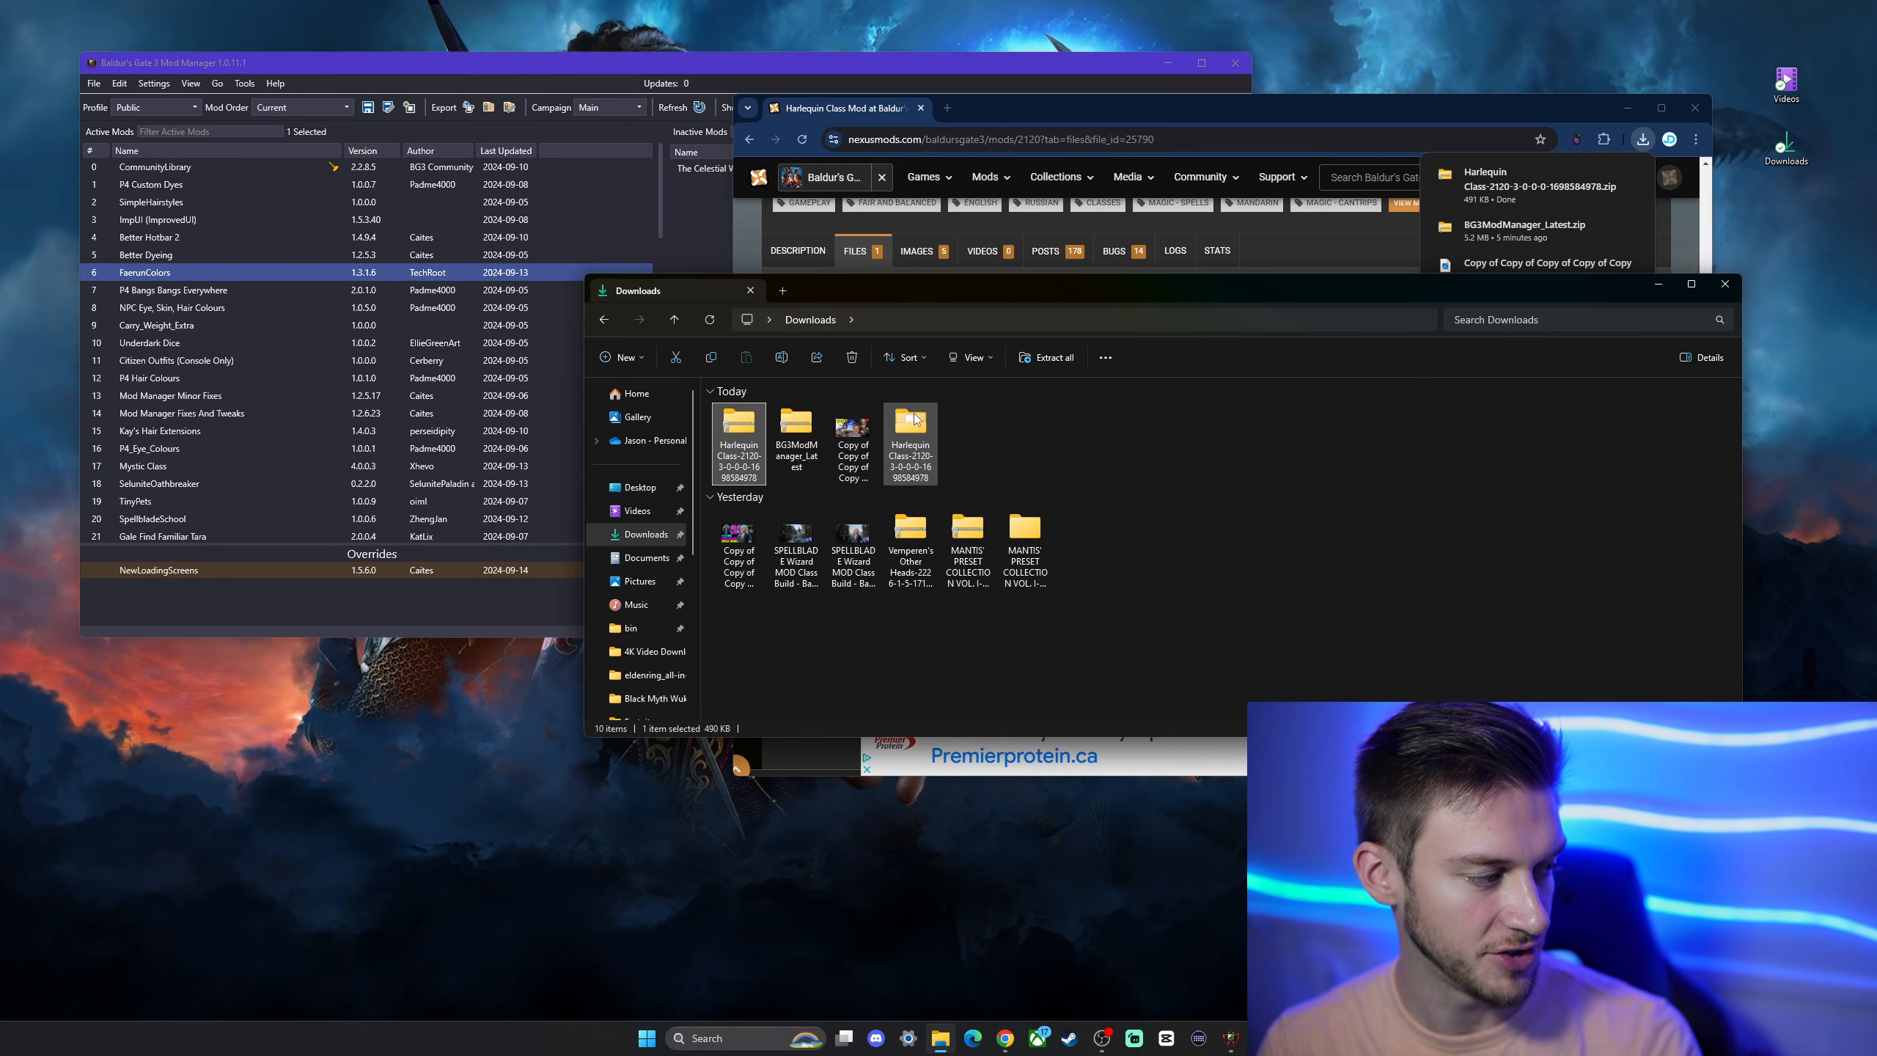
double_click(909, 431)
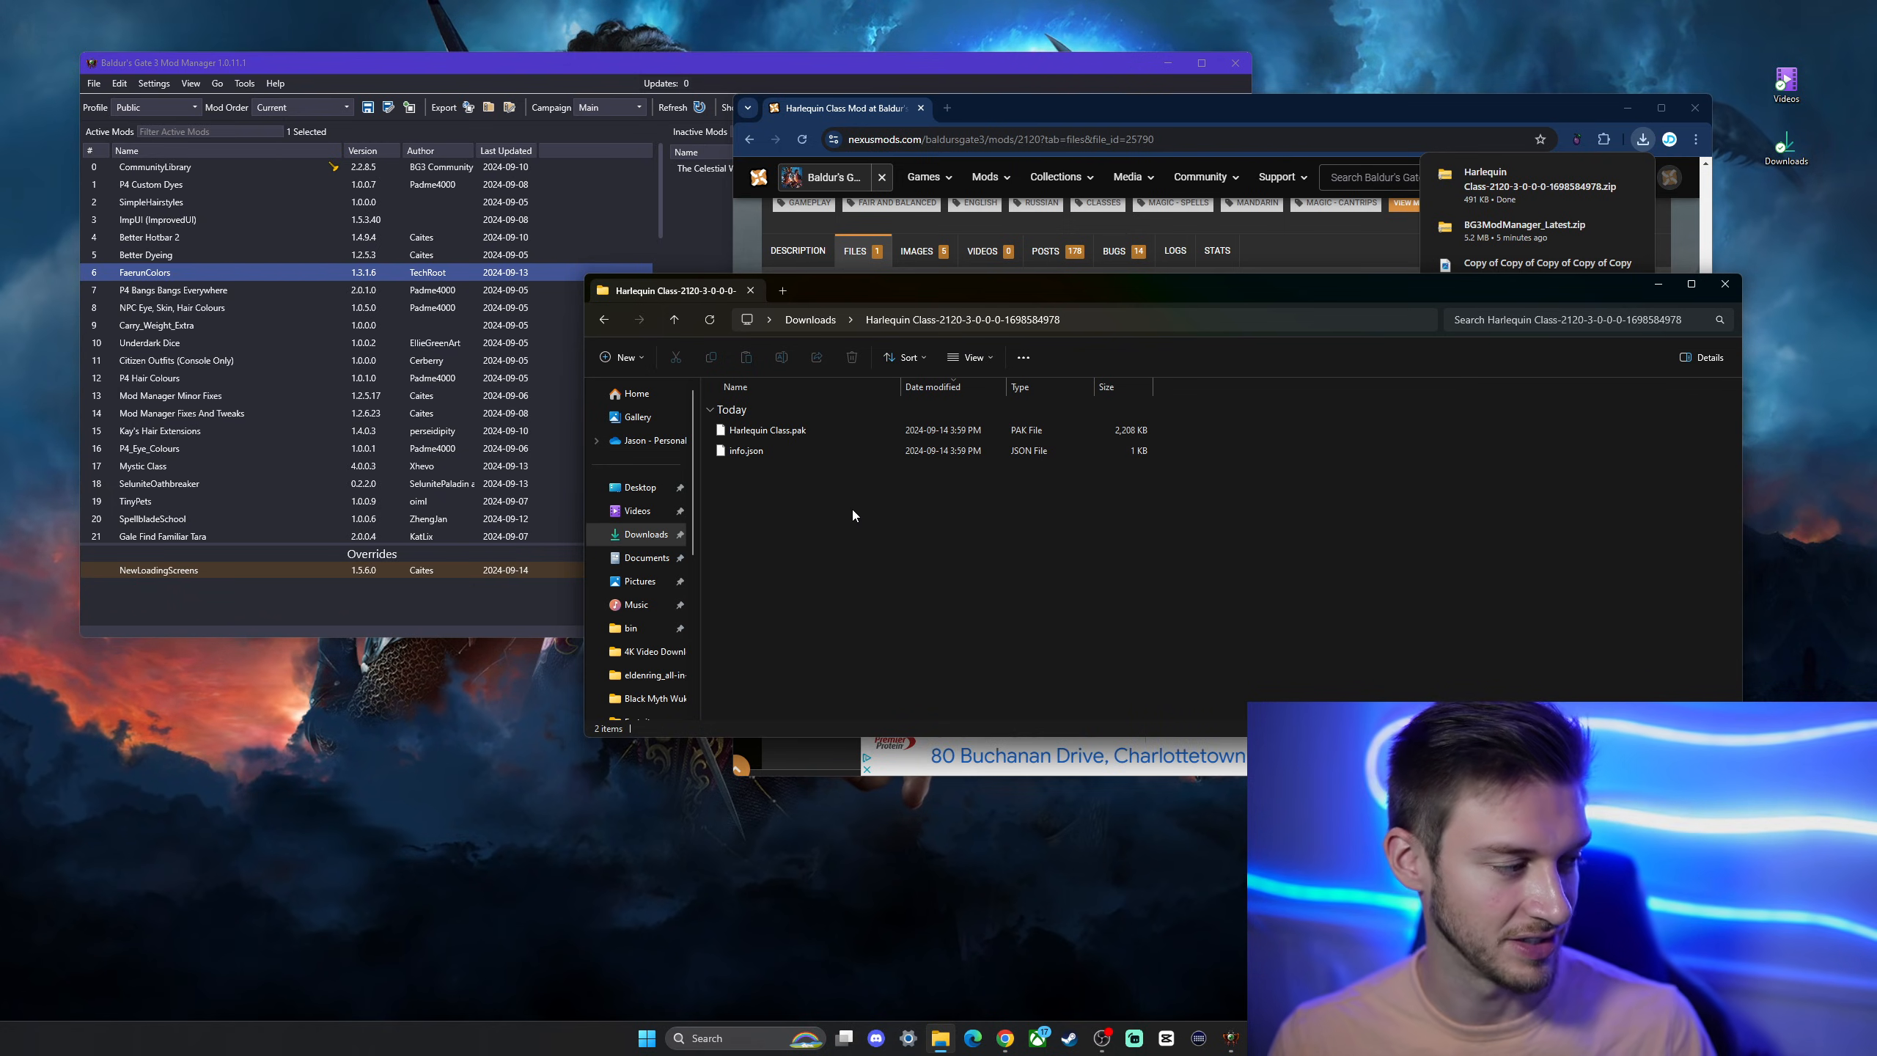
click(746, 450)
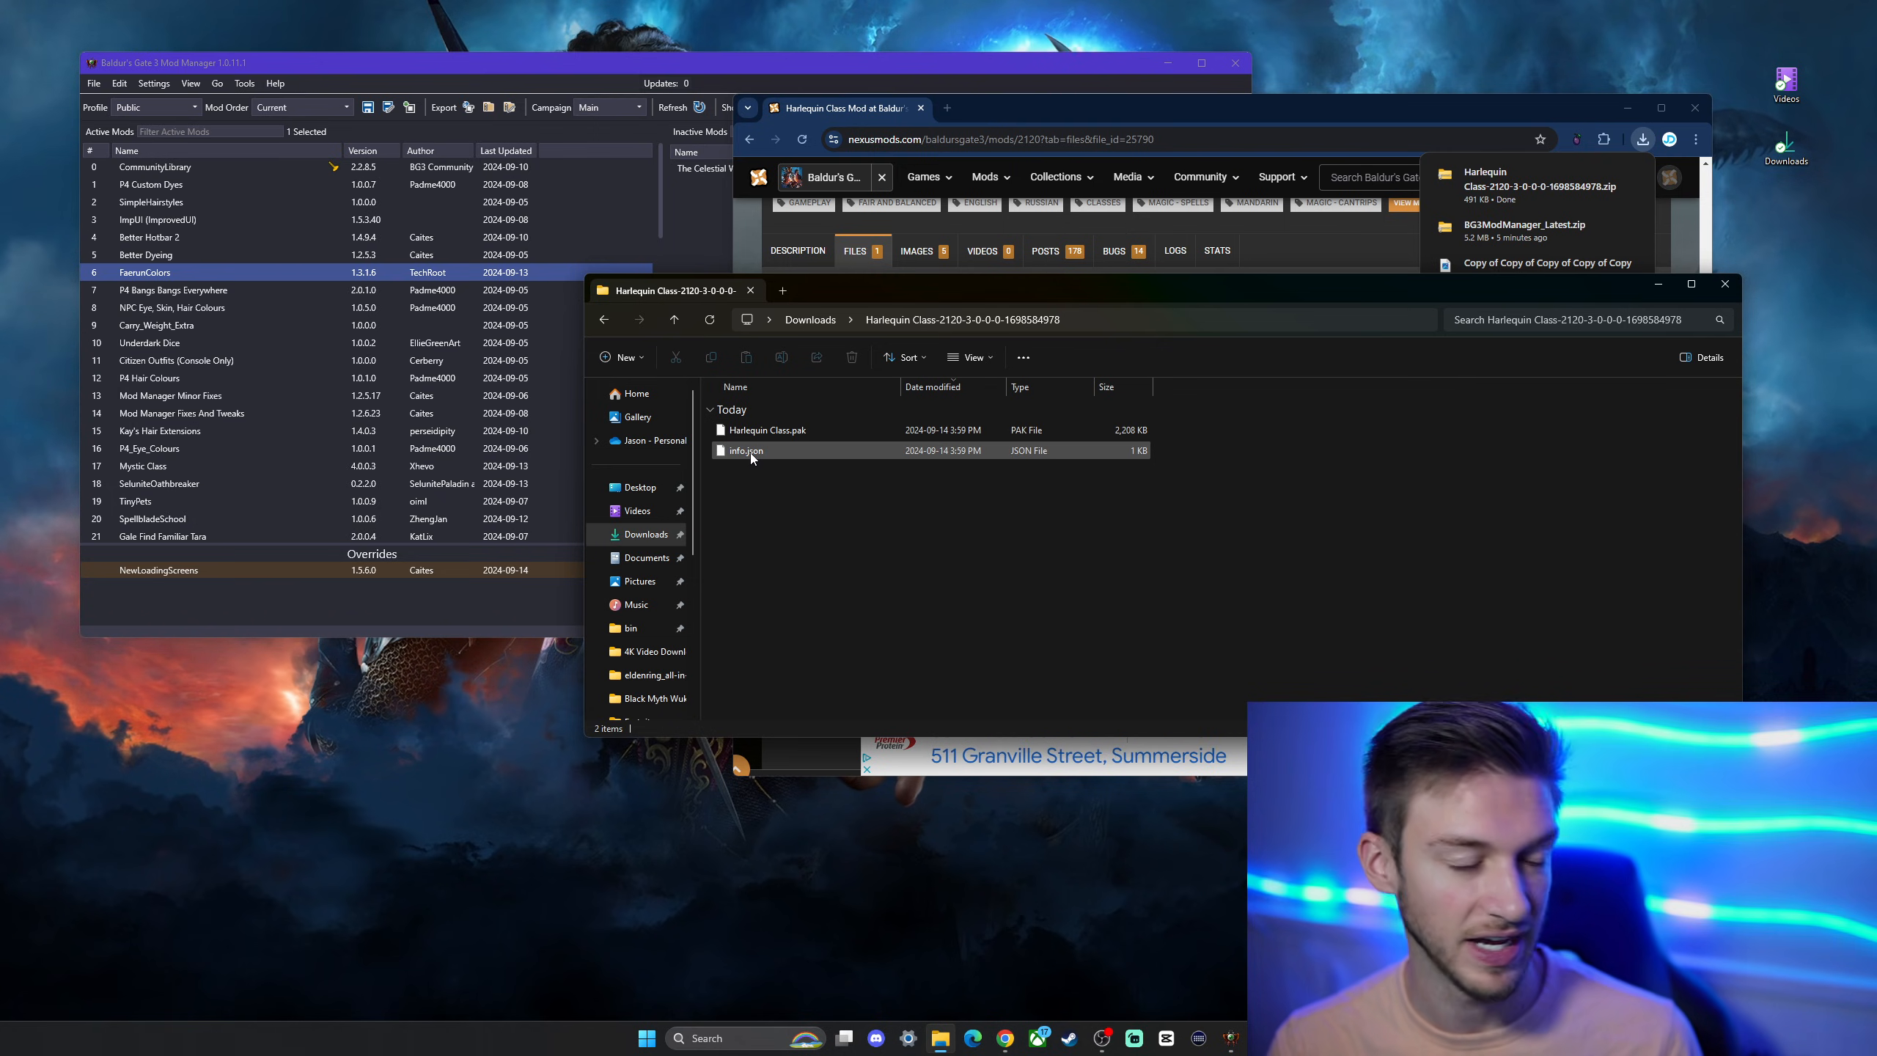
click(767, 430)
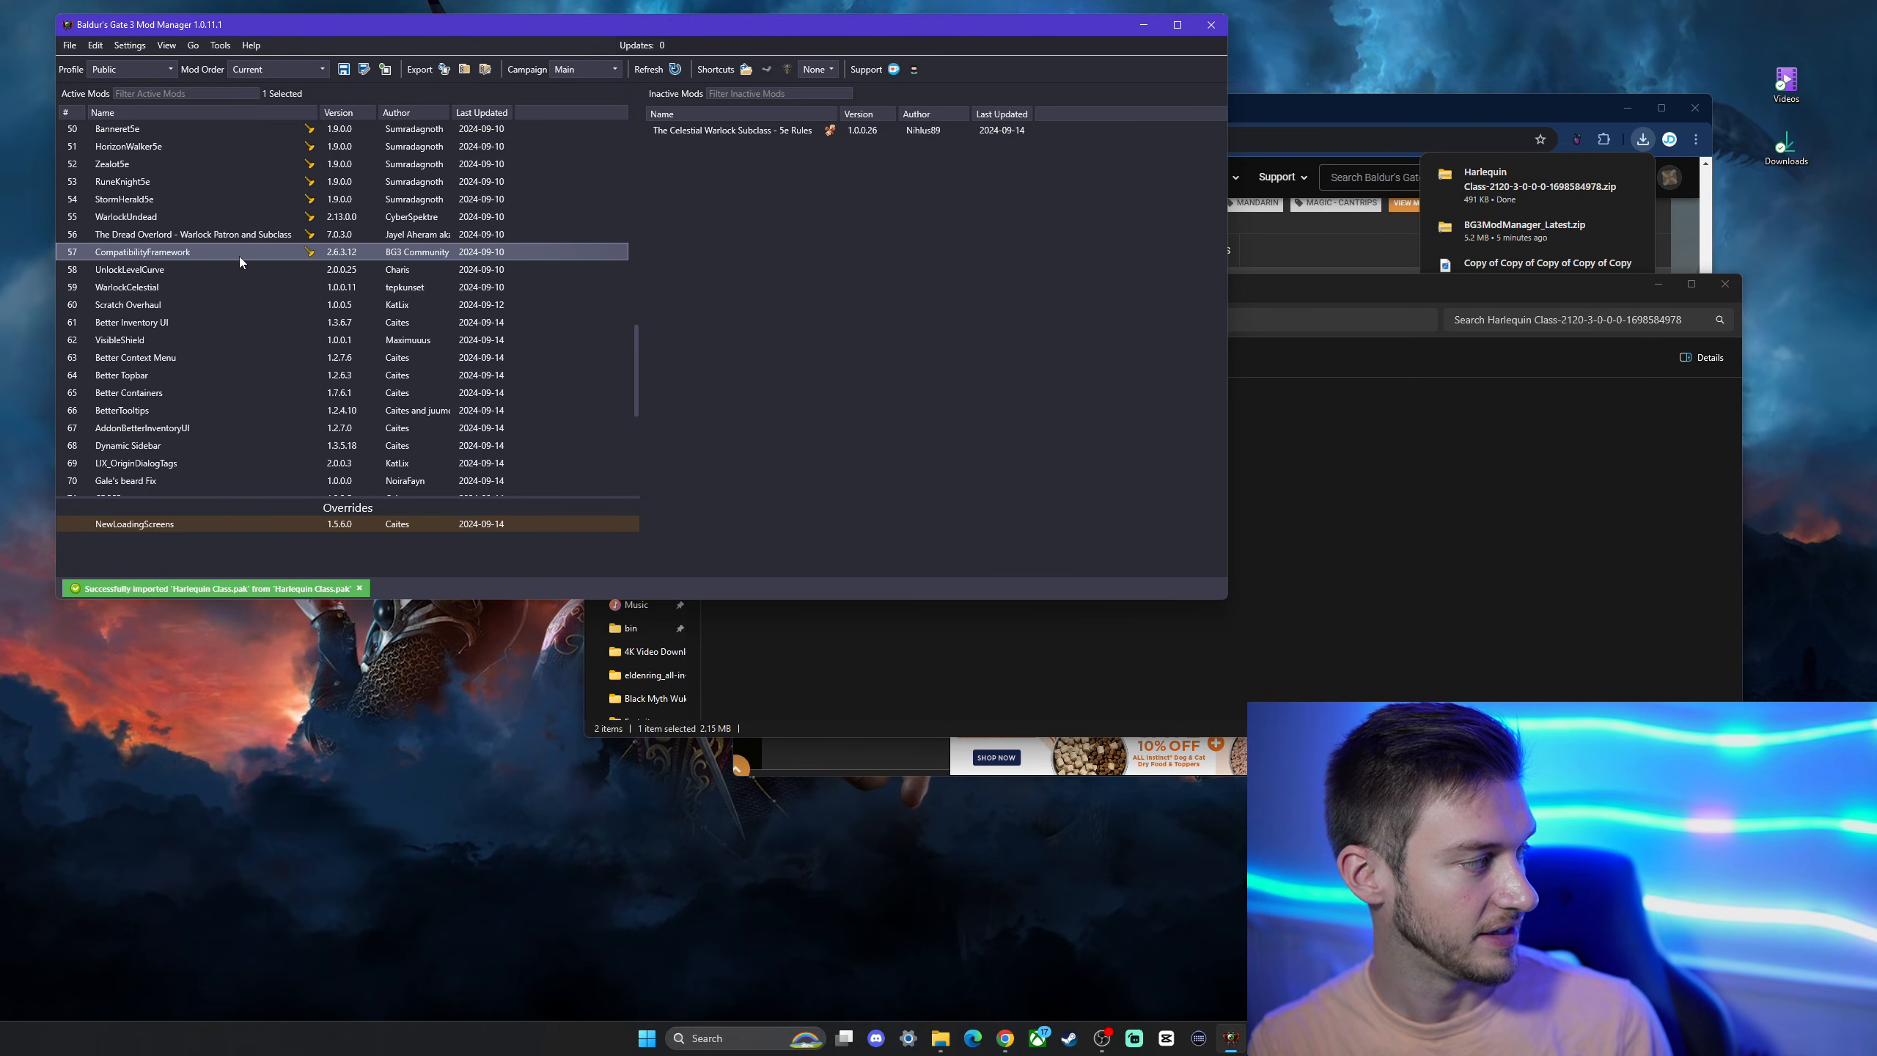
mouse_move(161, 252)
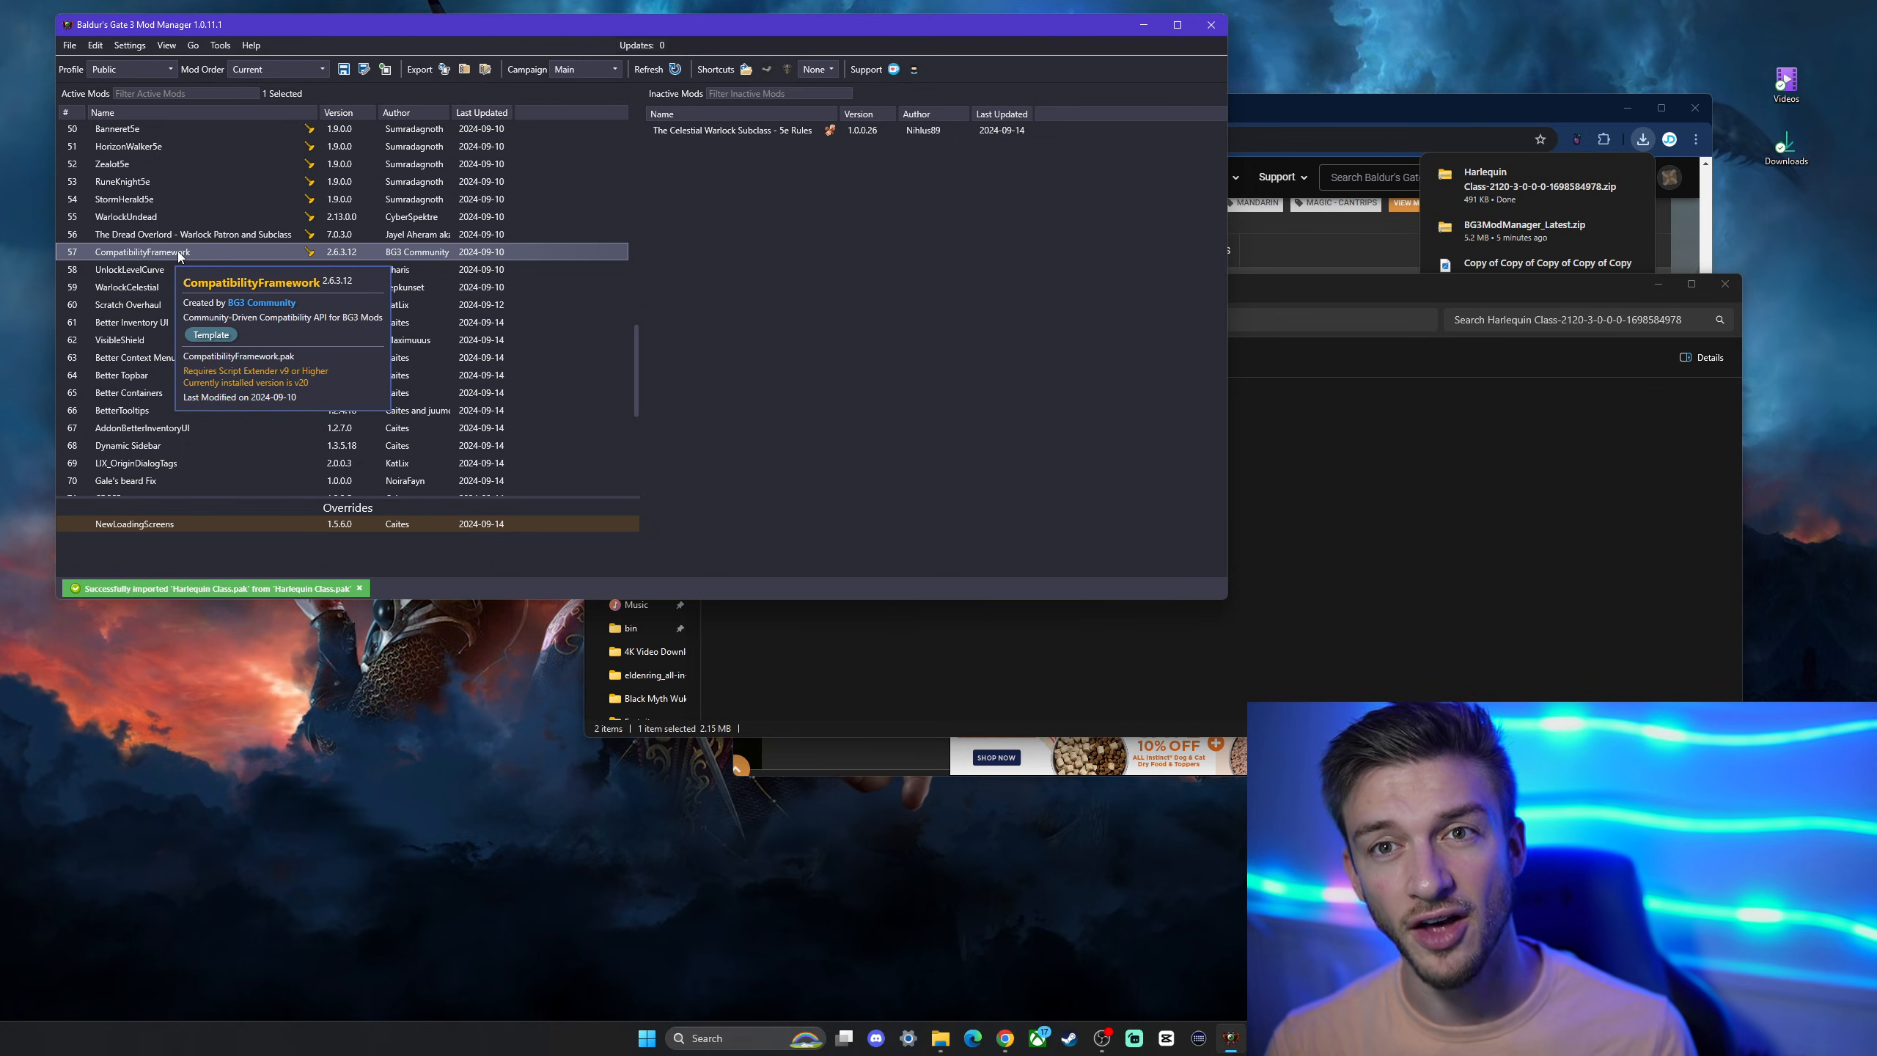
mouse_move(197, 252)
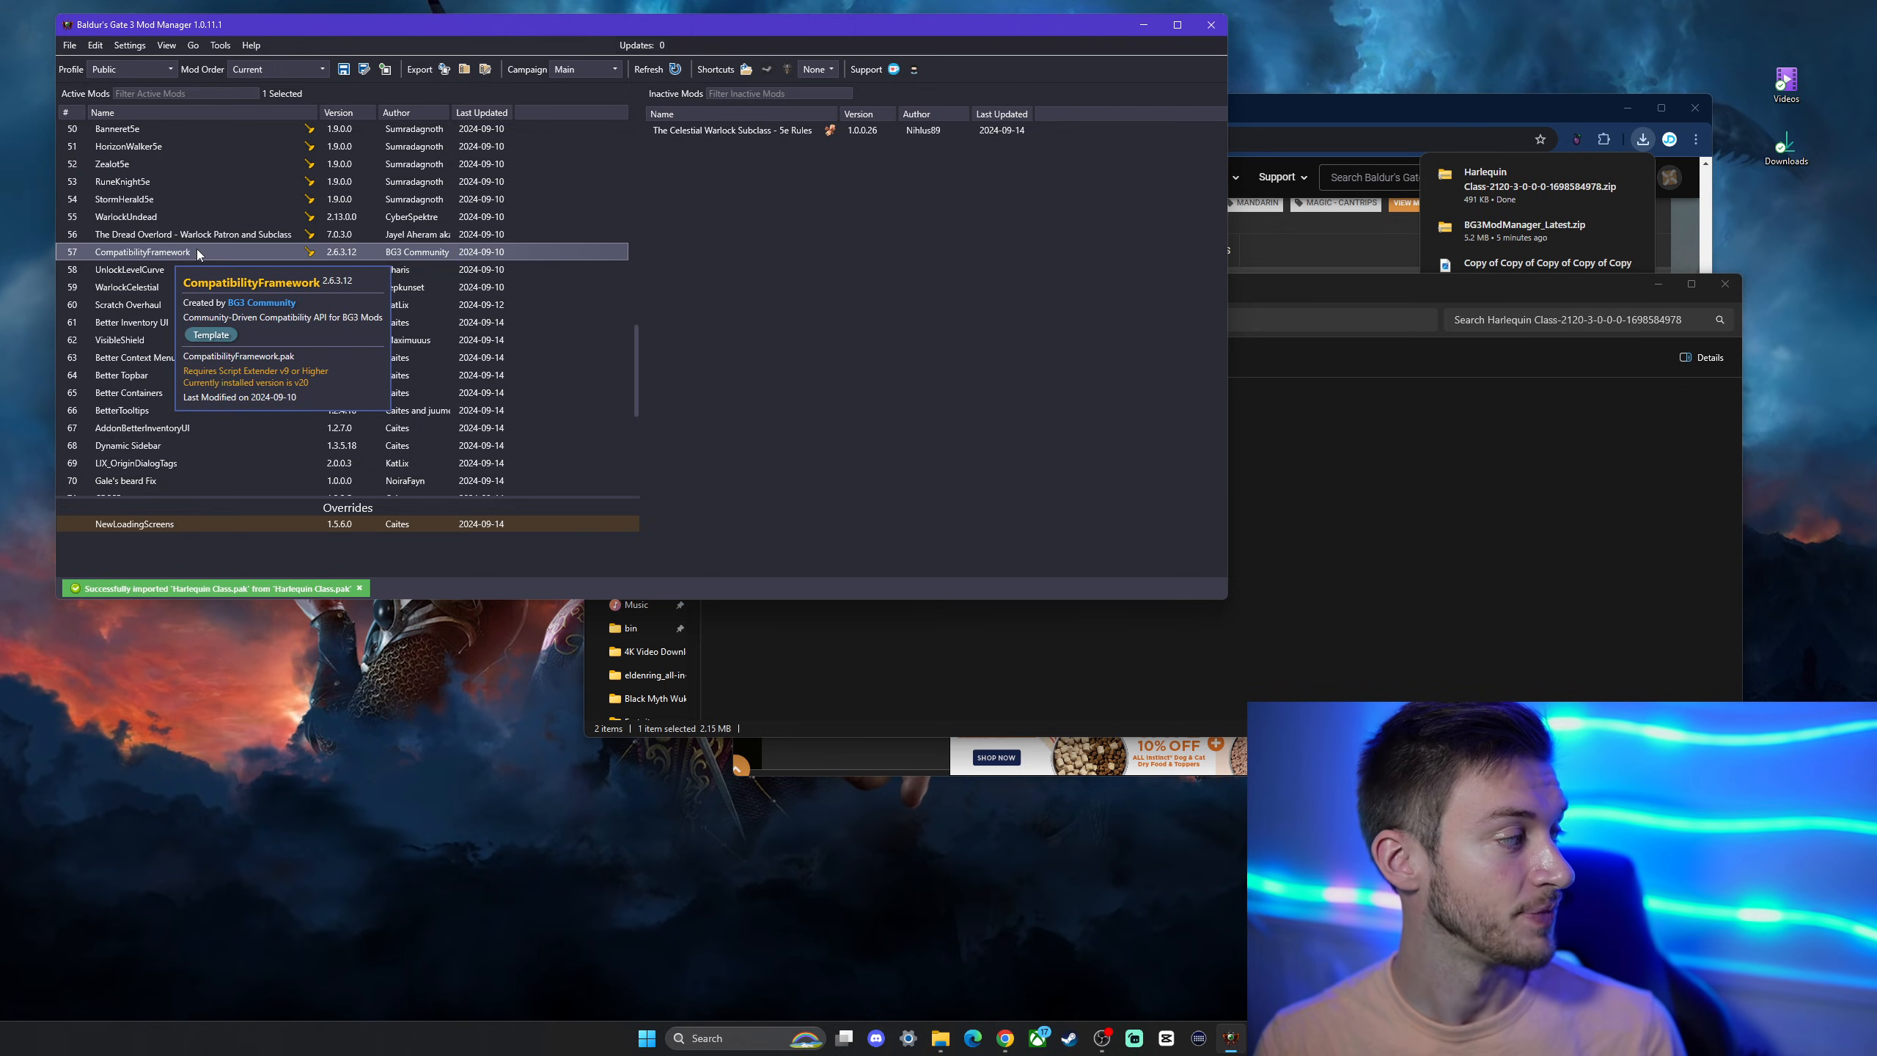
Review the Active Mods list, including Artificer and Witch Class, and their dependency details.
scroll(down, 3)
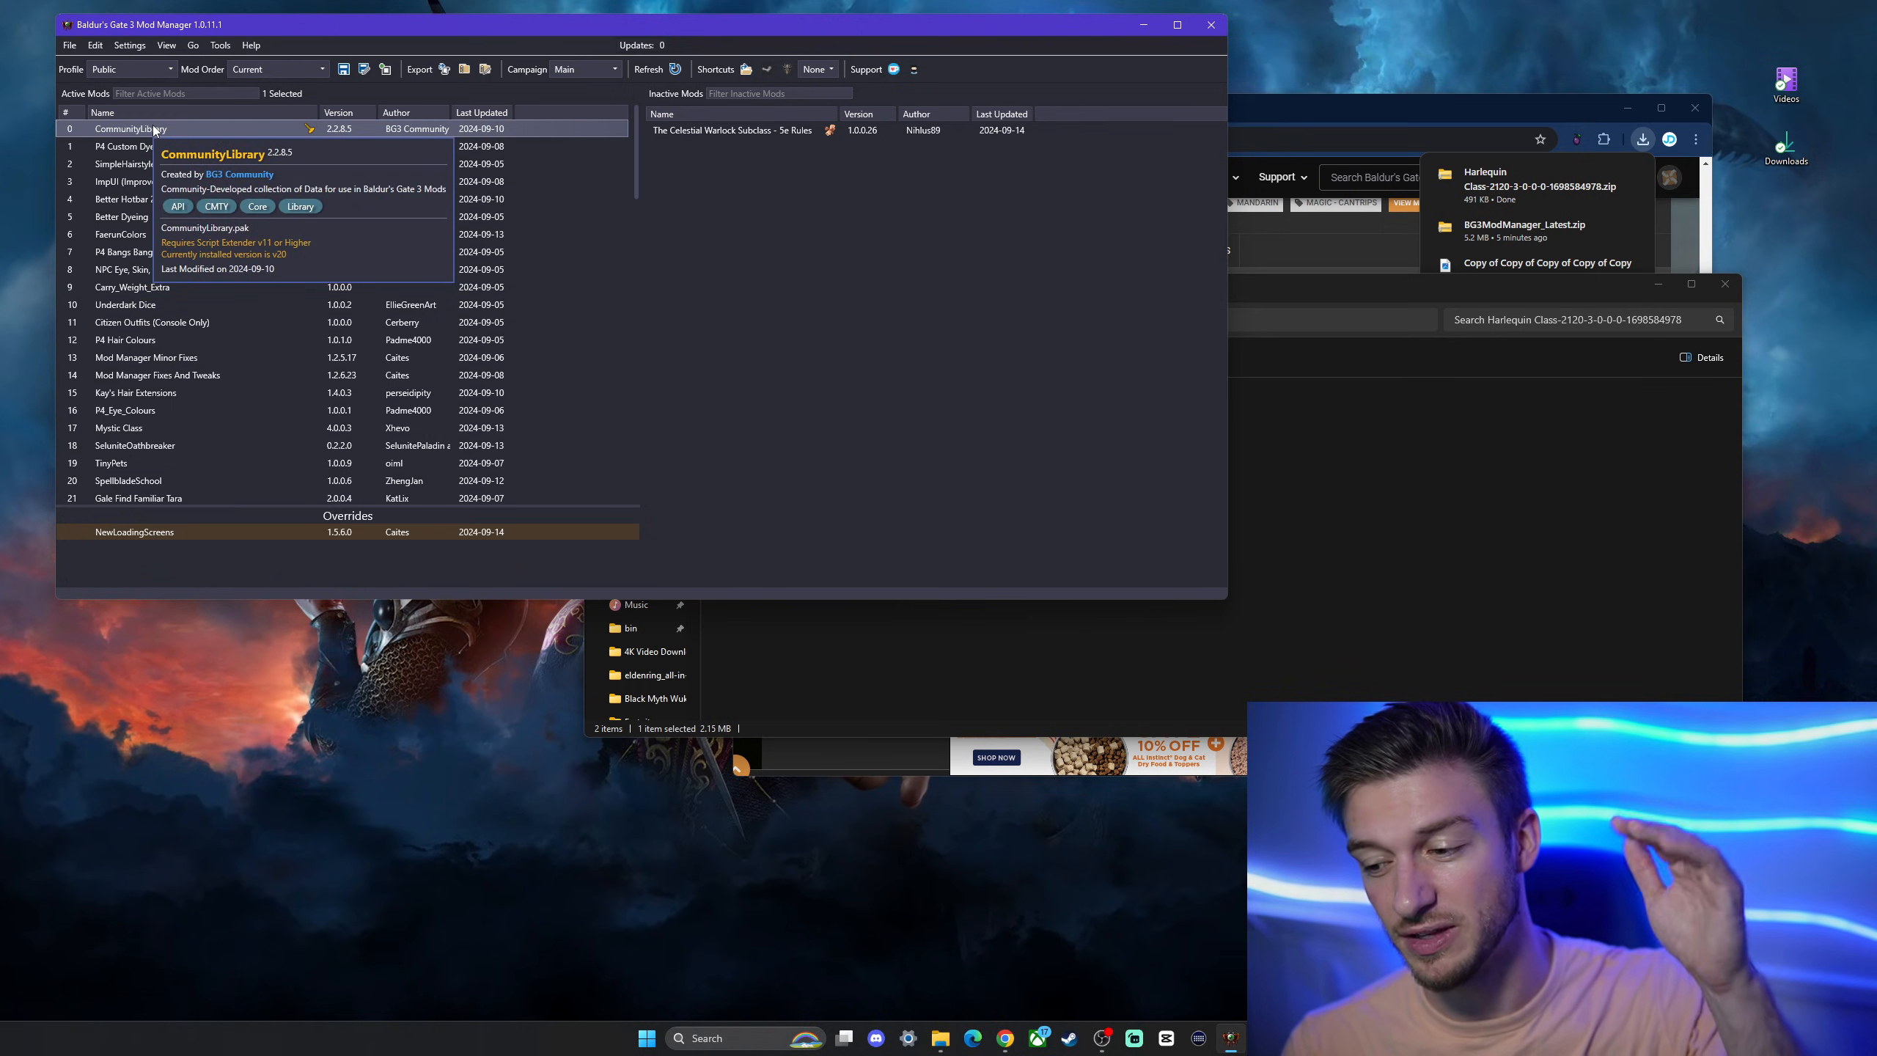
click(132, 145)
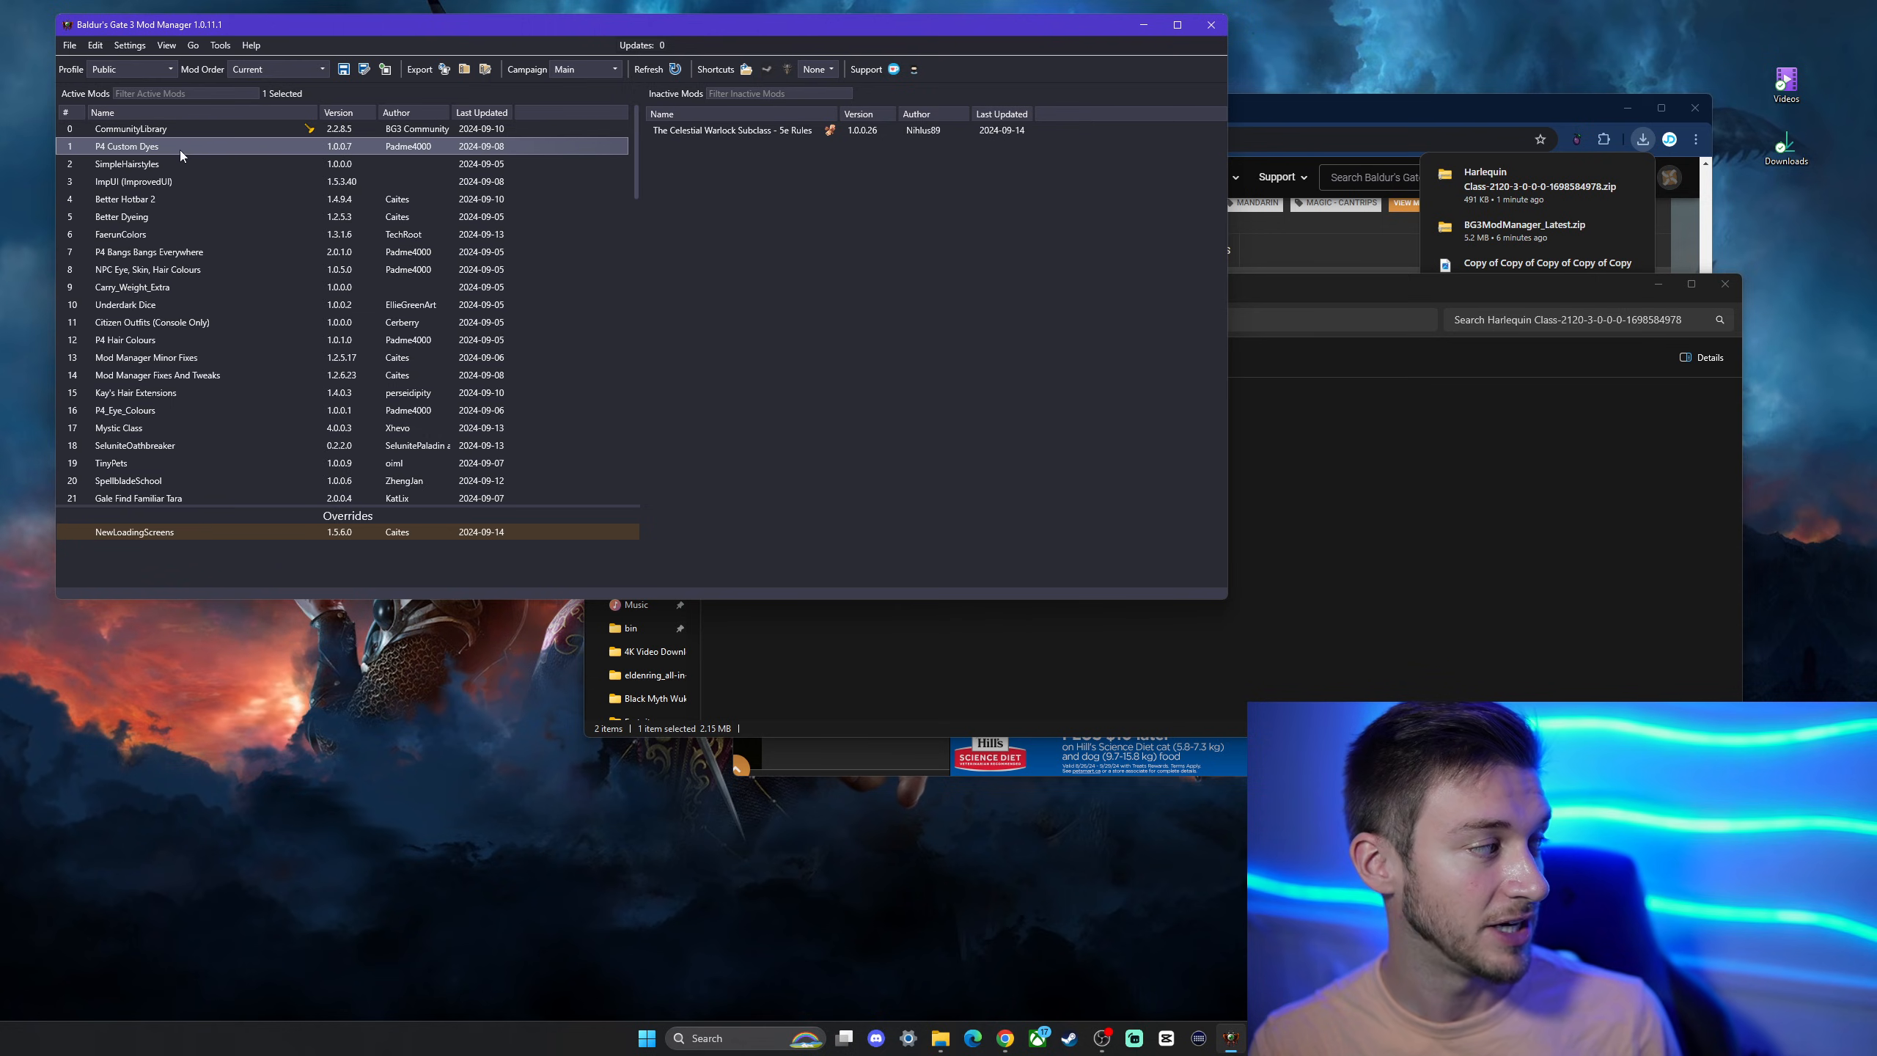
click(180, 128)
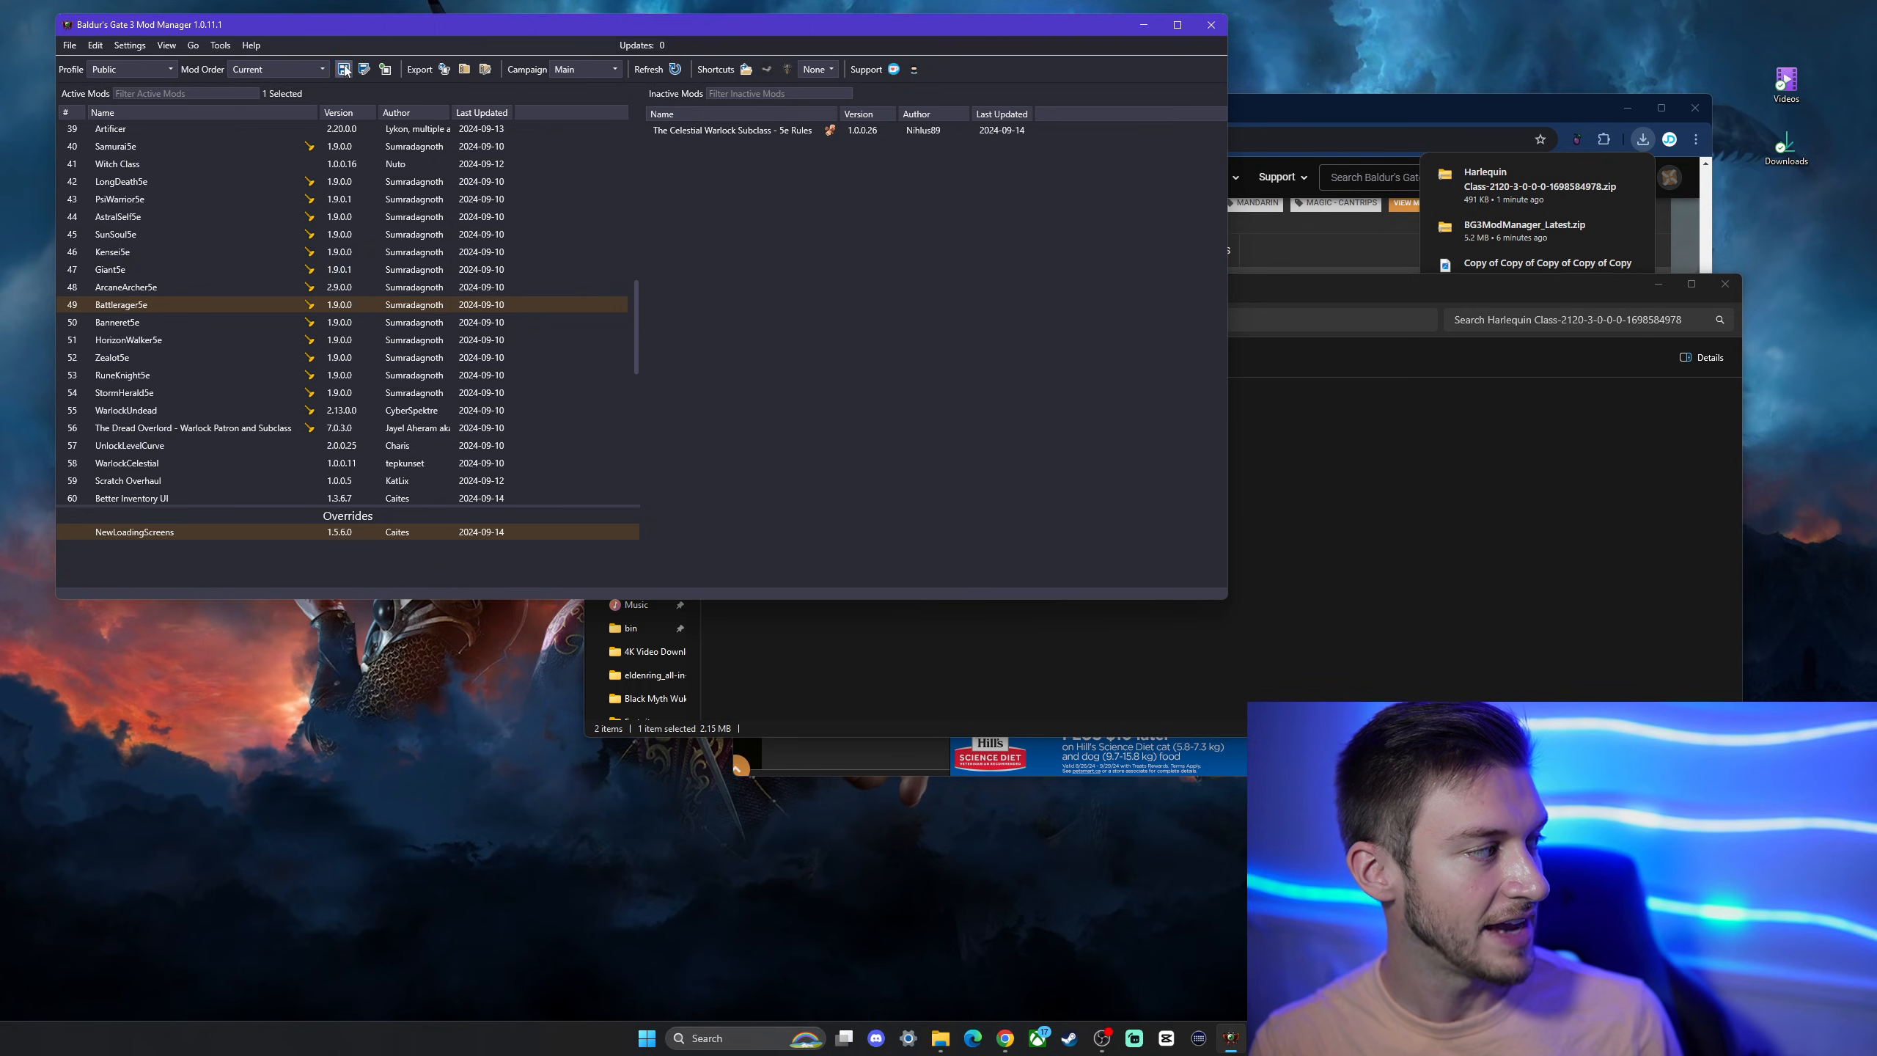
mouse_move(344, 68)
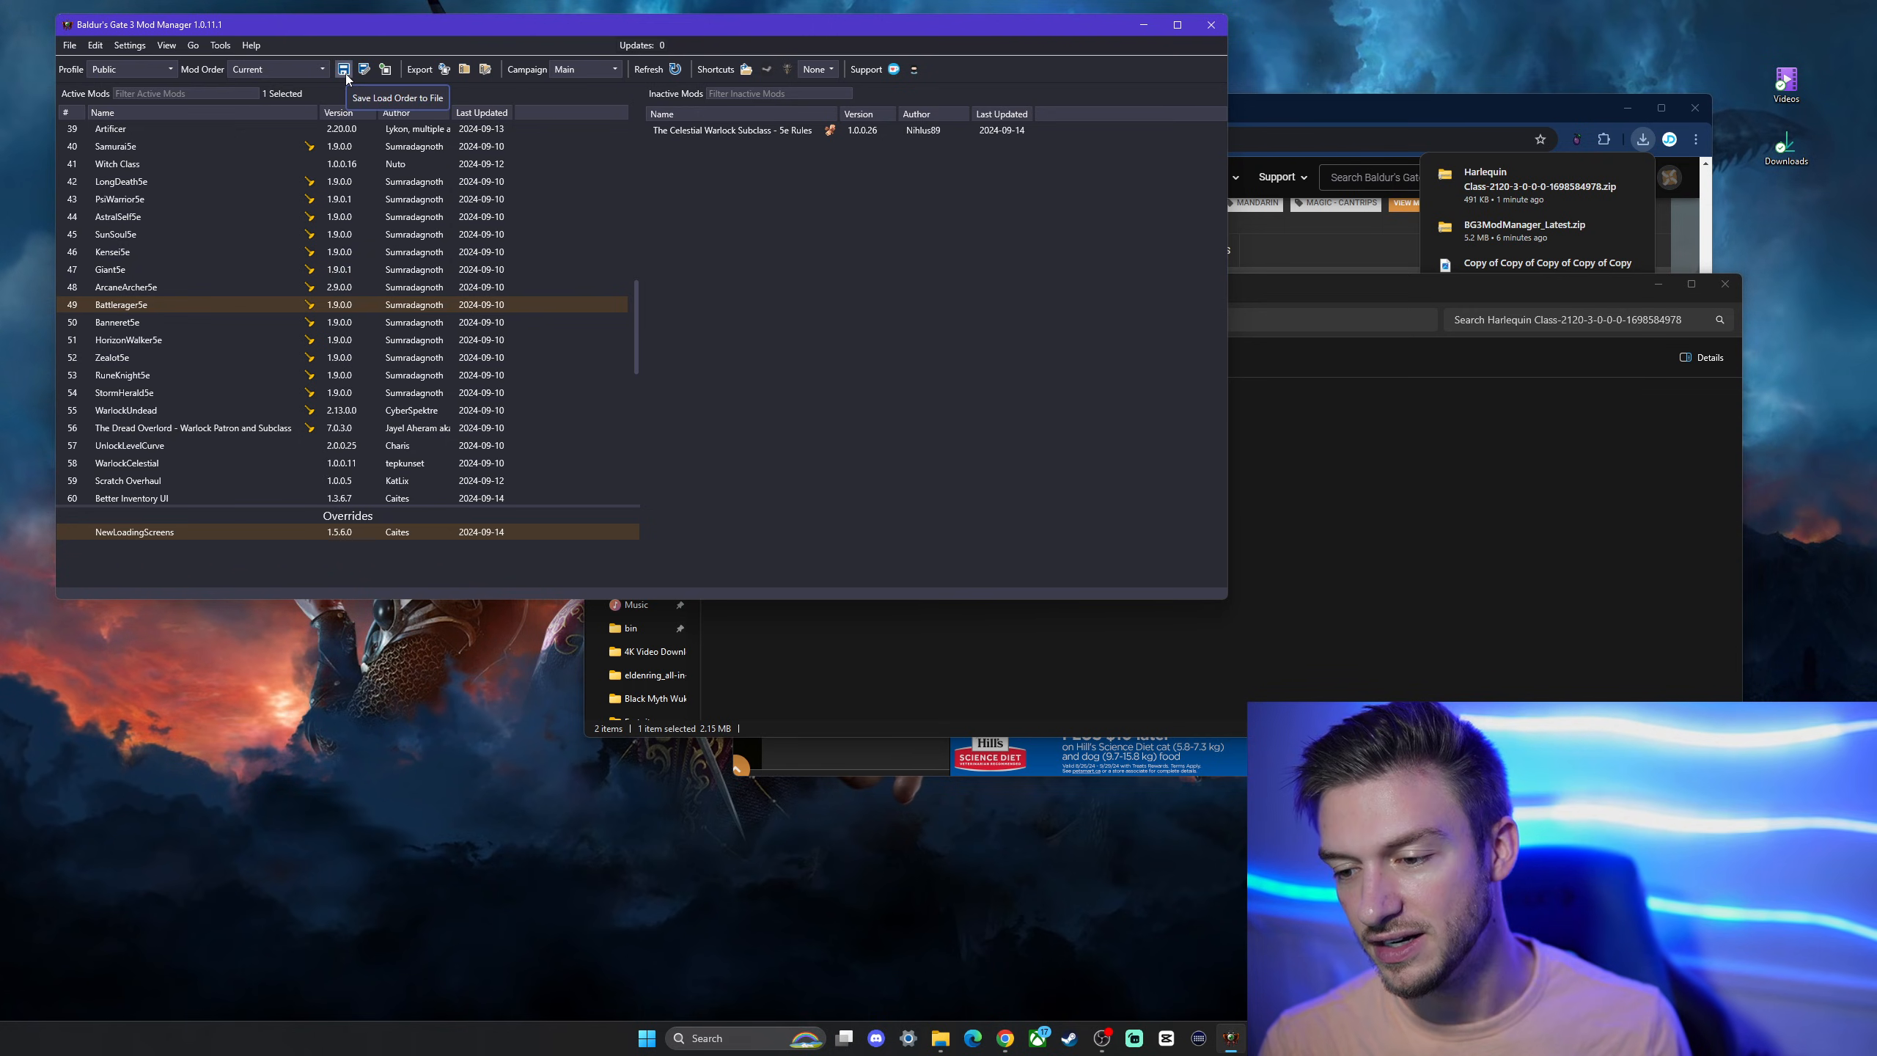
Save the current load order to a file, then export it to the game.
click(344, 68)
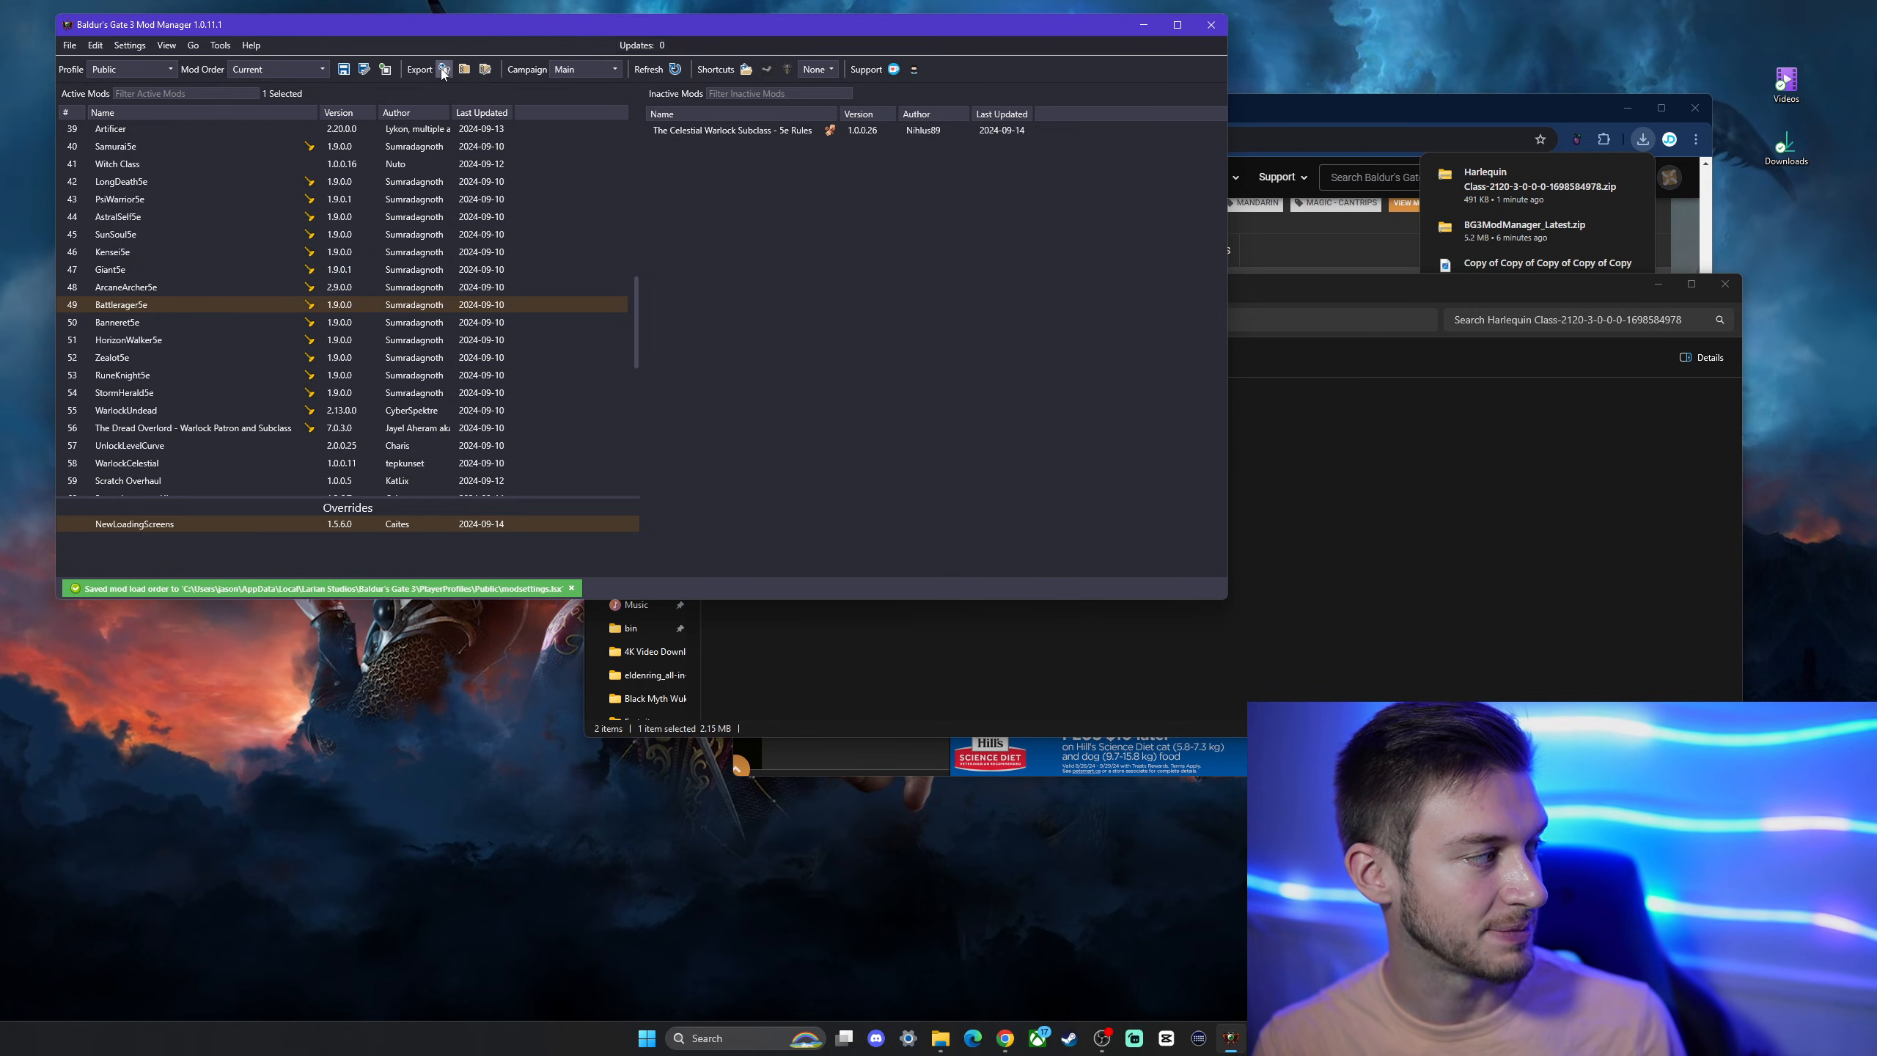
mouse_move(445, 68)
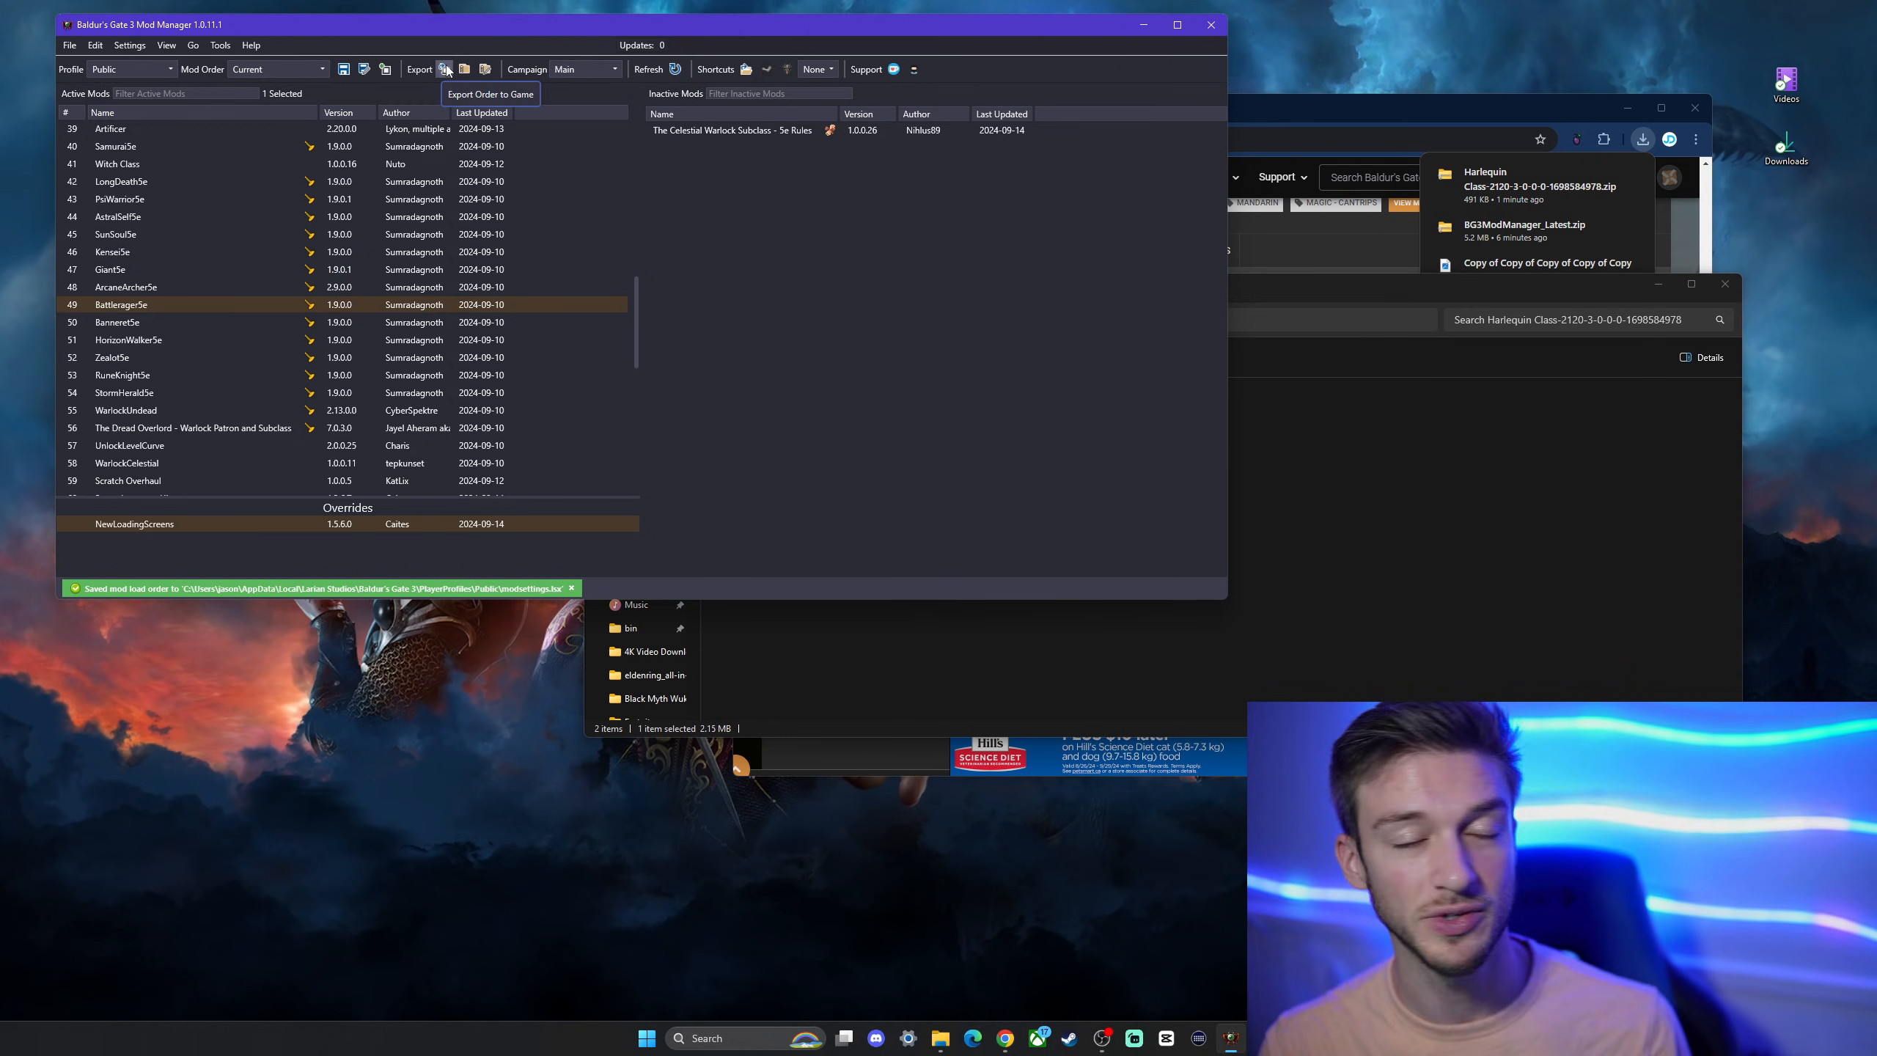
click(444, 68)
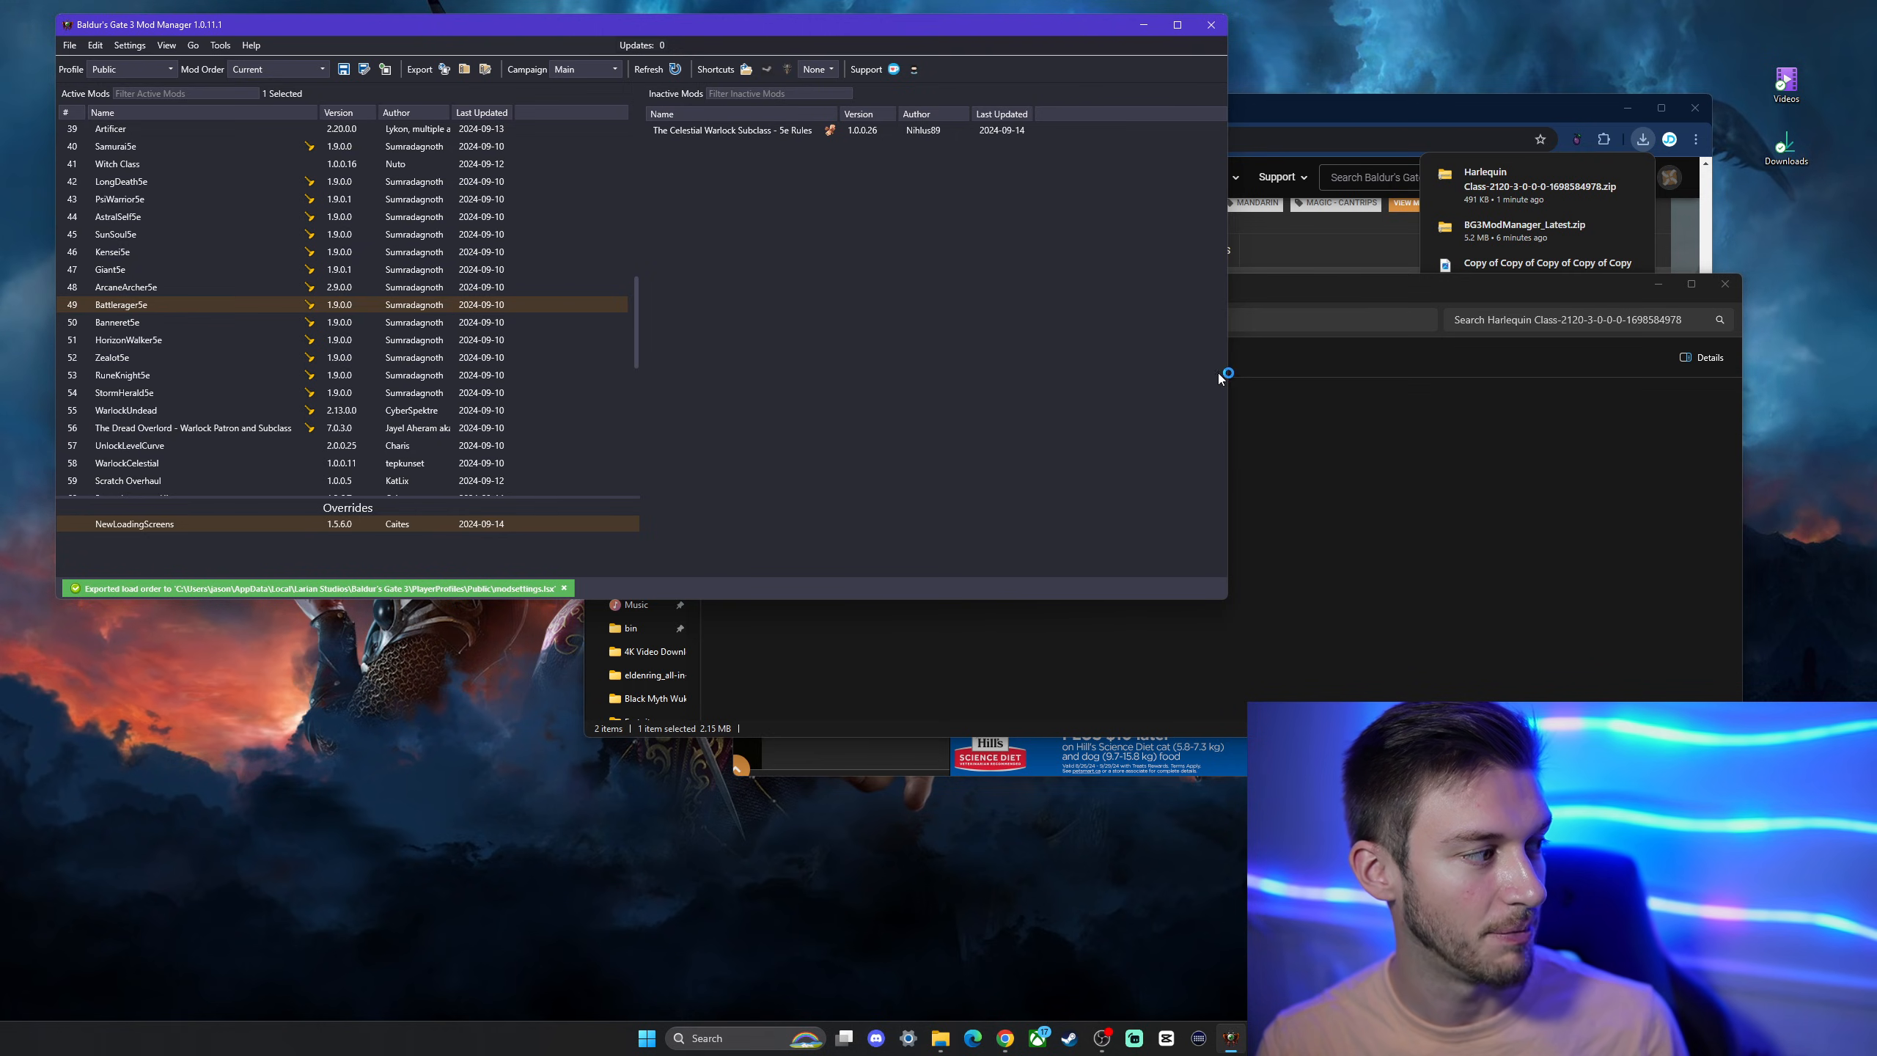
mouse_move(773, 297)
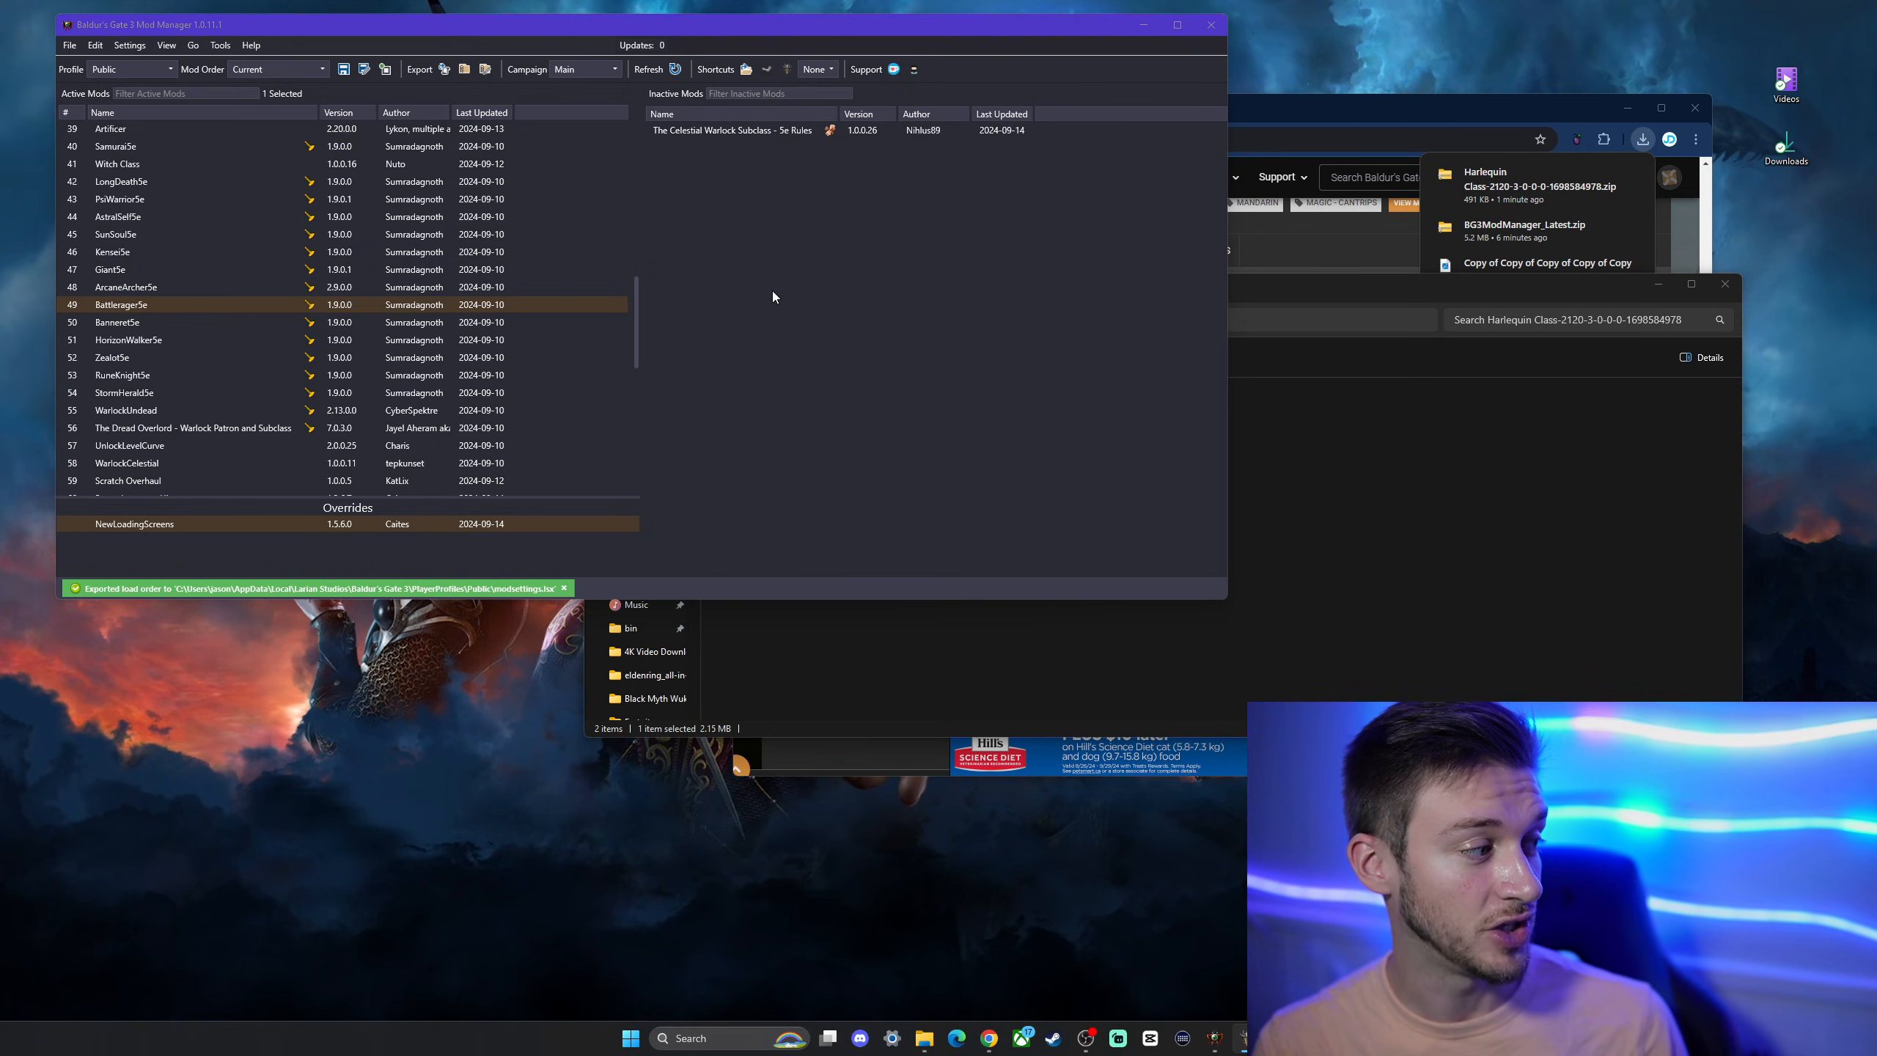
click(144, 129)
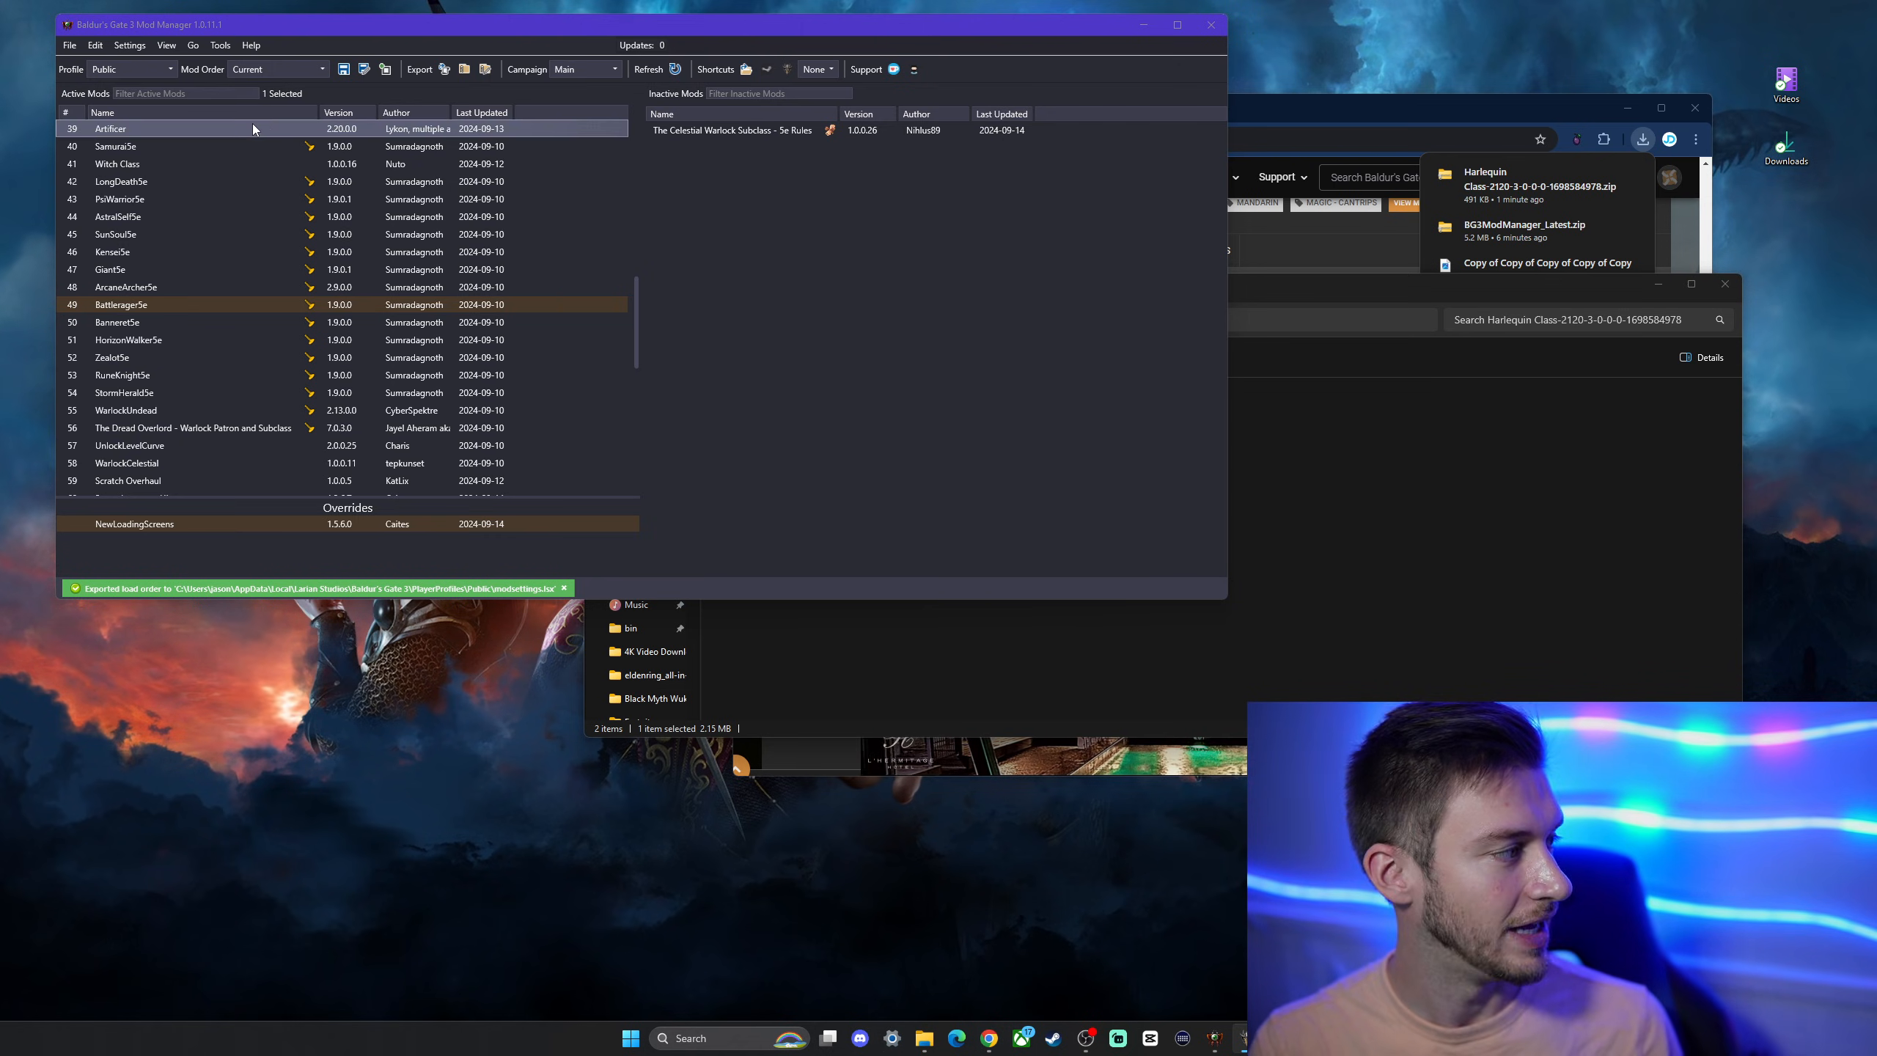
scroll(down, 3)
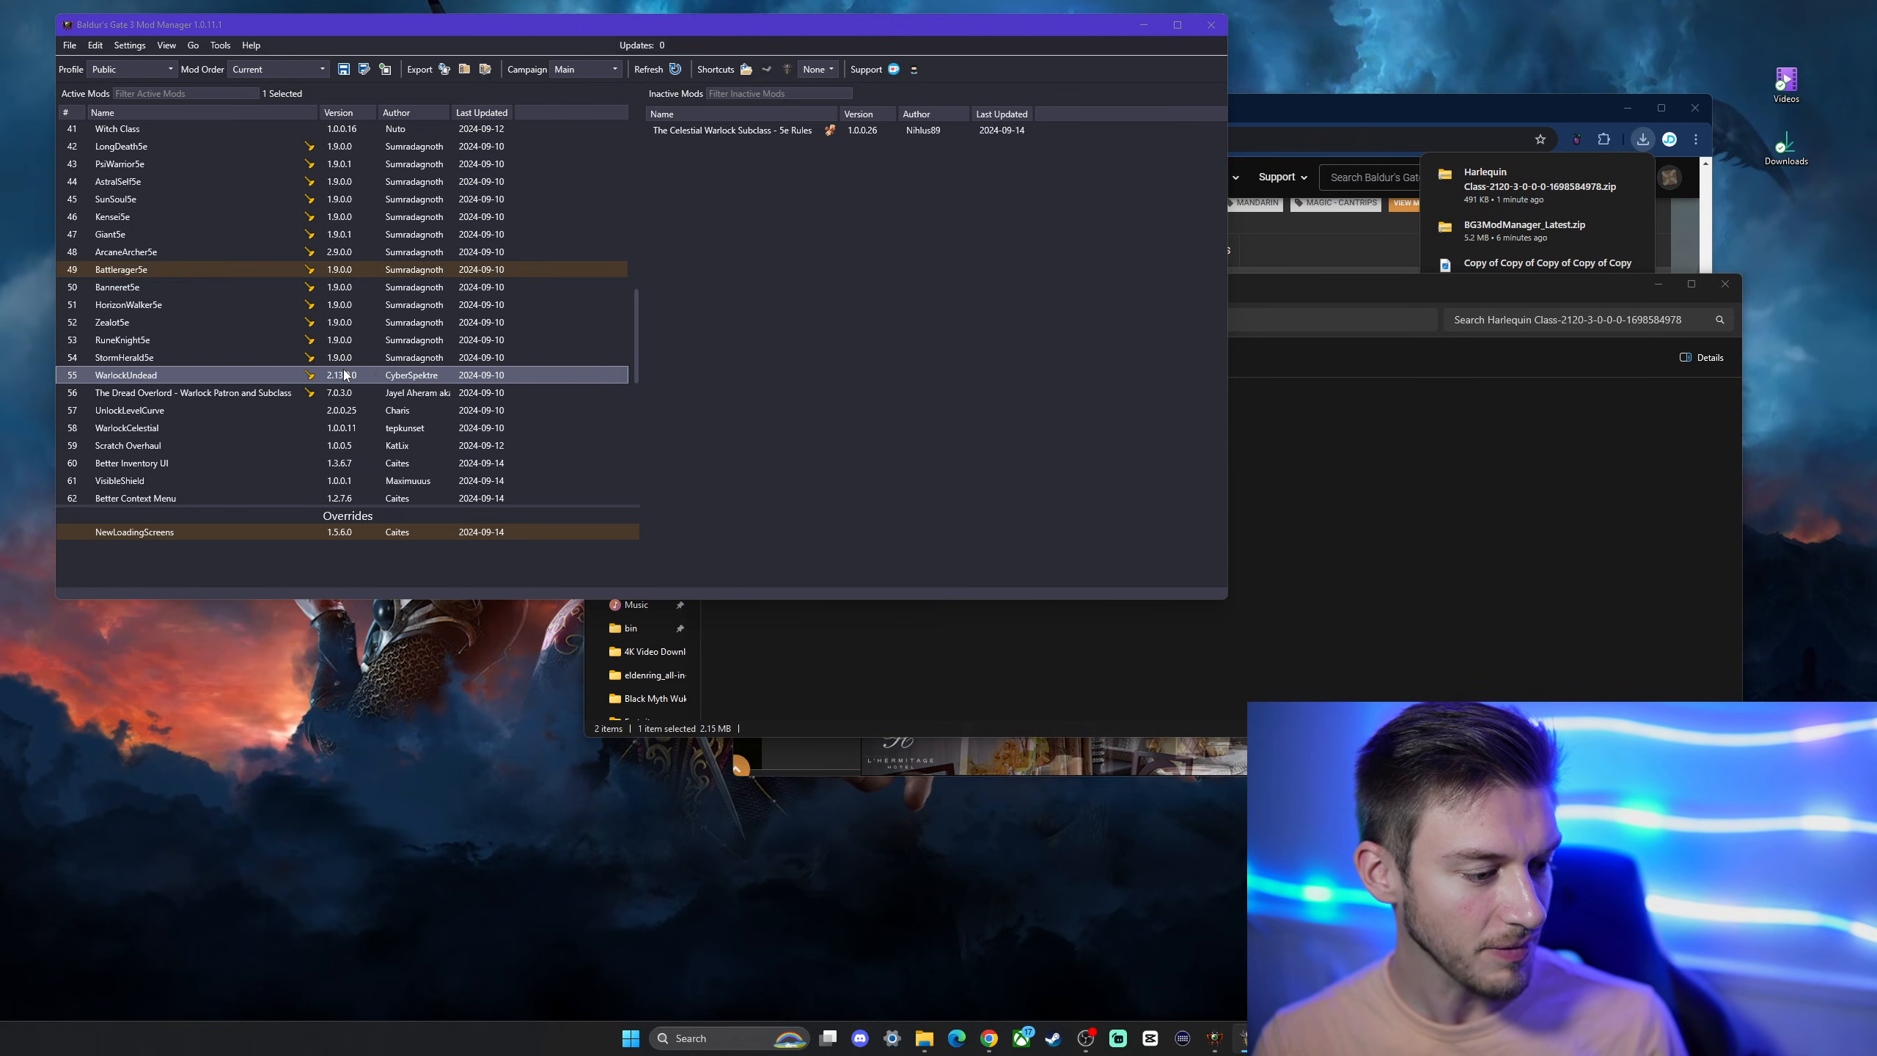
scroll(up, 3)
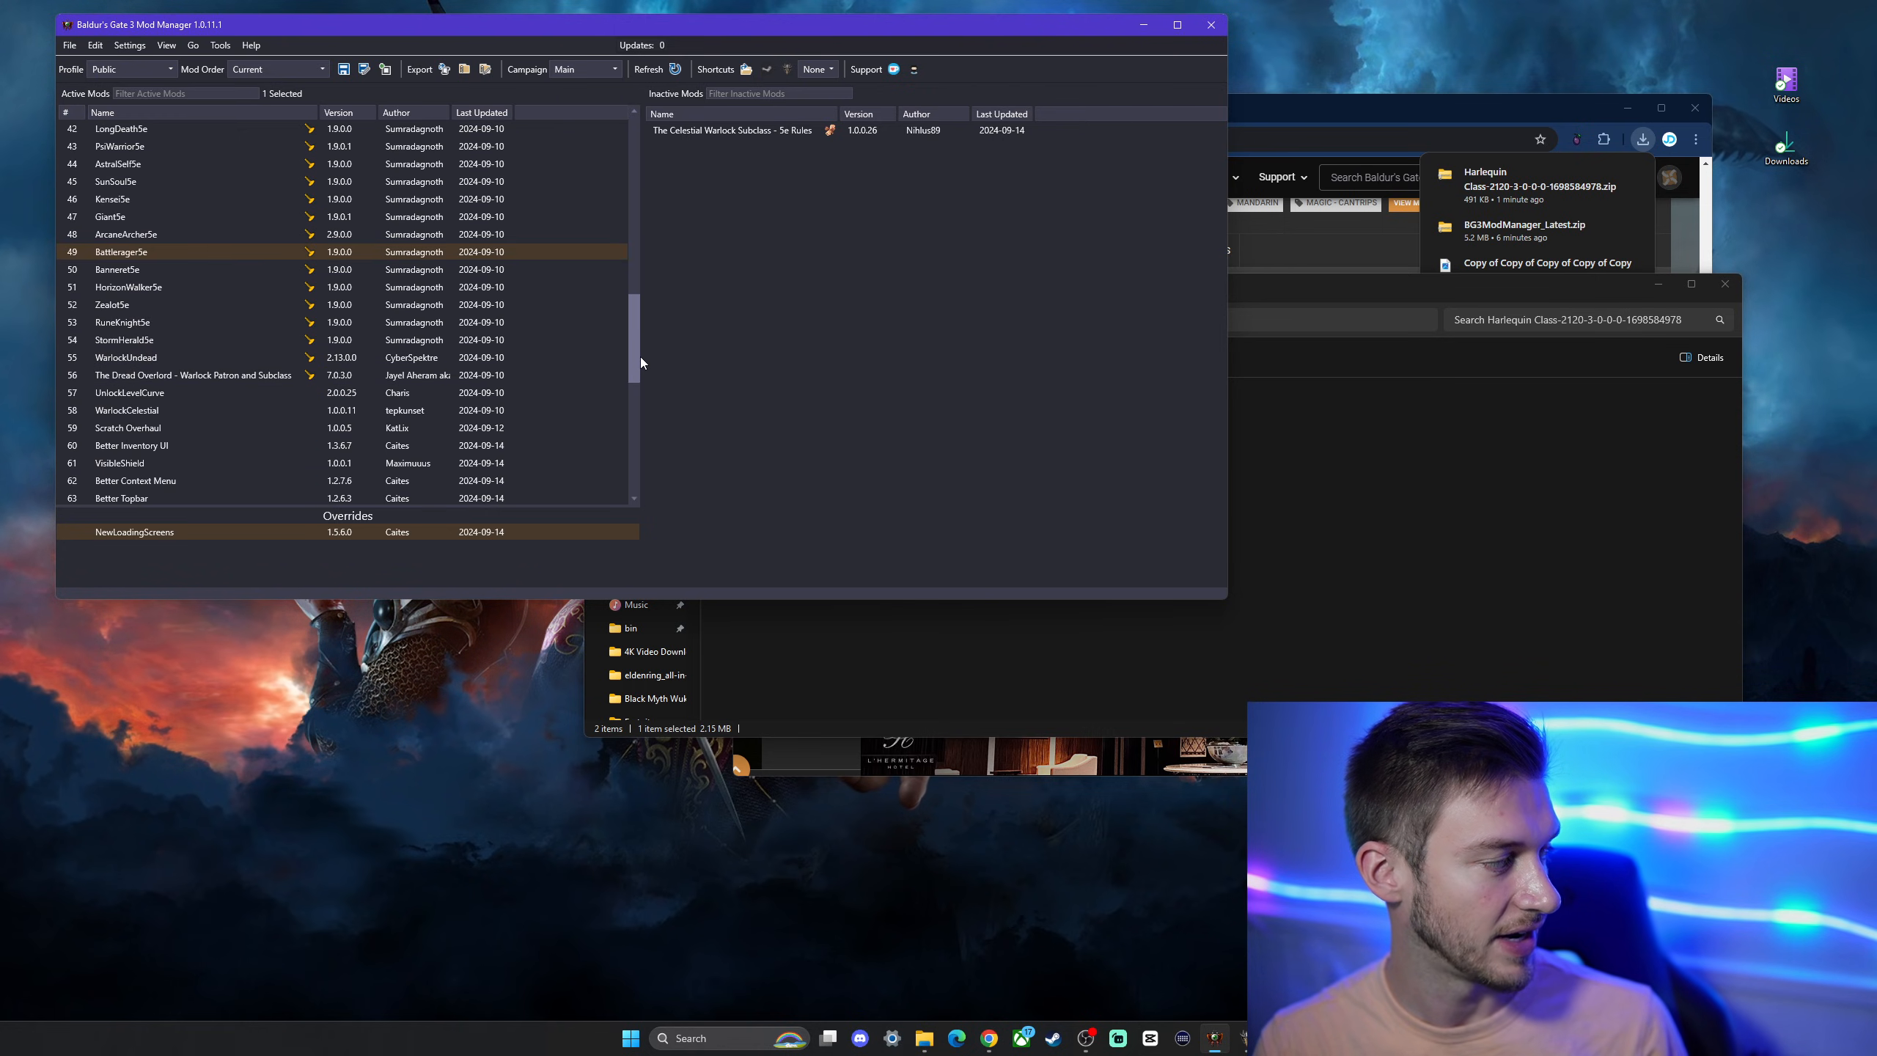
scroll(down, 3)
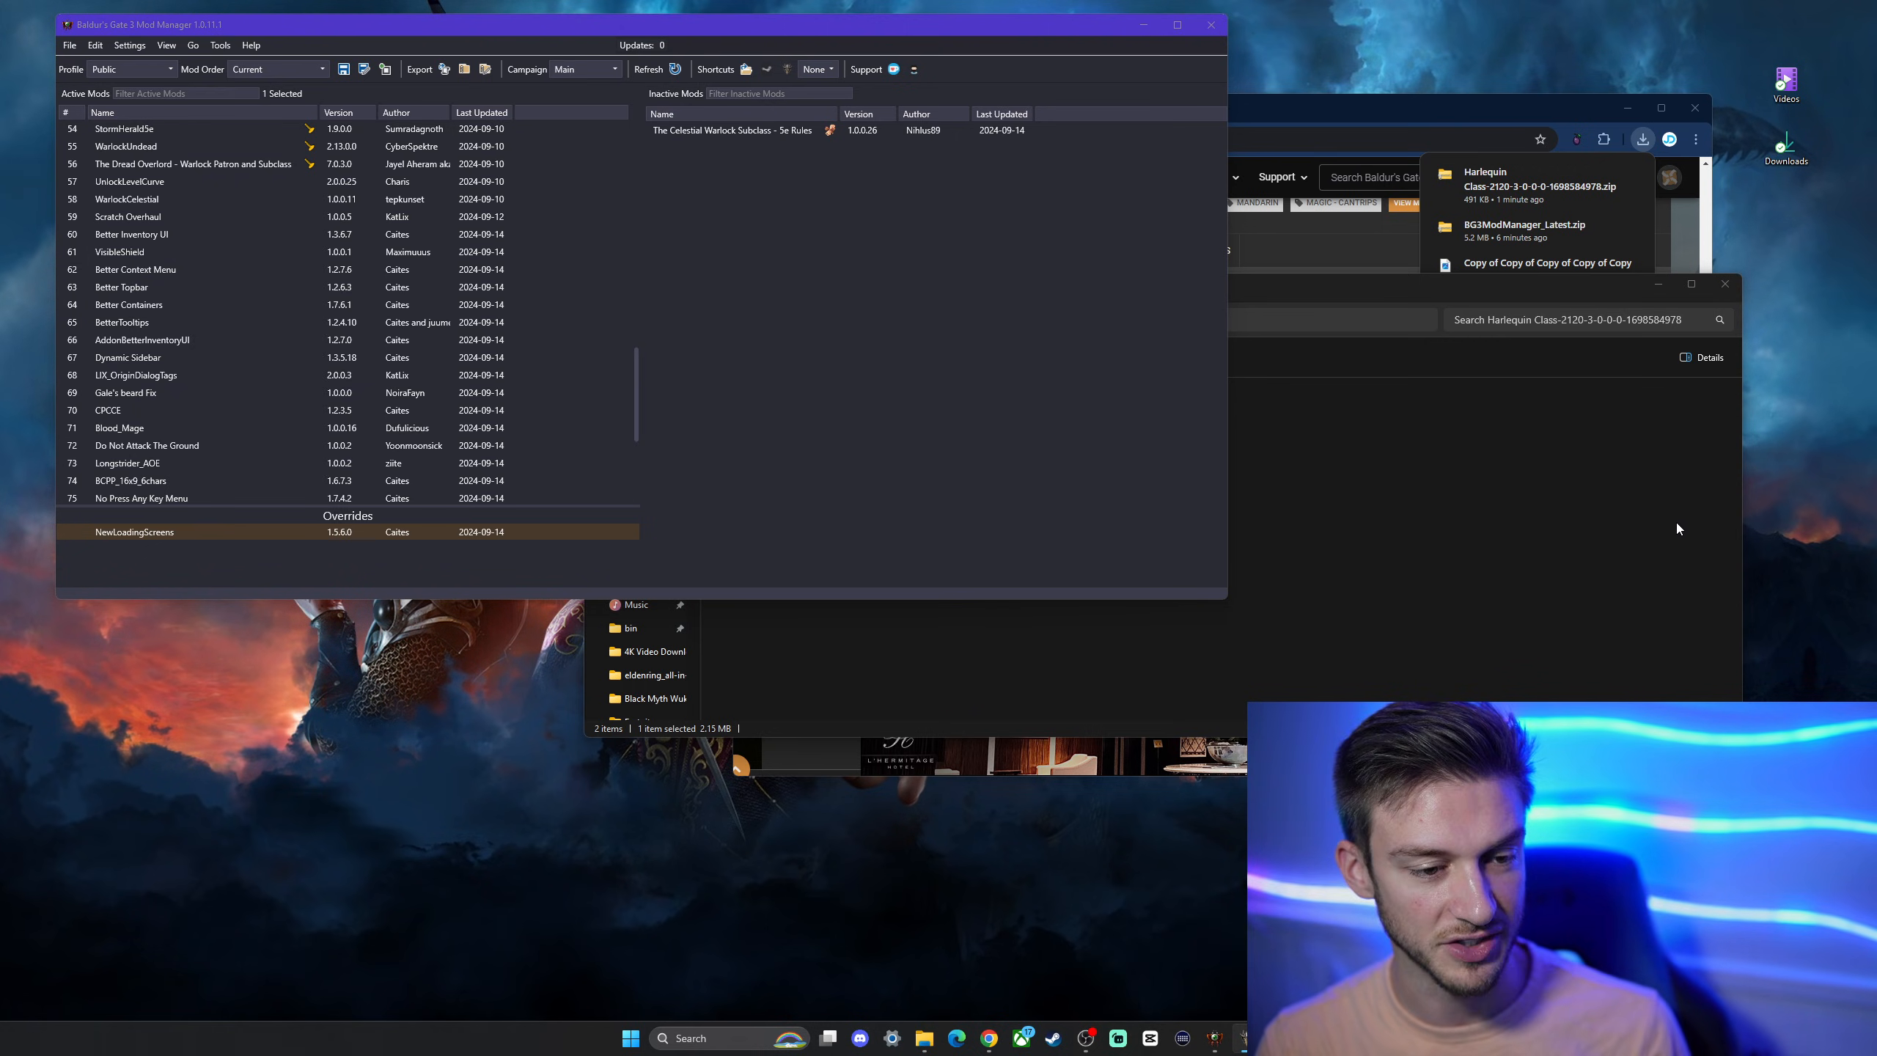
scroll(down, 3)
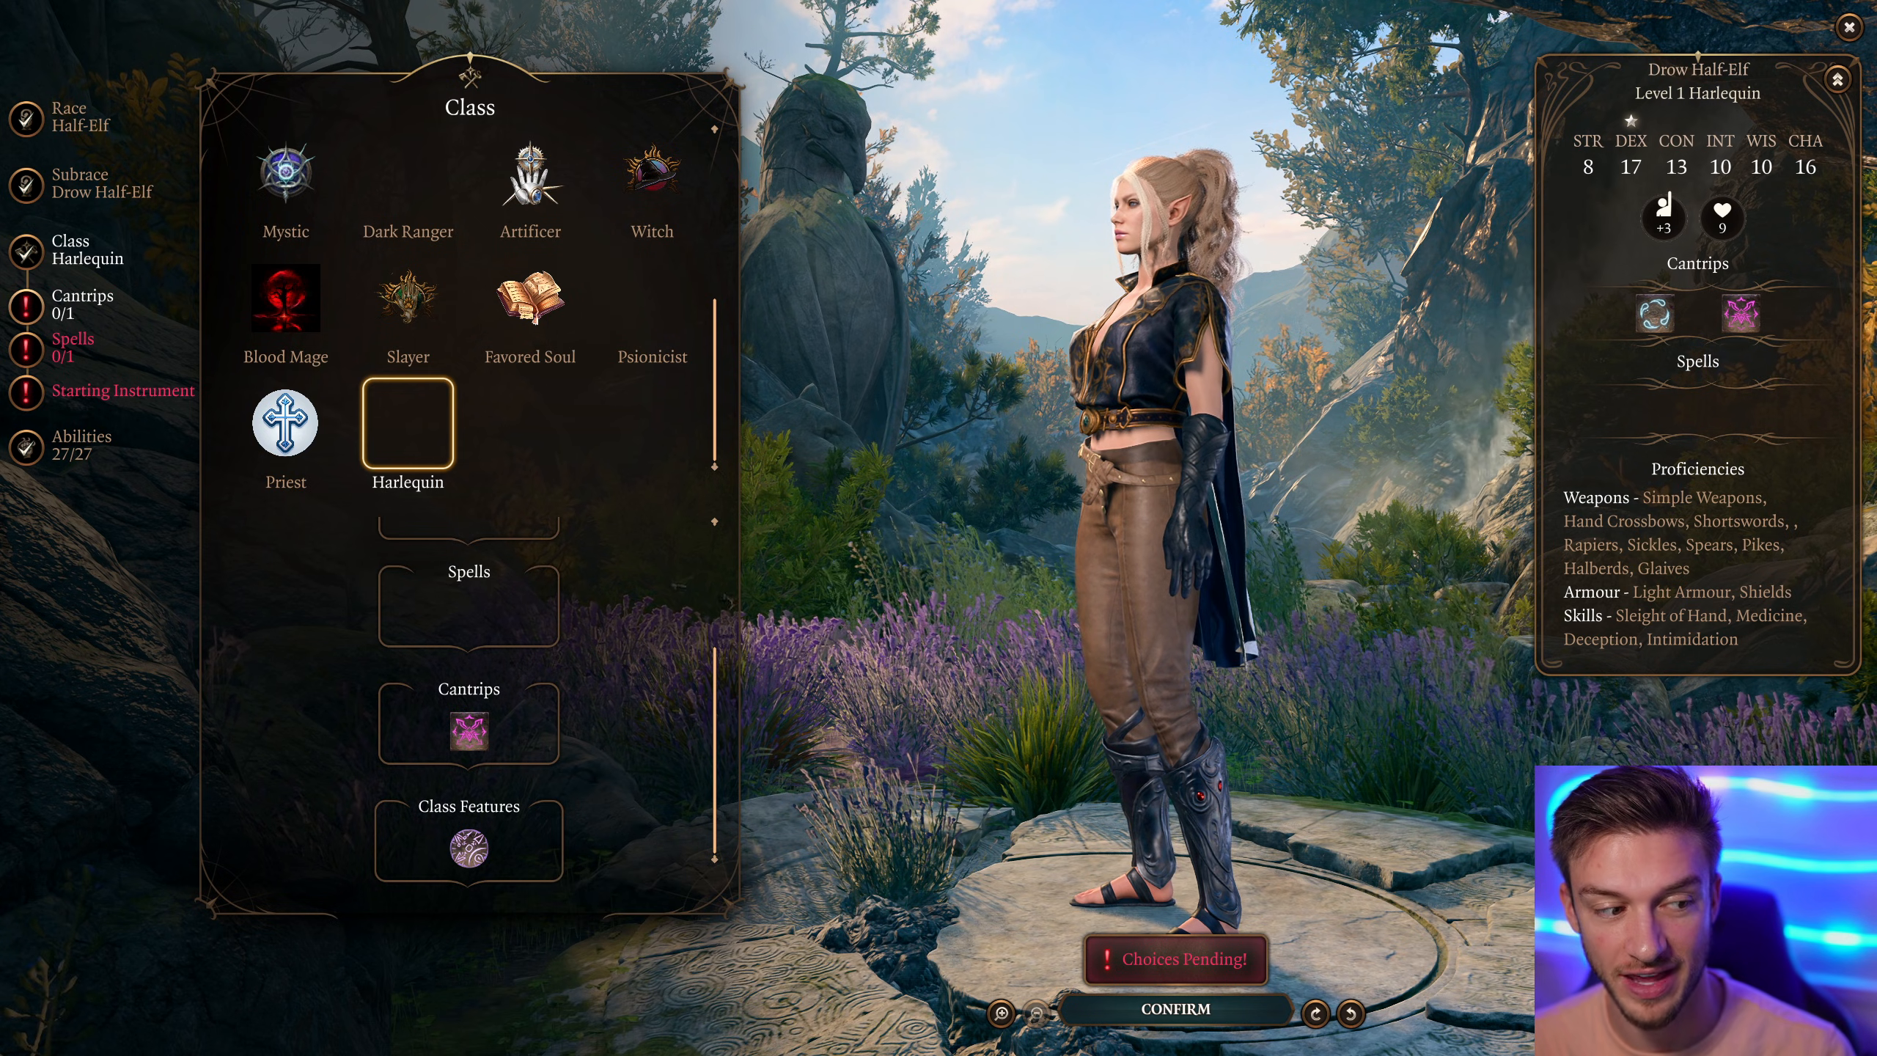
Review the Harlequin's spells, Drow Half-Elf subrace and cantrip choices, then return to class choices.
click(467, 602)
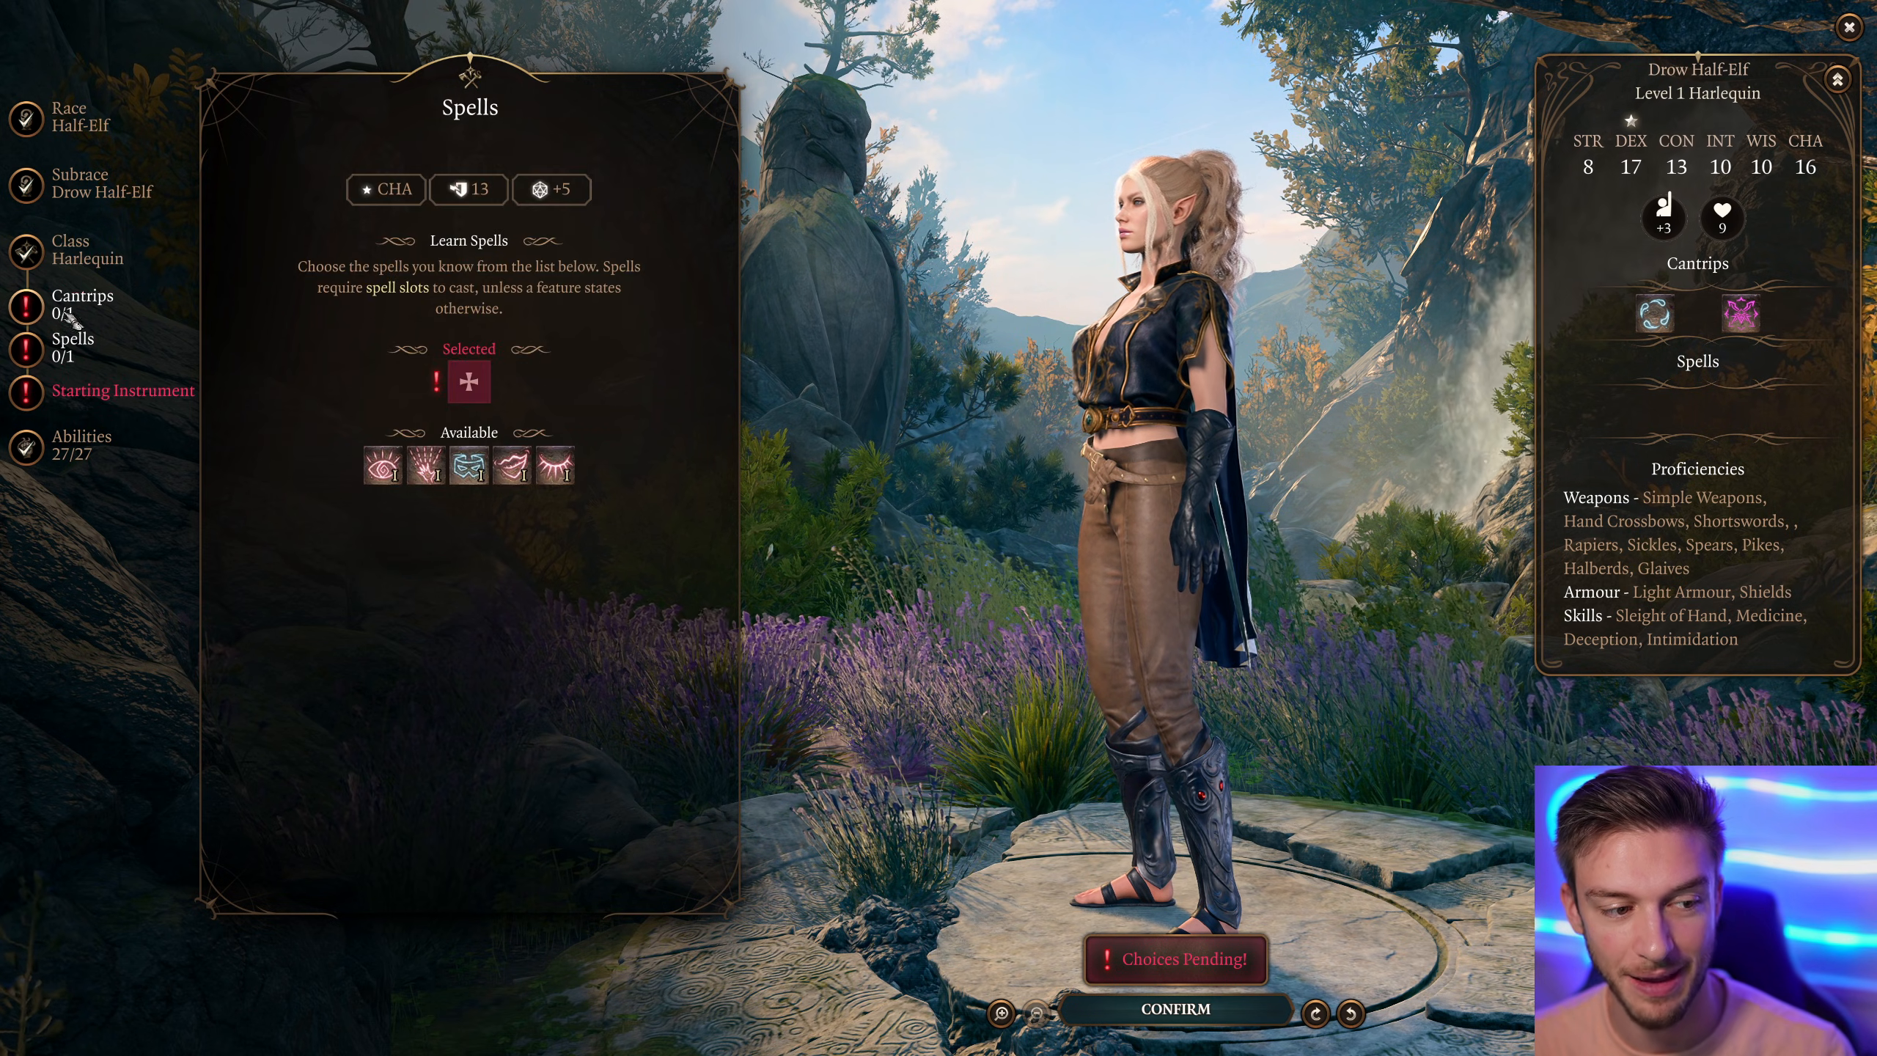
click(90, 184)
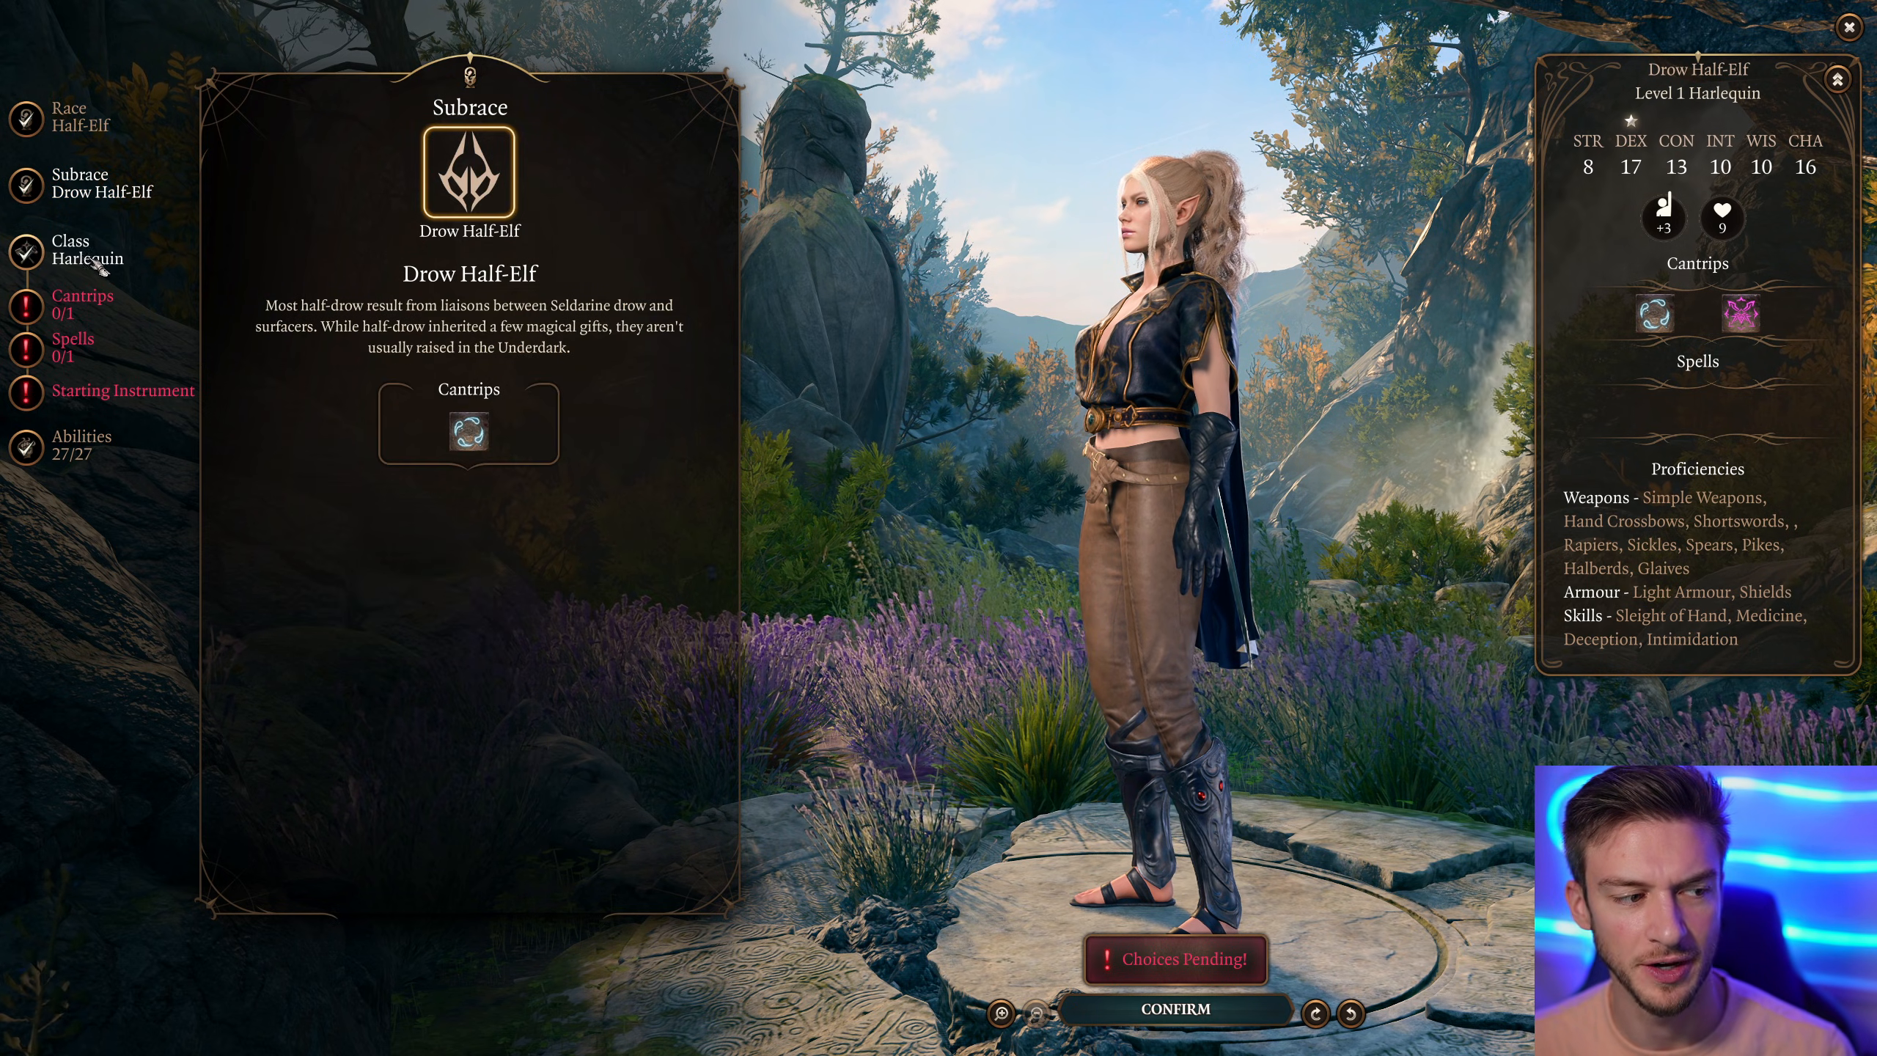
click(83, 296)
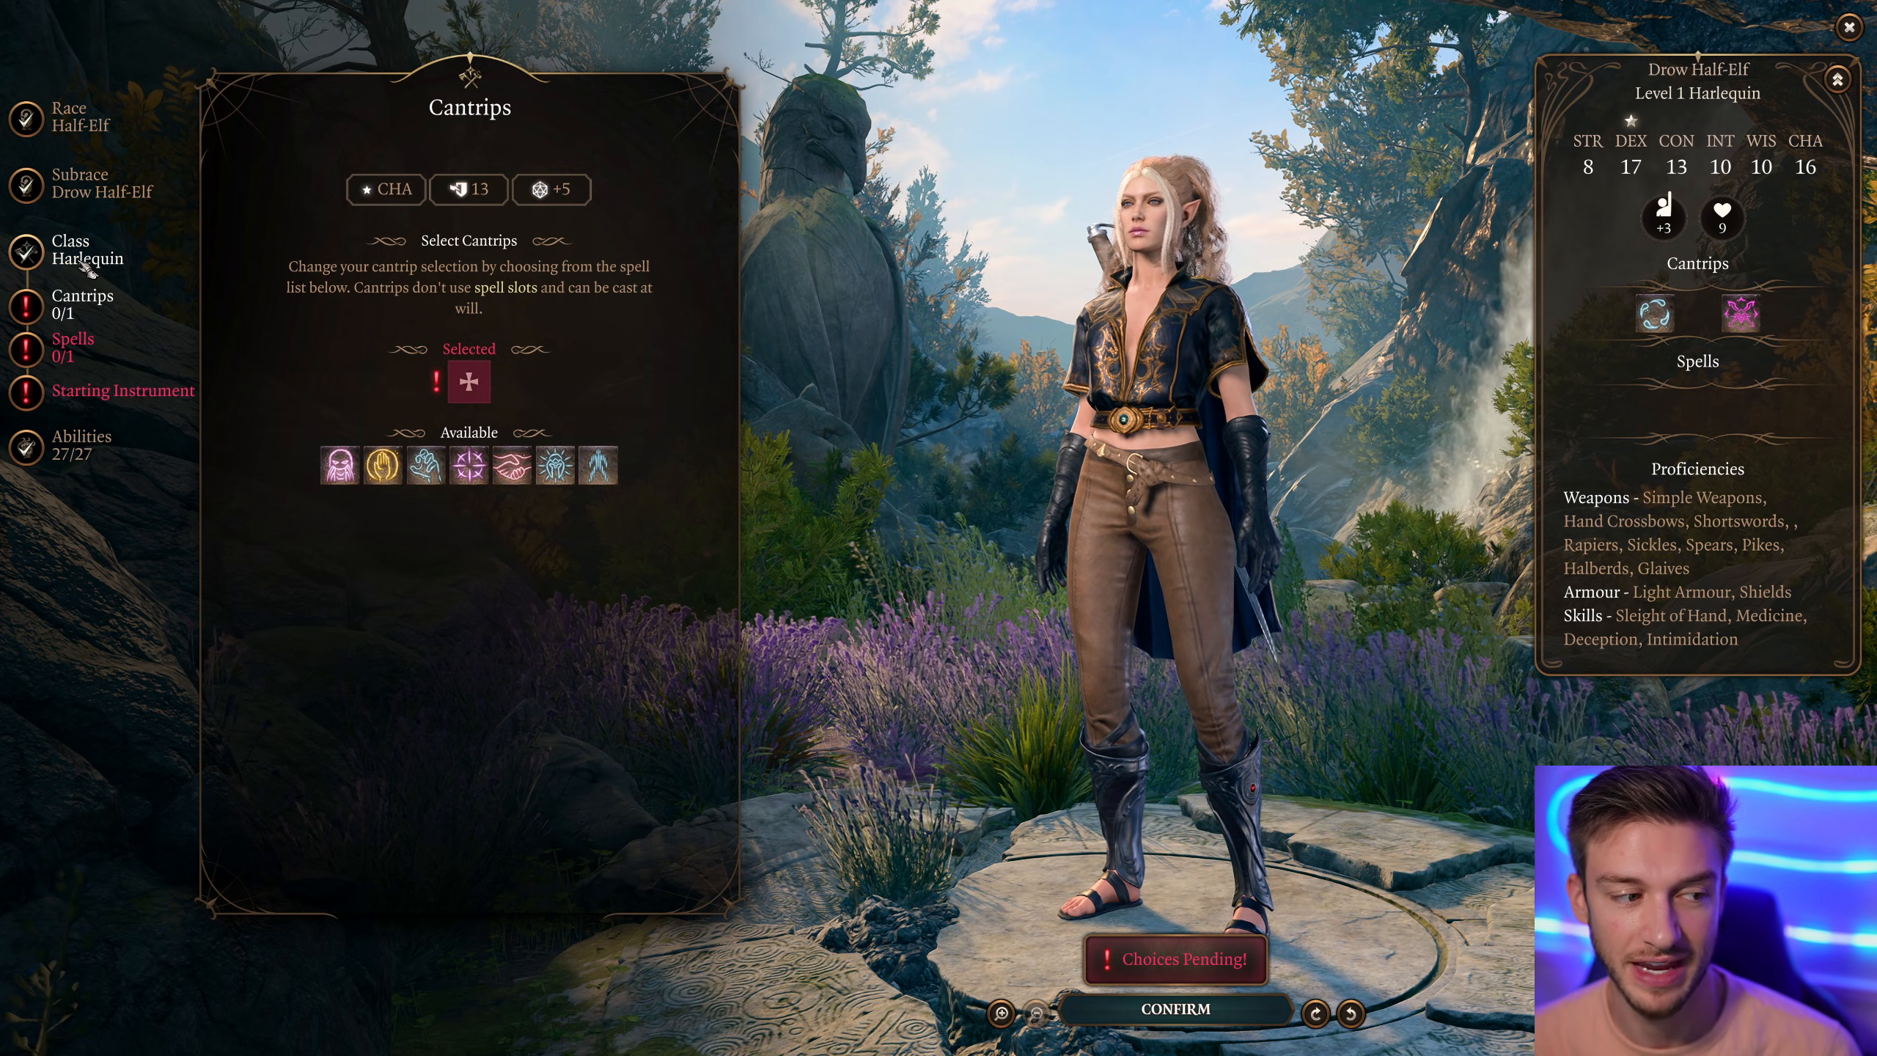
click(70, 249)
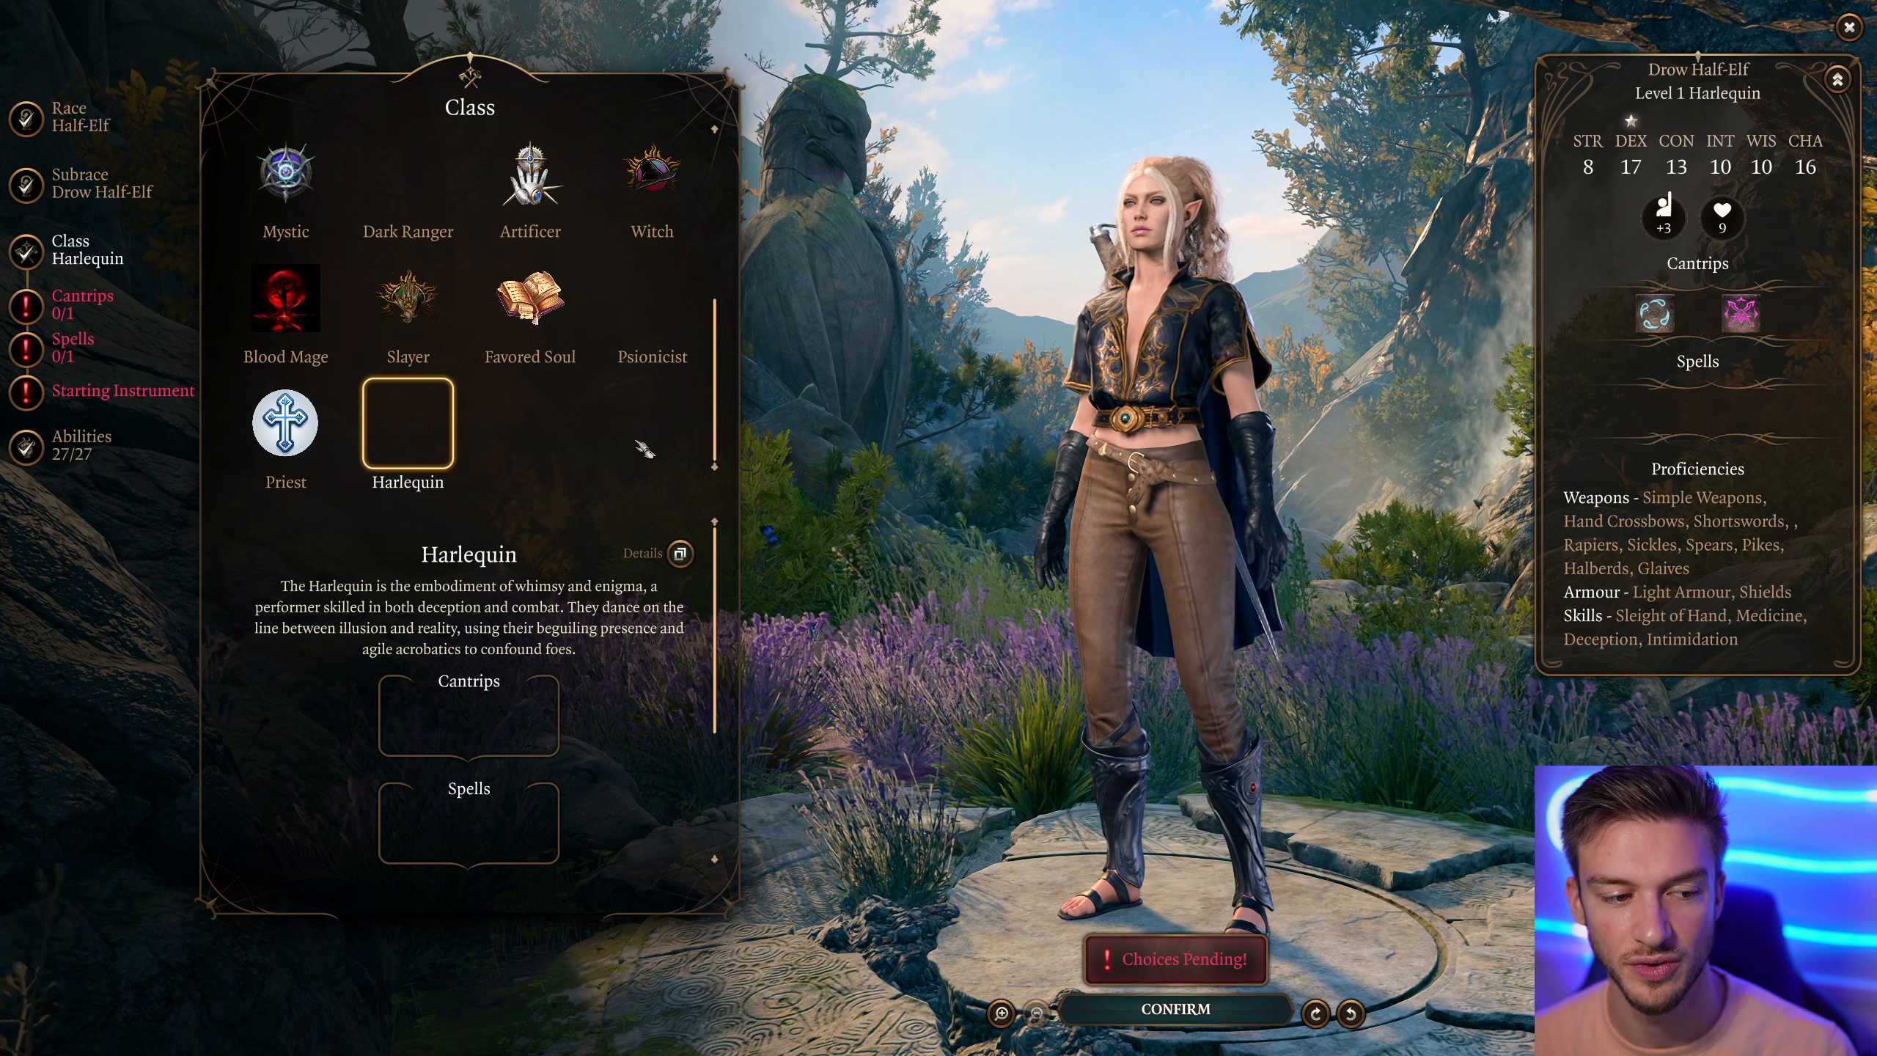
click(529, 178)
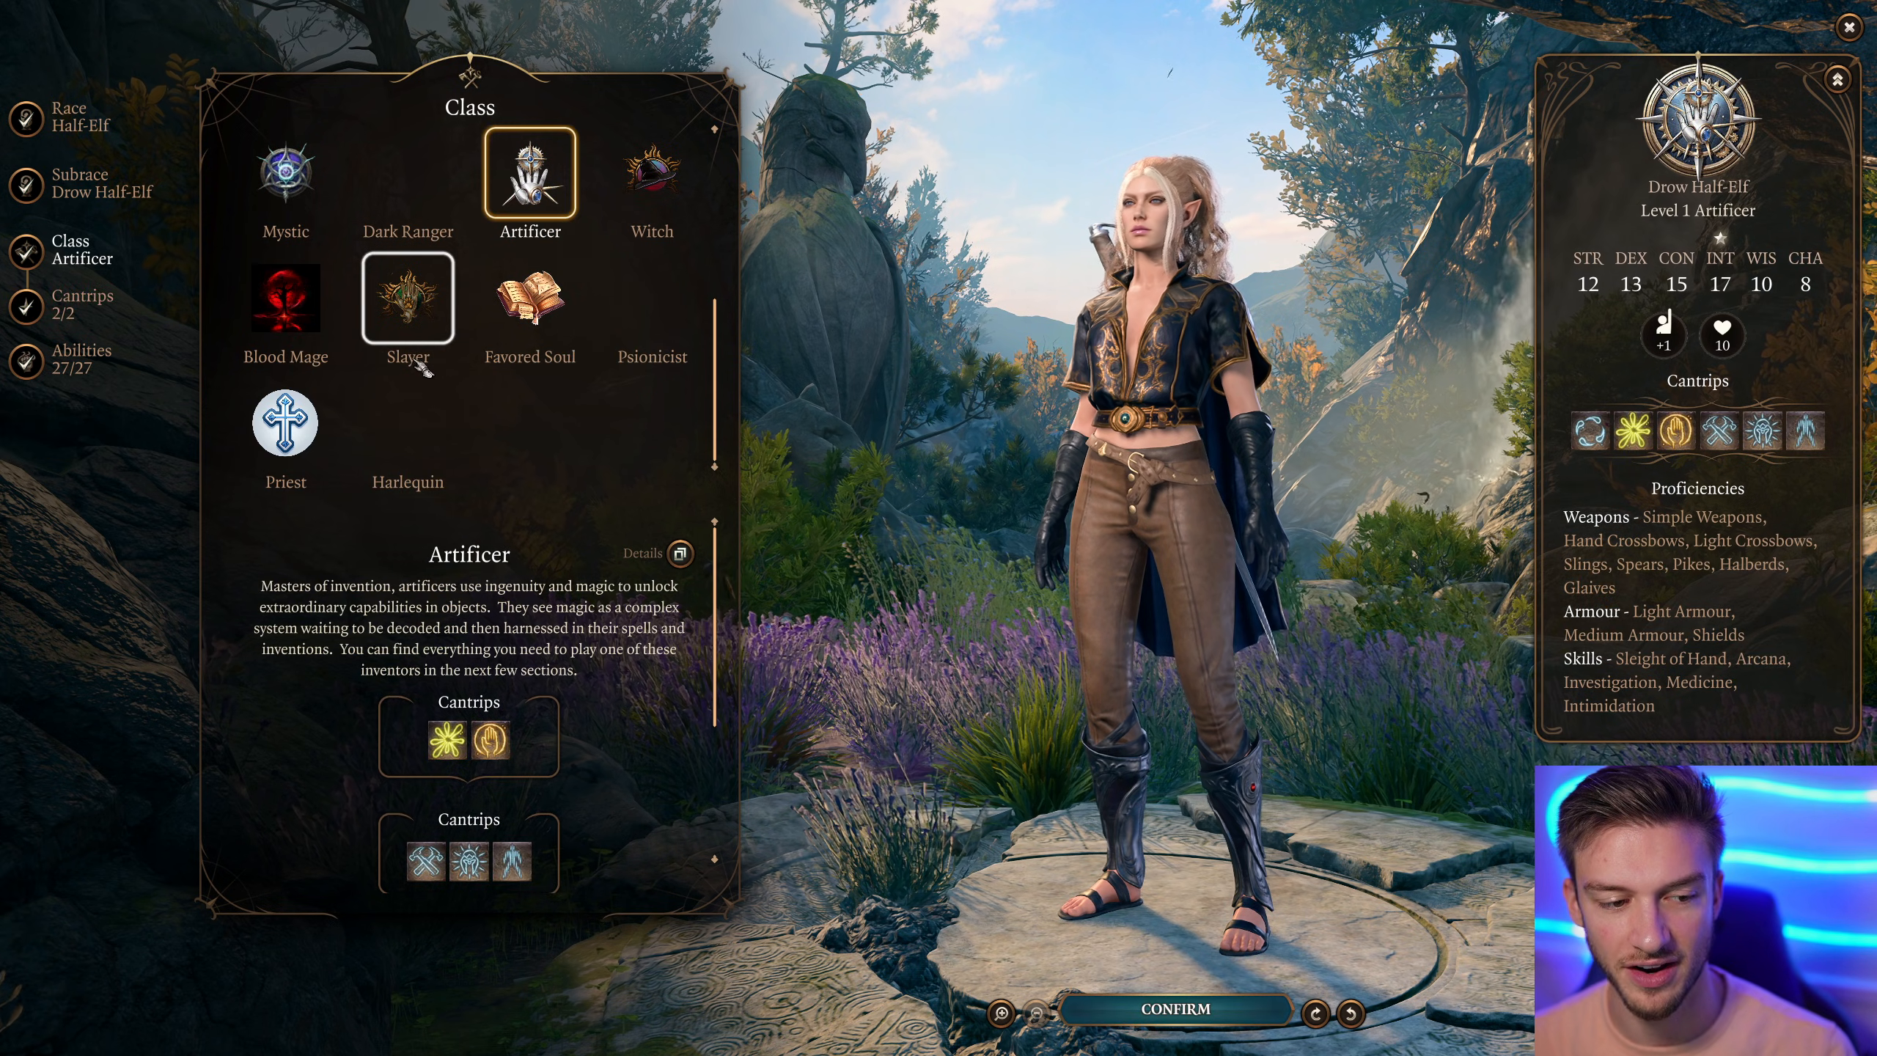
click(407, 423)
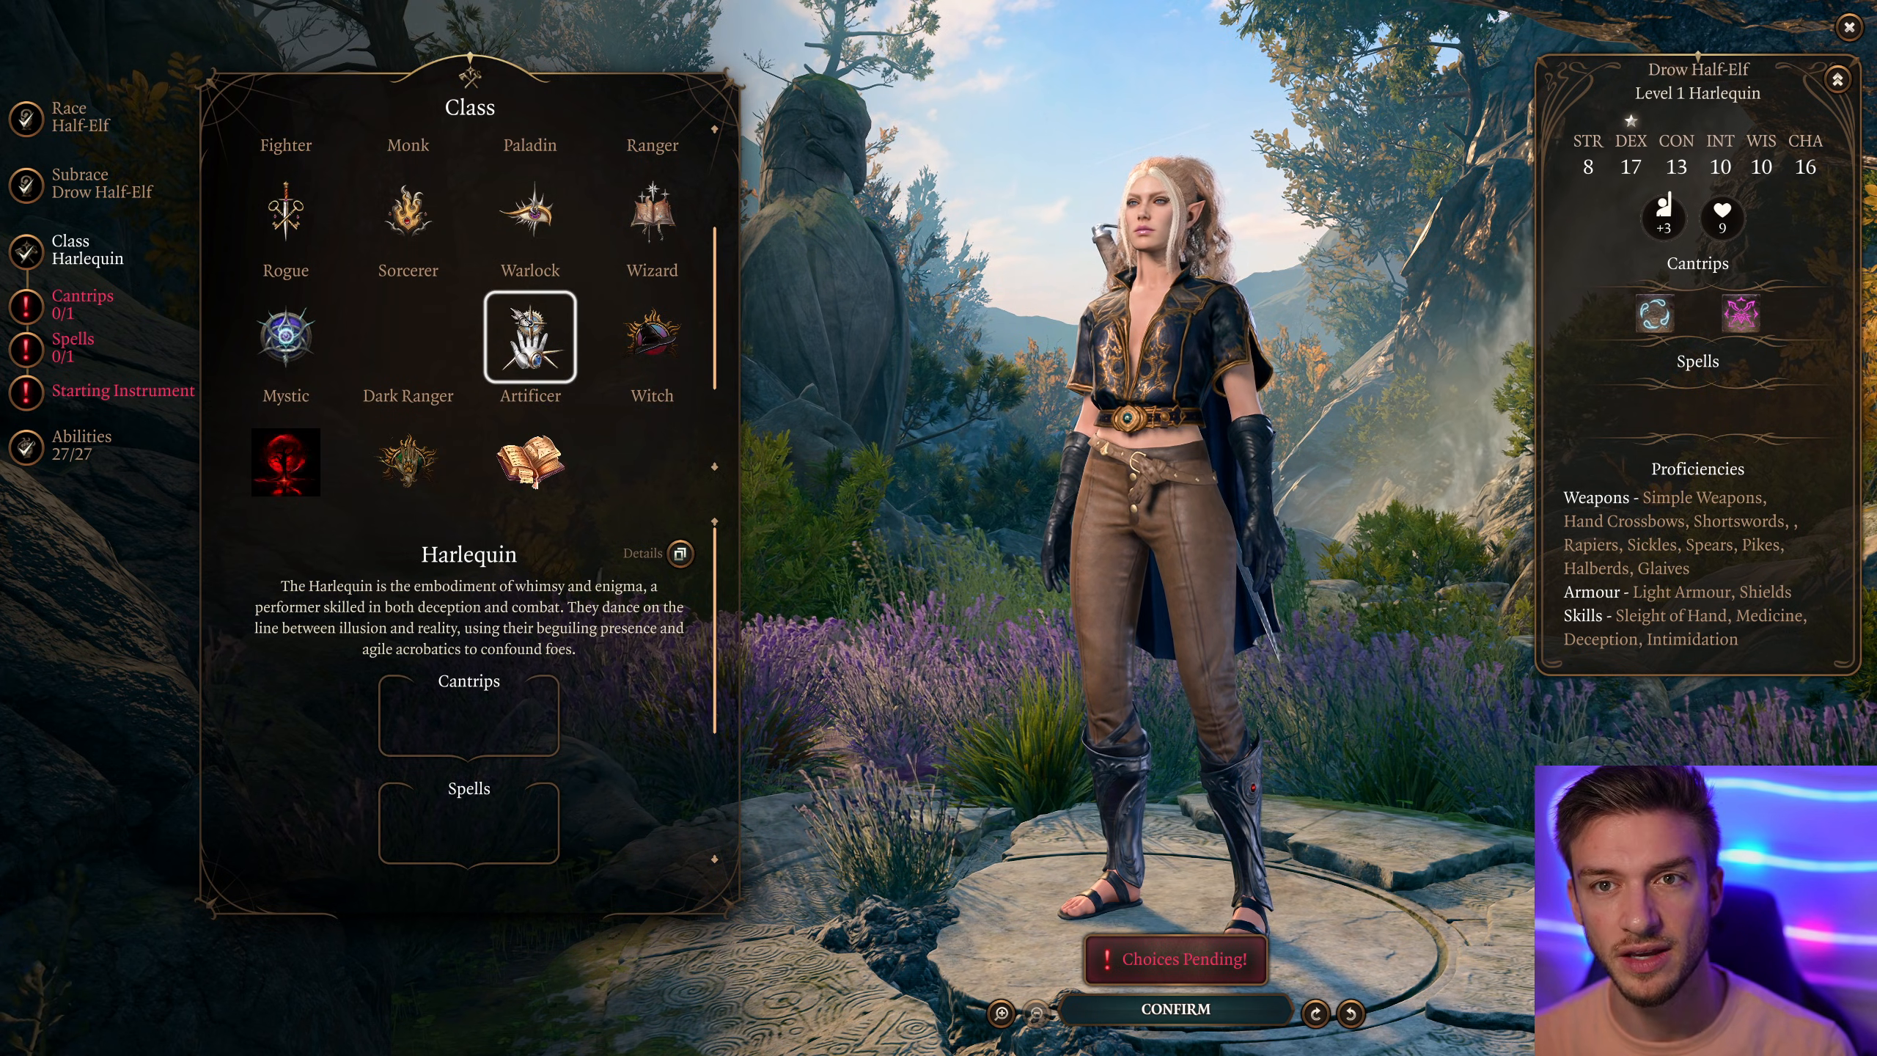
scroll(down, 3)
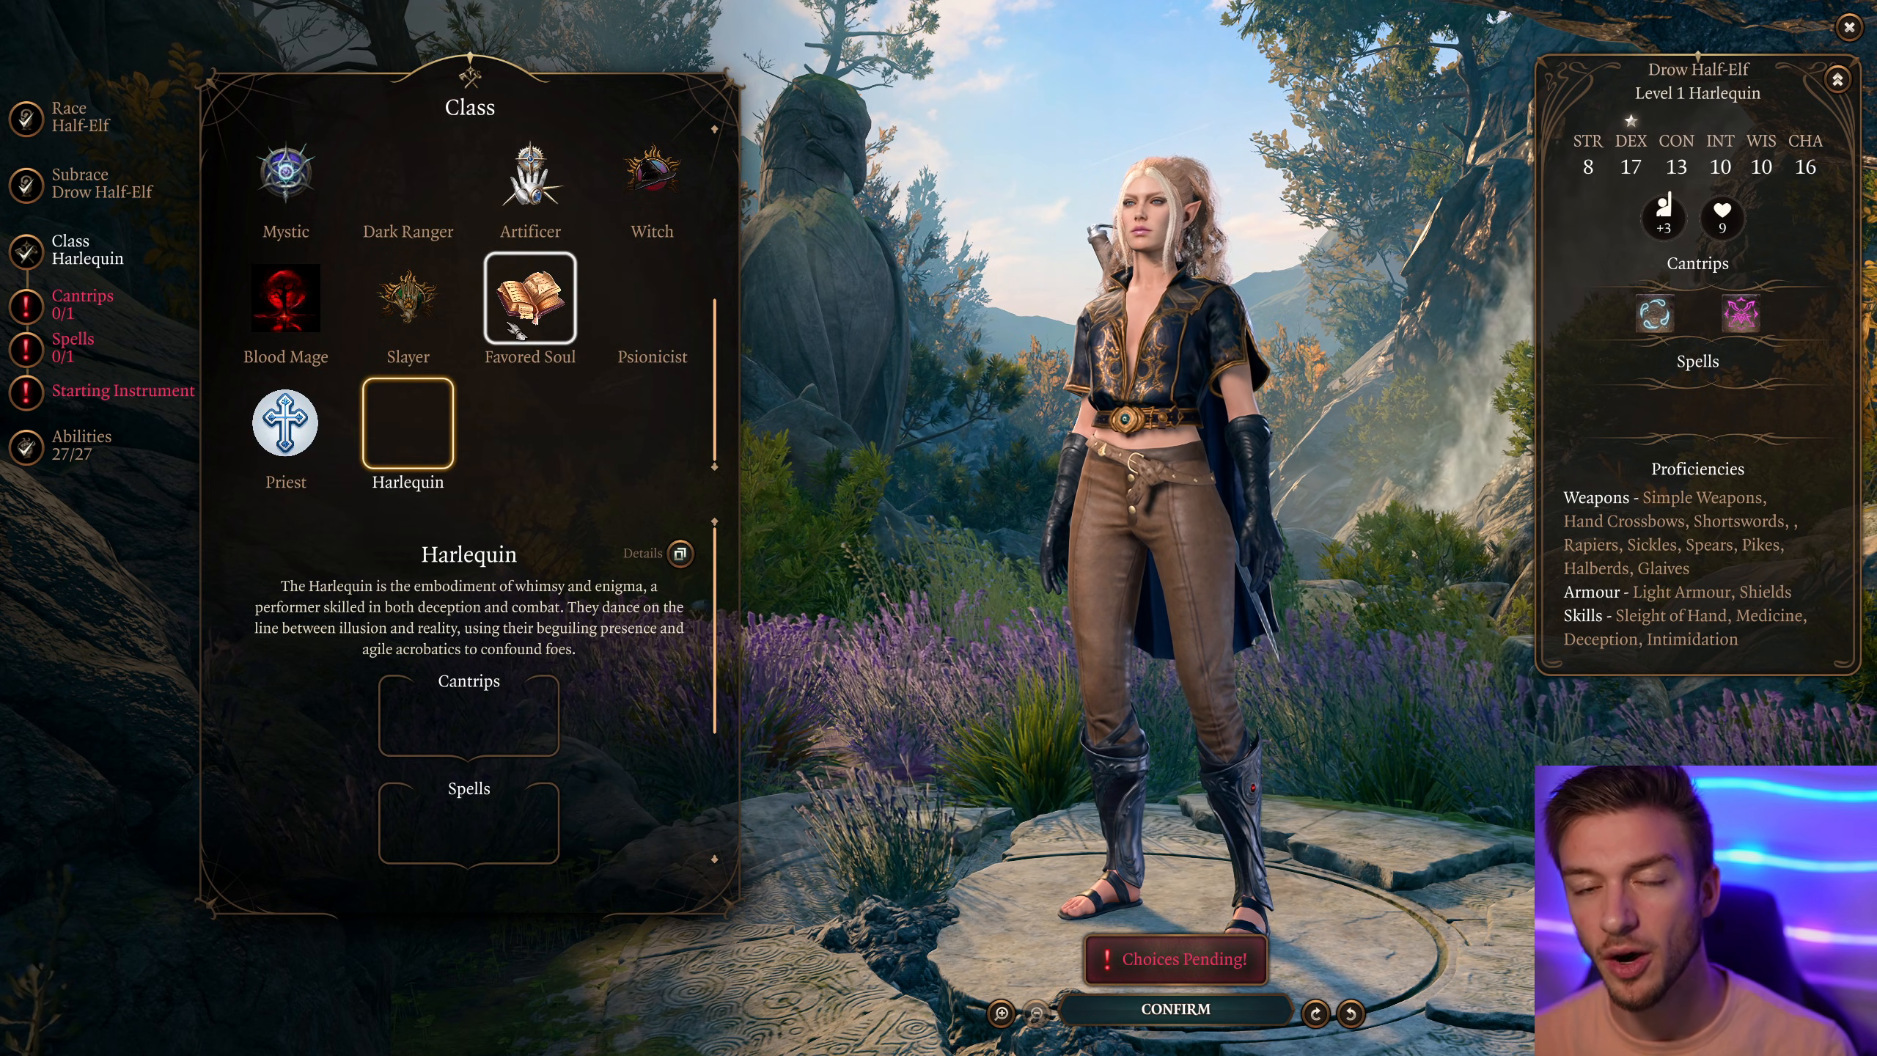